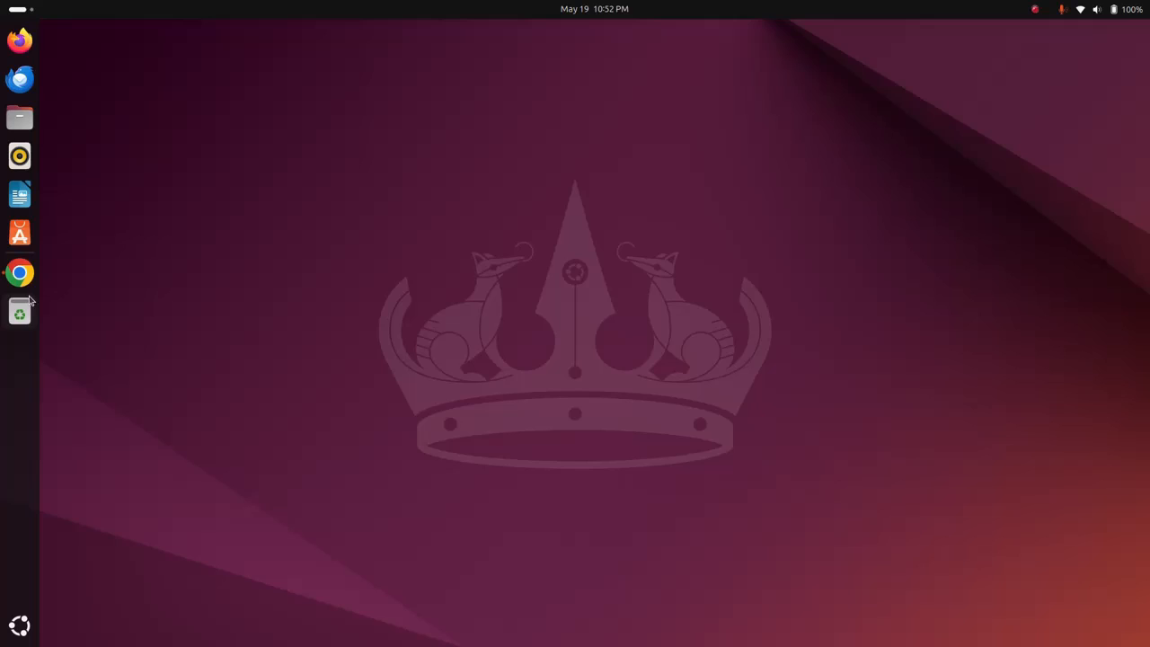
Launch Chrome, download the latest XAMPP Linux installer, and check its download progress.
click(20, 272)
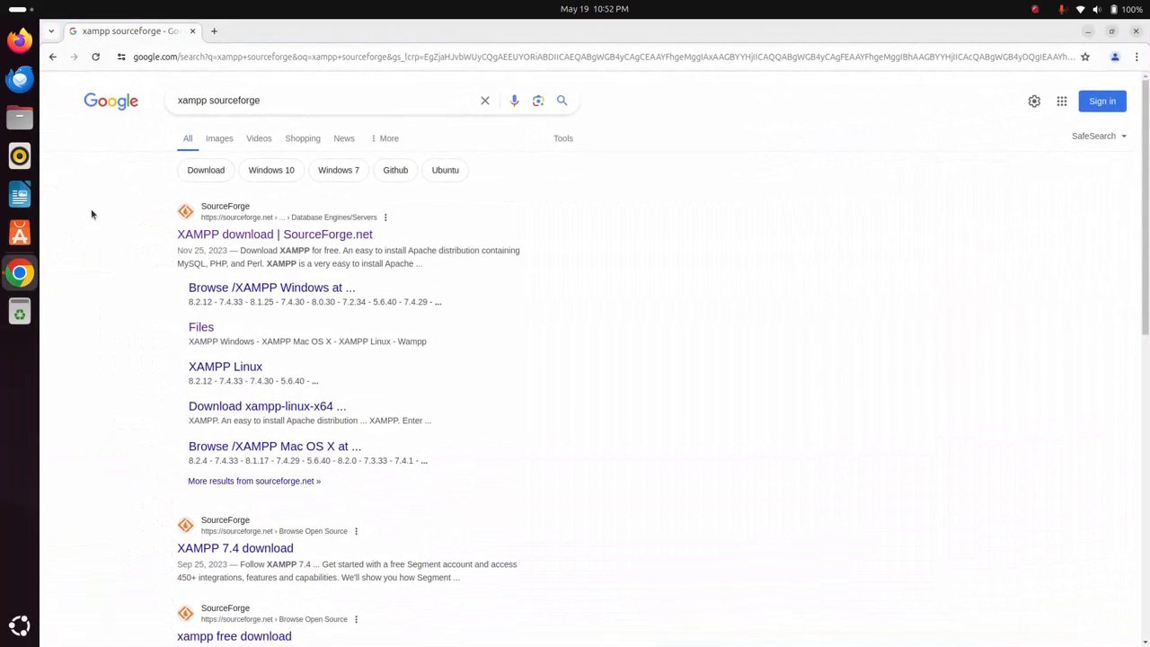
mouse_move(107, 192)
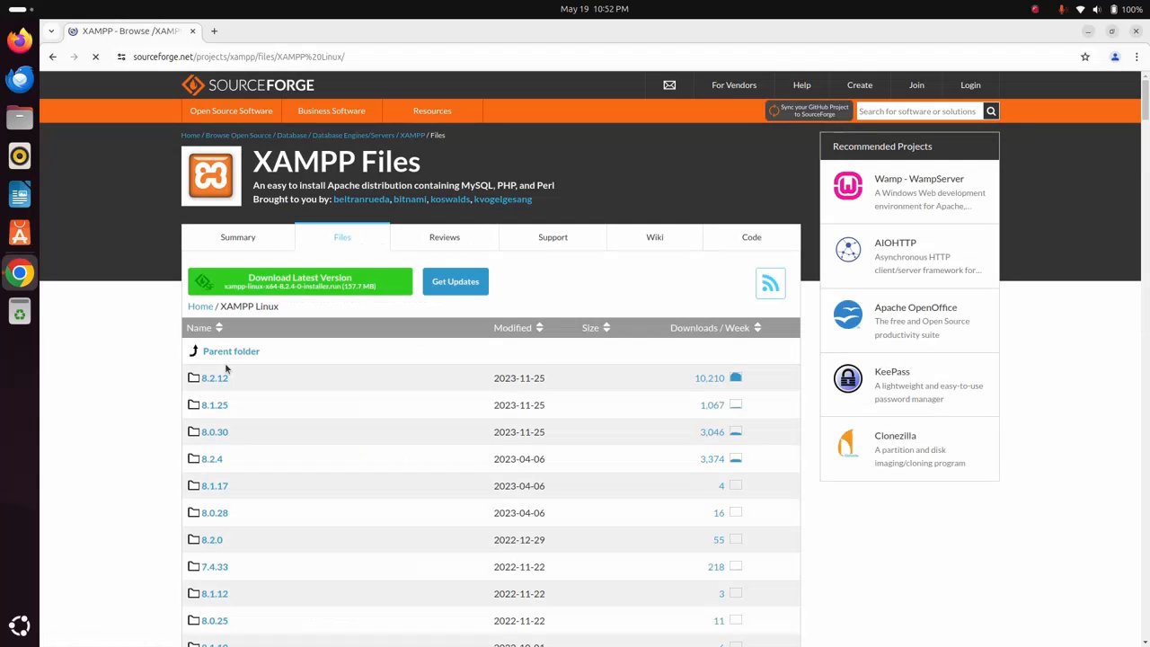
mouse_move(299, 281)
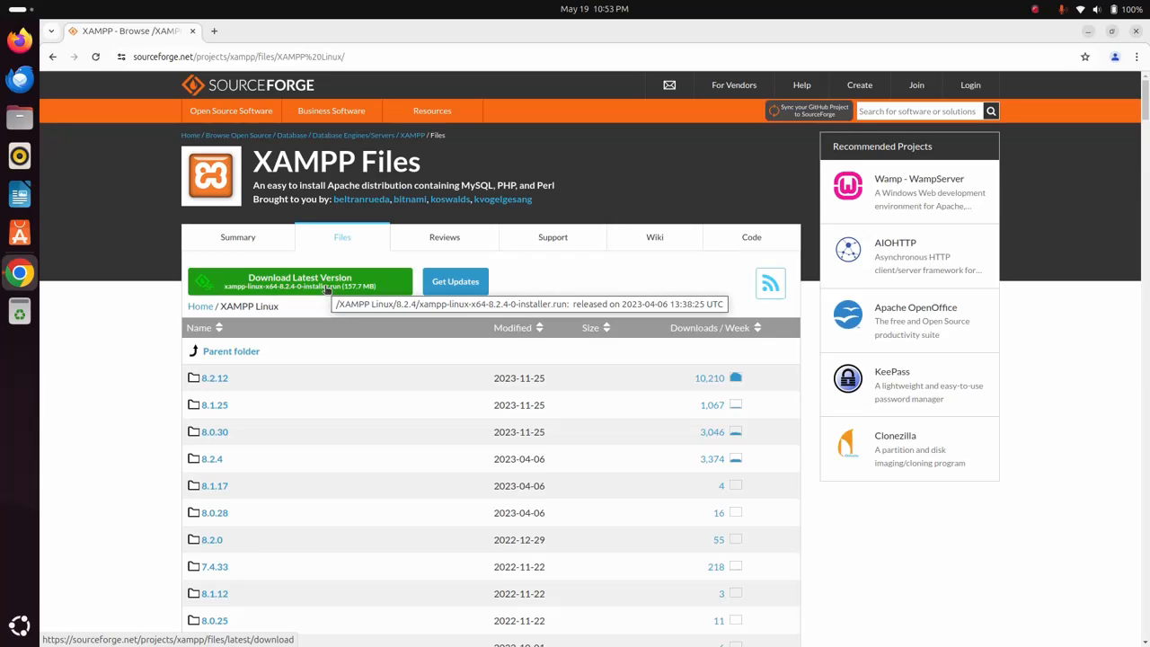
click(299, 281)
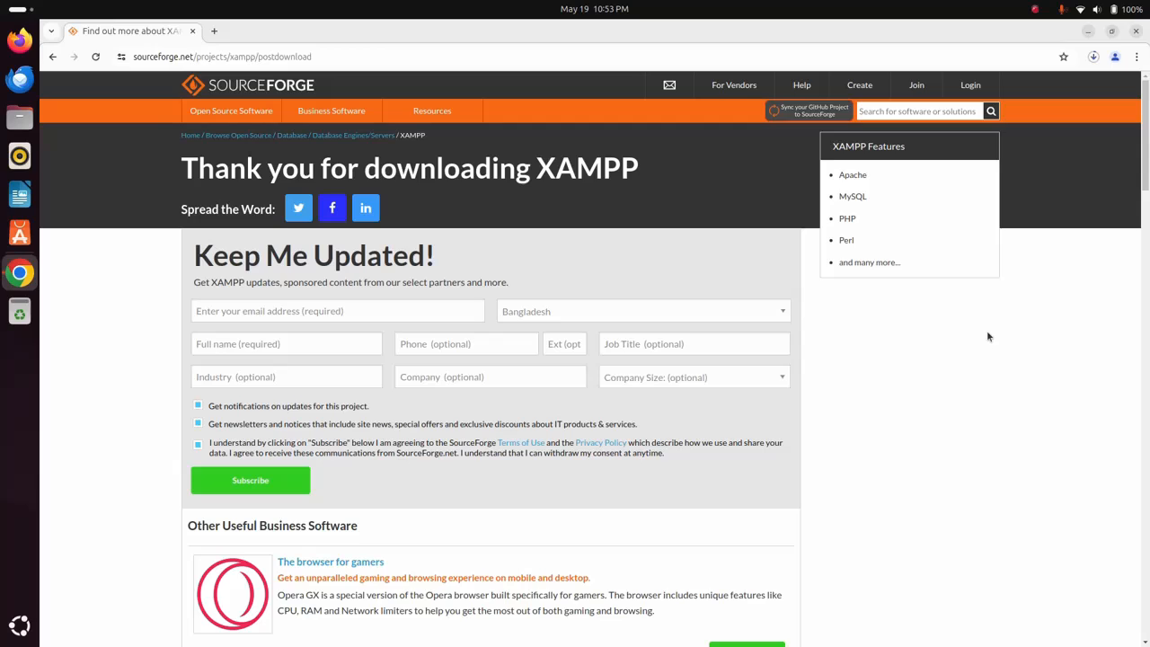
click(1092, 56)
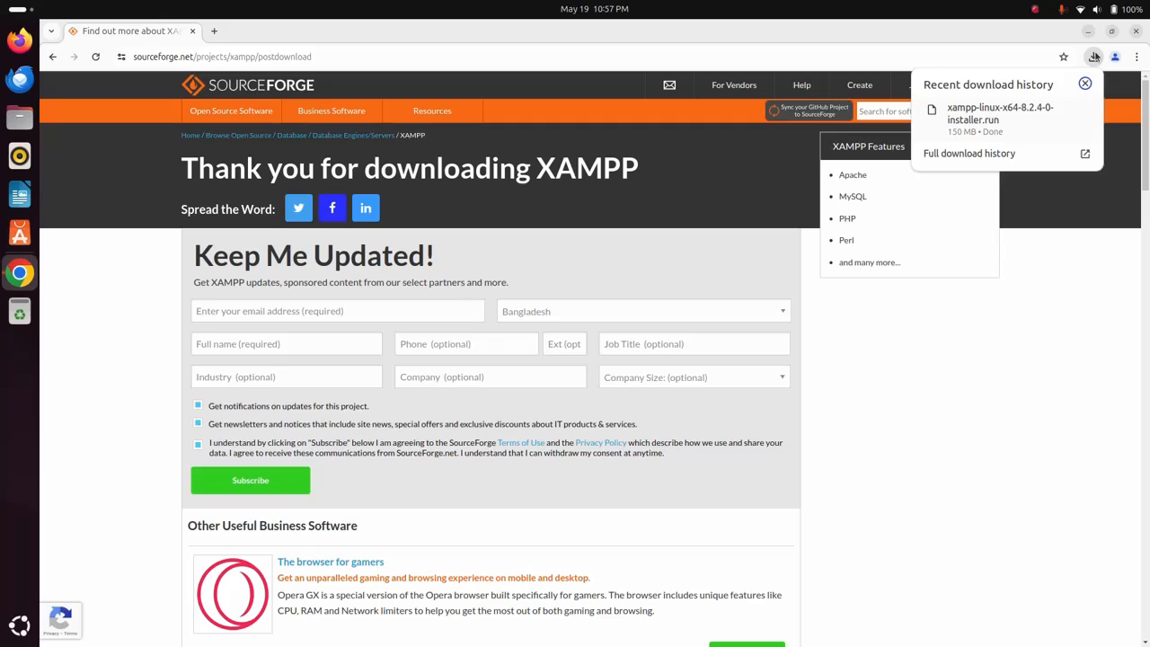
click(1094, 56)
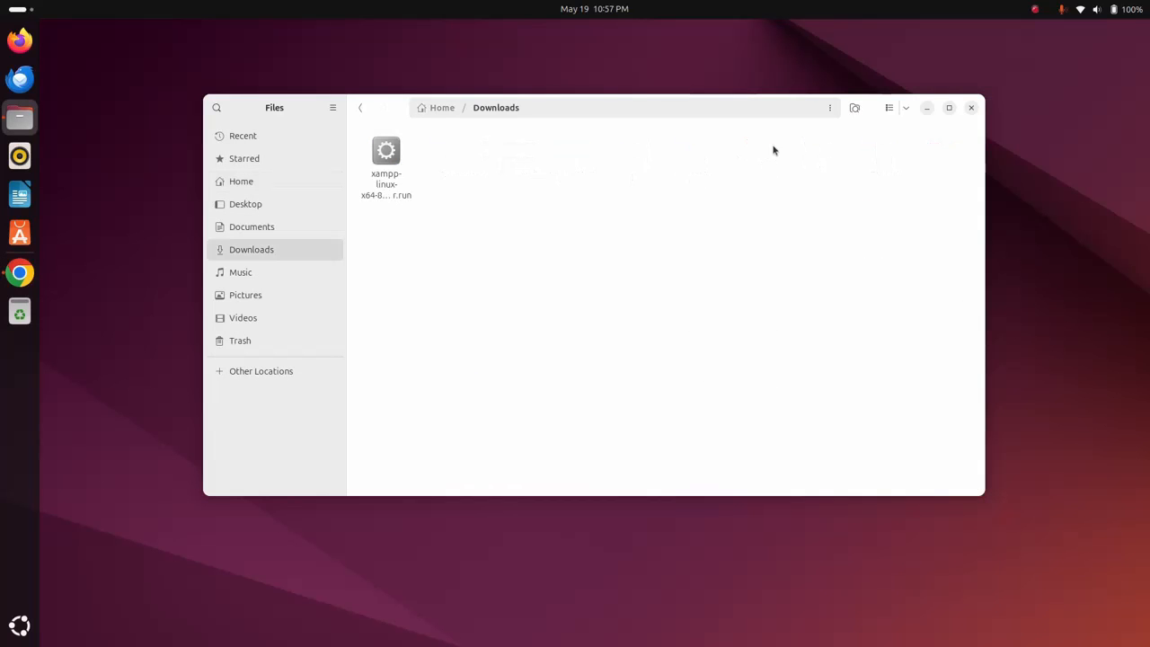
Maximize the Downloads window and open a terminal in that folder.
click(948, 106)
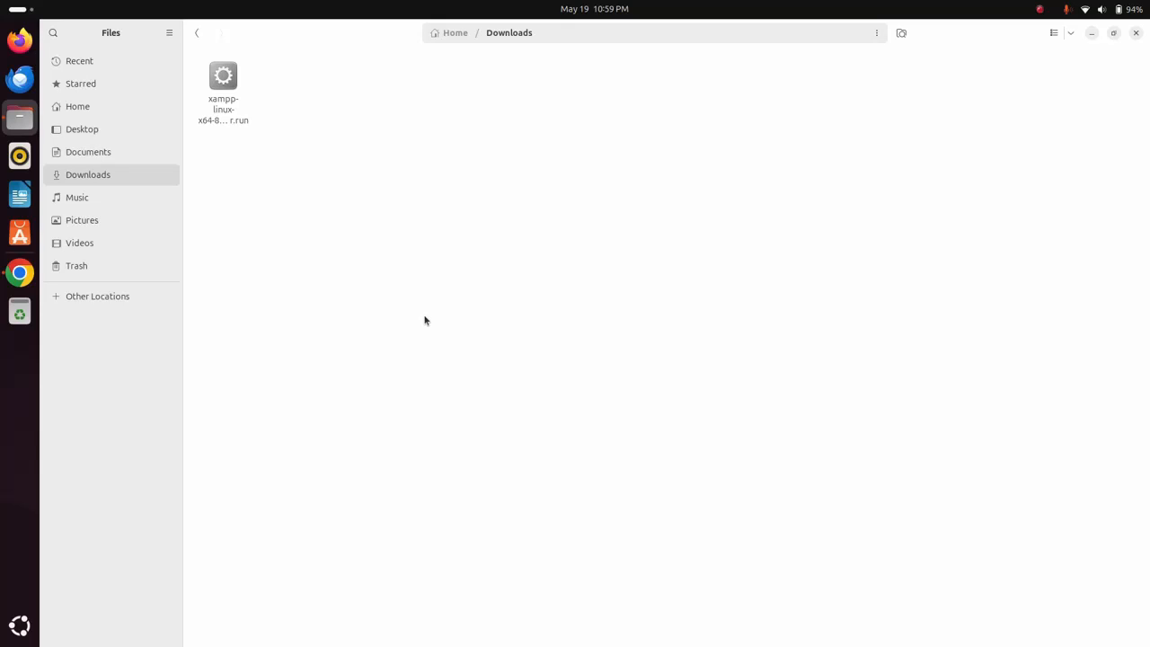
right_click(425, 320)
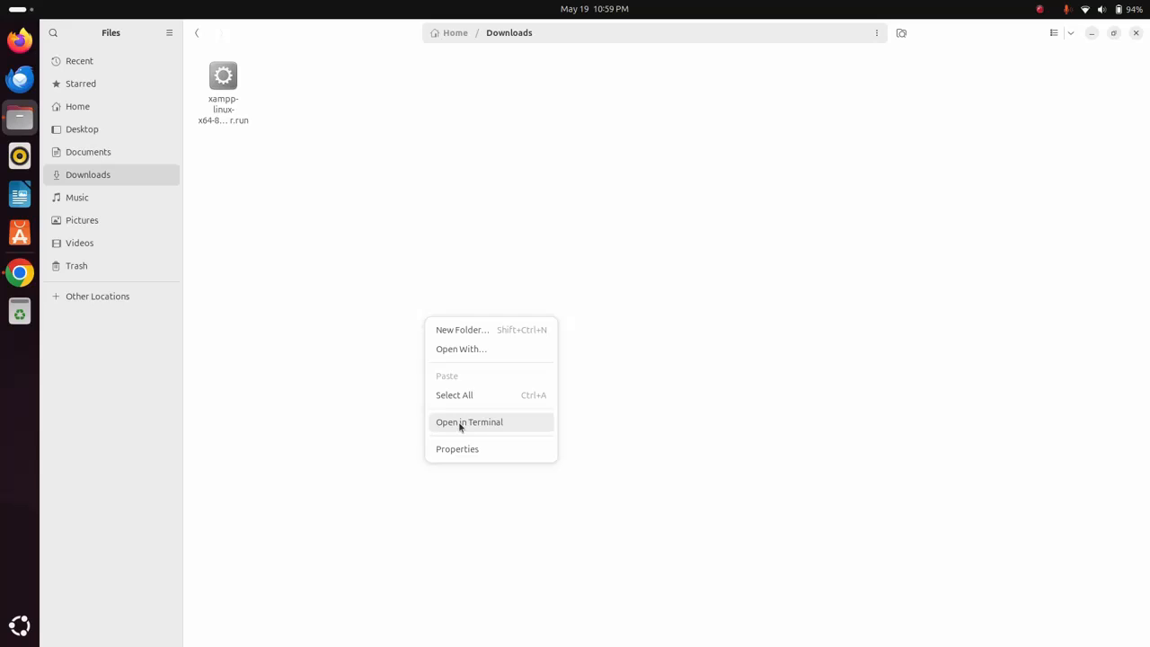
click(469, 422)
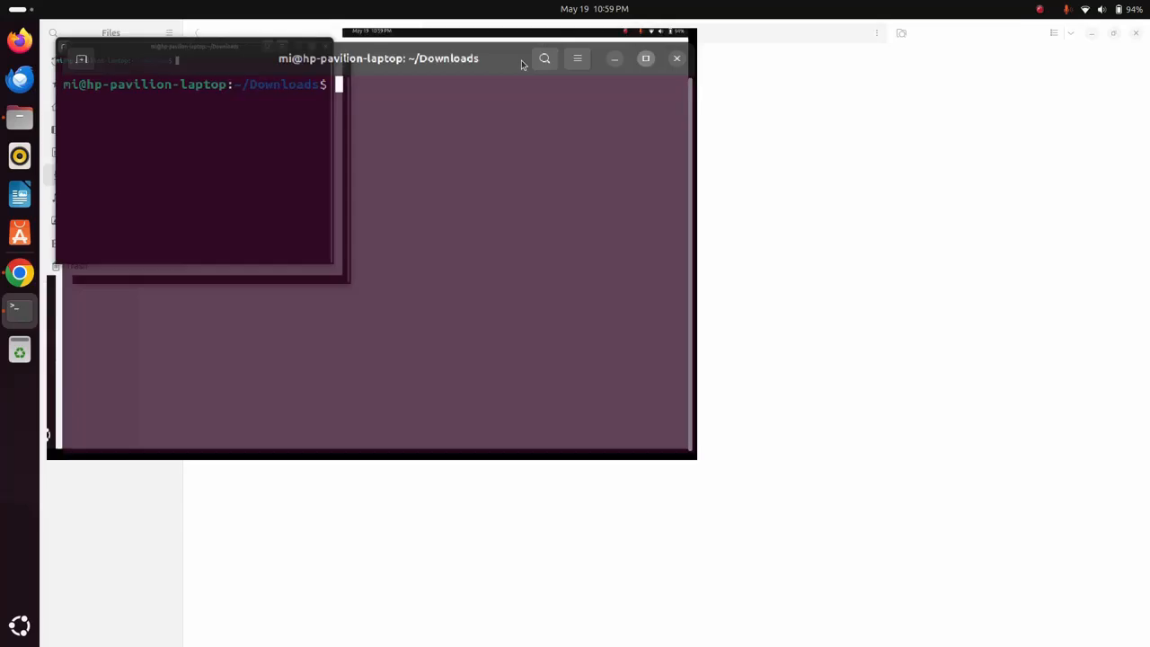
Make xampp-linux-x64-8.2.4-0-installer.run executable with sudo chmod 755.
click(645, 58)
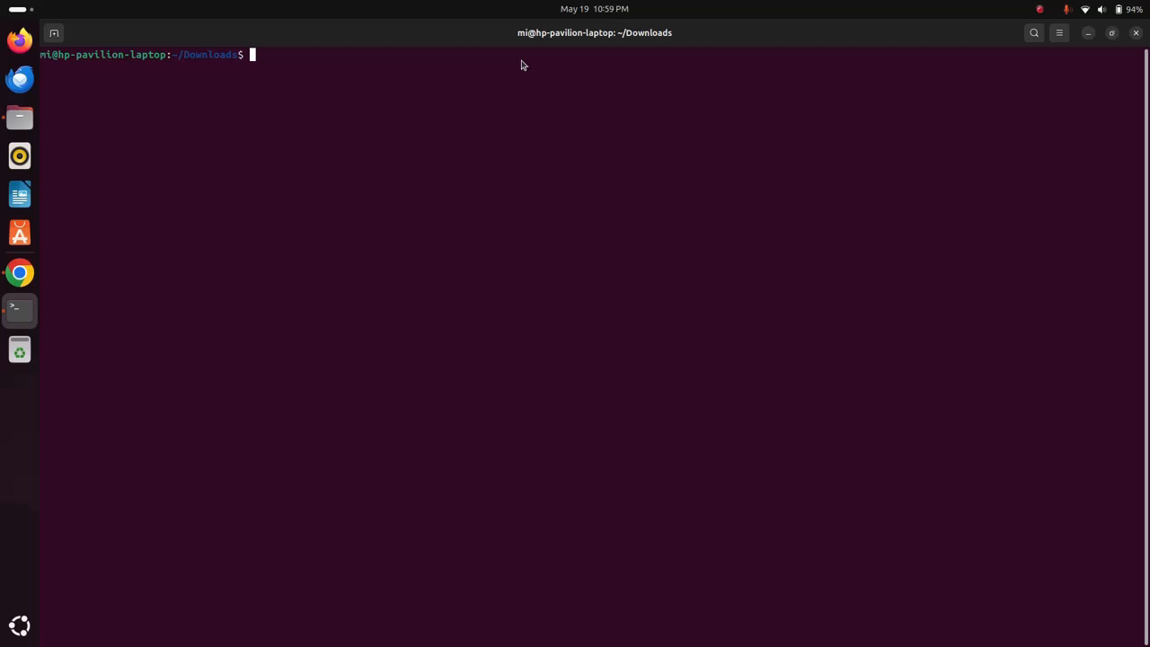
text(sudo chm)
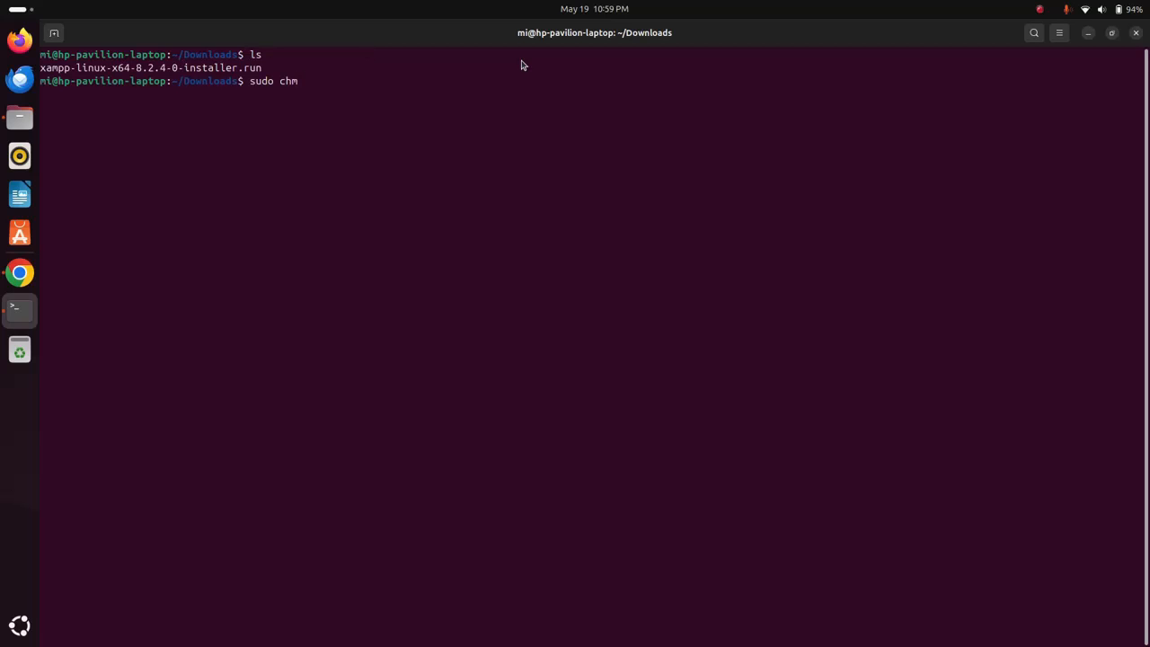
text(od)
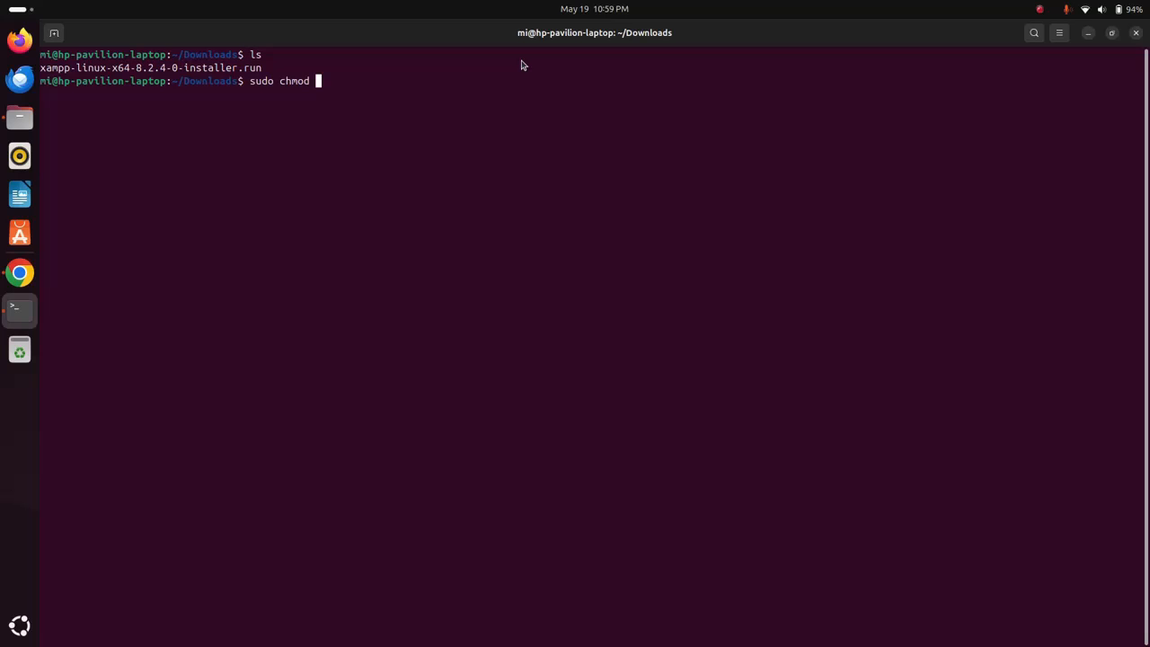
text(755)
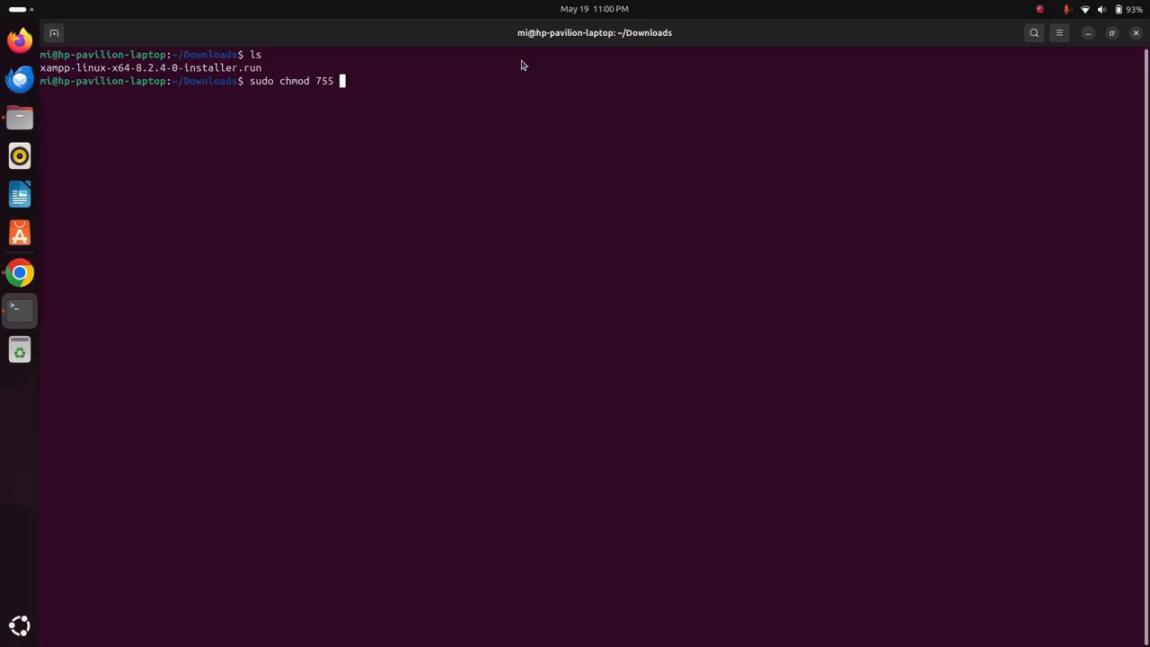
text(xa)
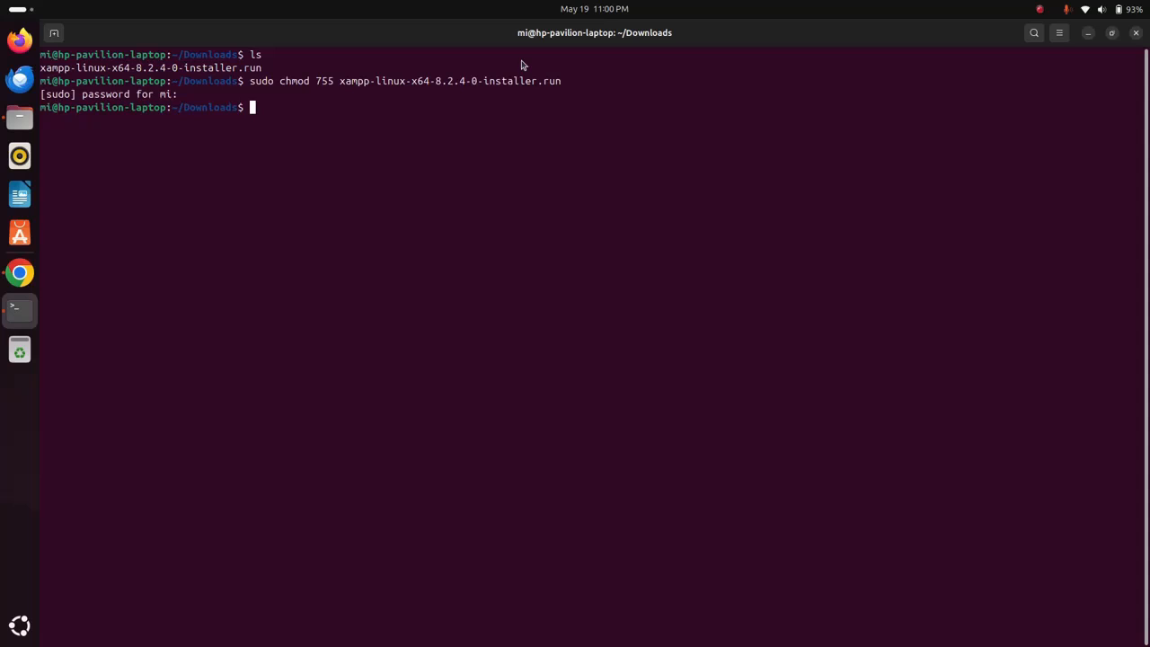
Run the installer as root with sudo ./xampp-linux-x64-8.2.4-0-installer.run.
text(sudo)
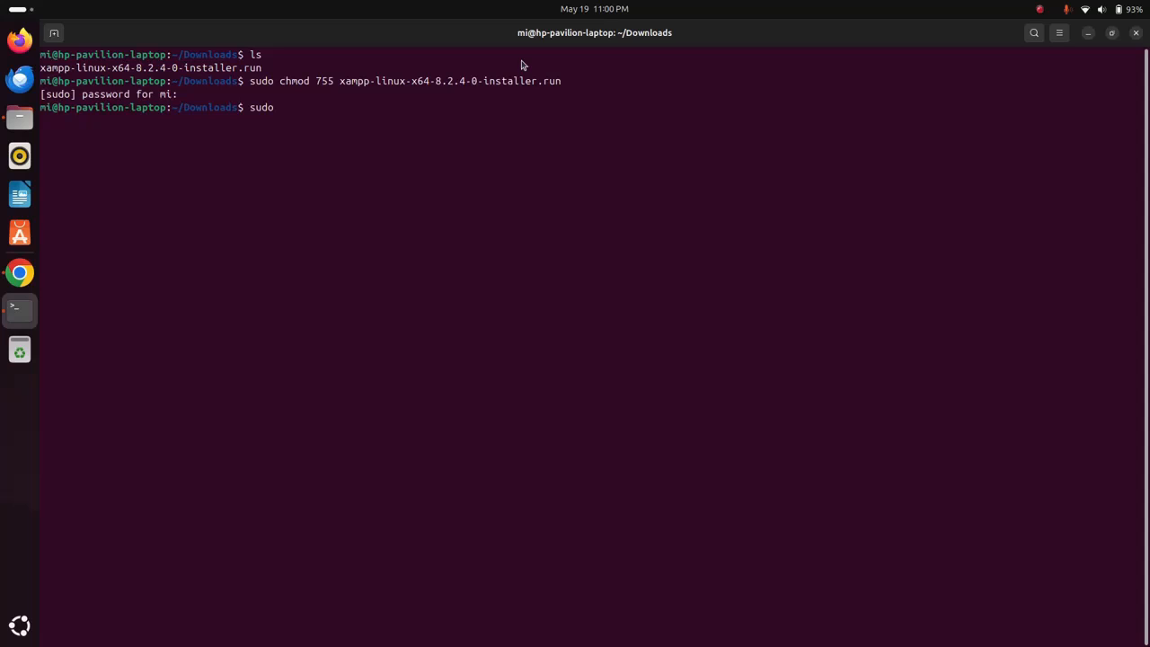
text(./)
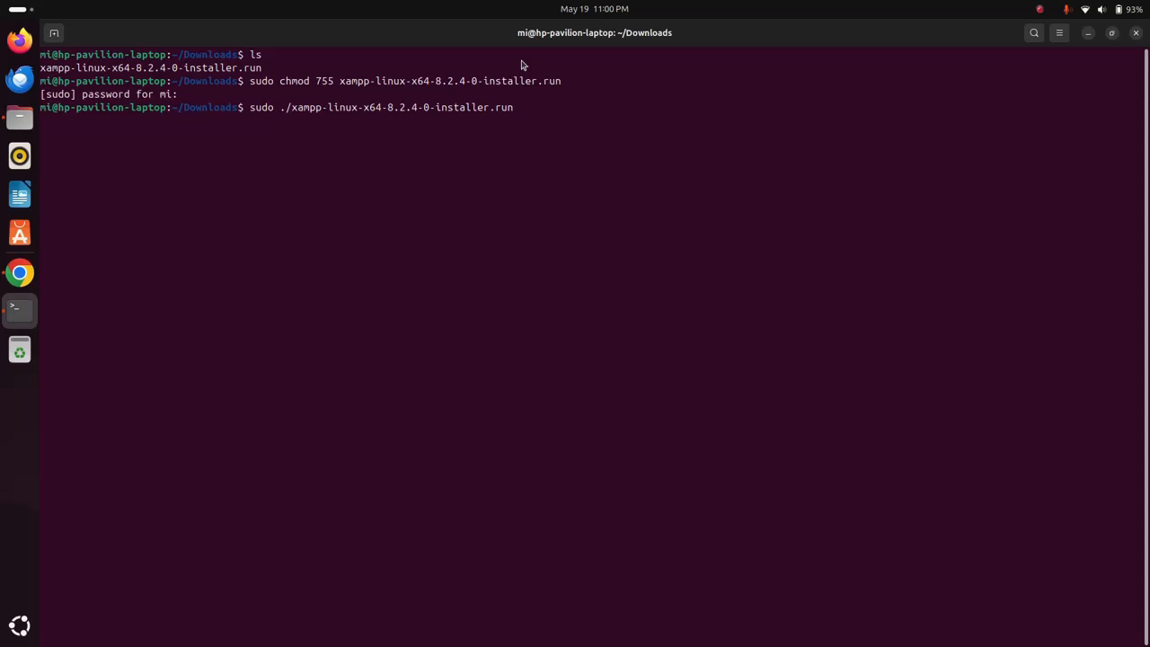
key(Return)
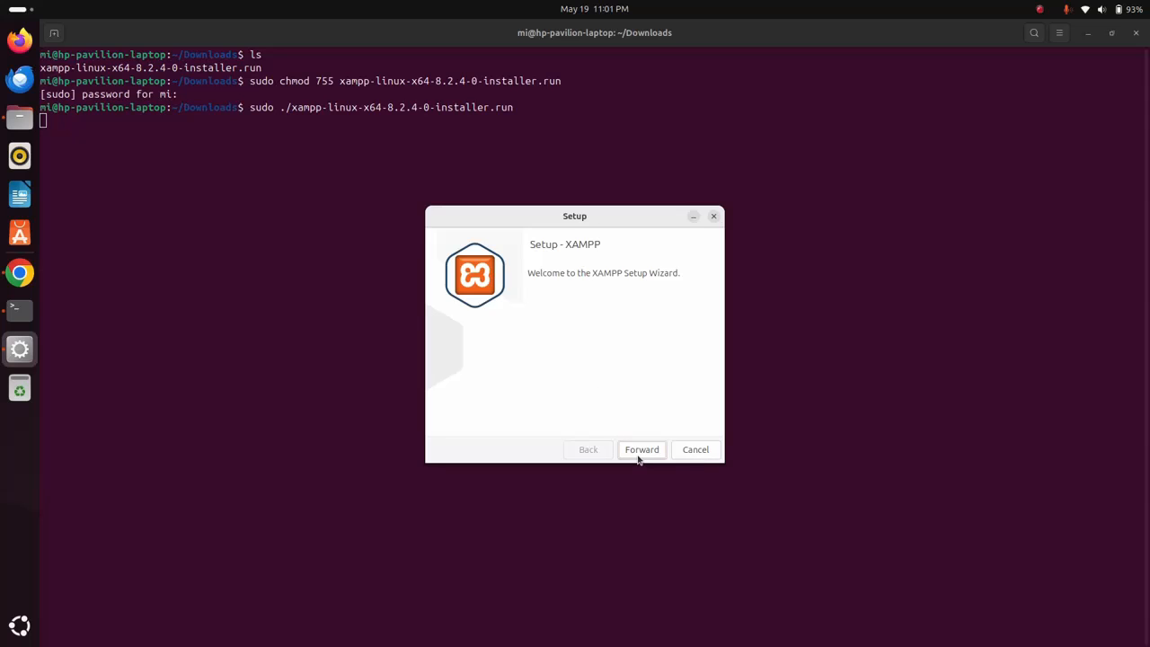
Accept the Core Files component and /opt/lampp directory, then install XAMPP.
click(641, 449)
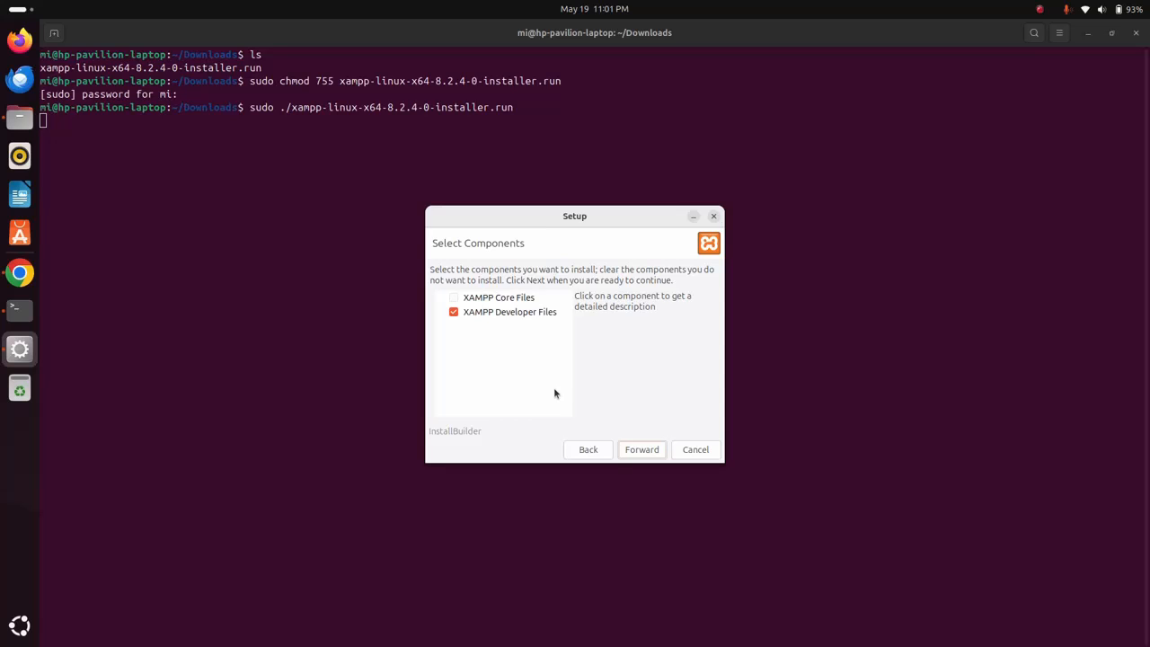
click(454, 297)
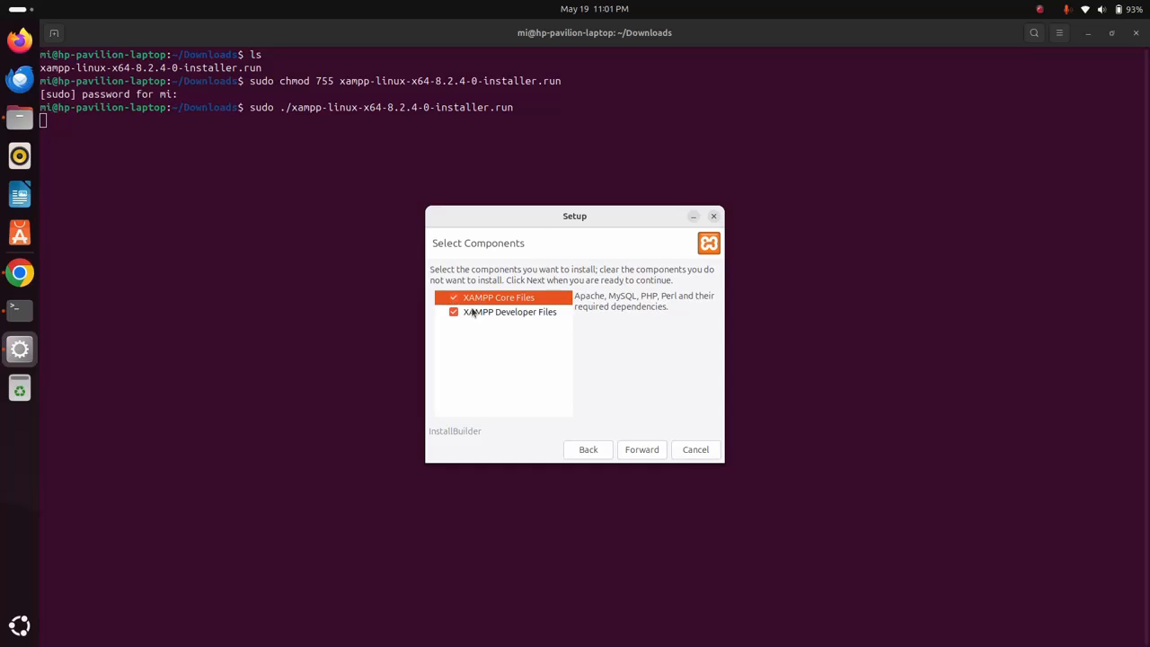
click(509, 312)
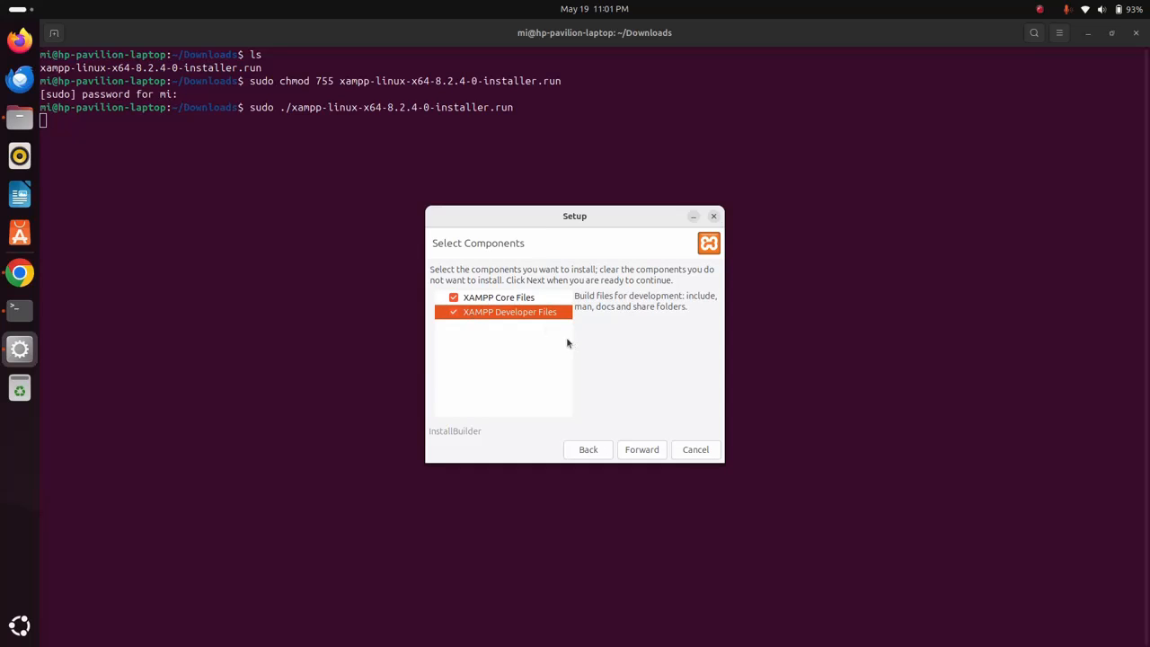
click(499, 296)
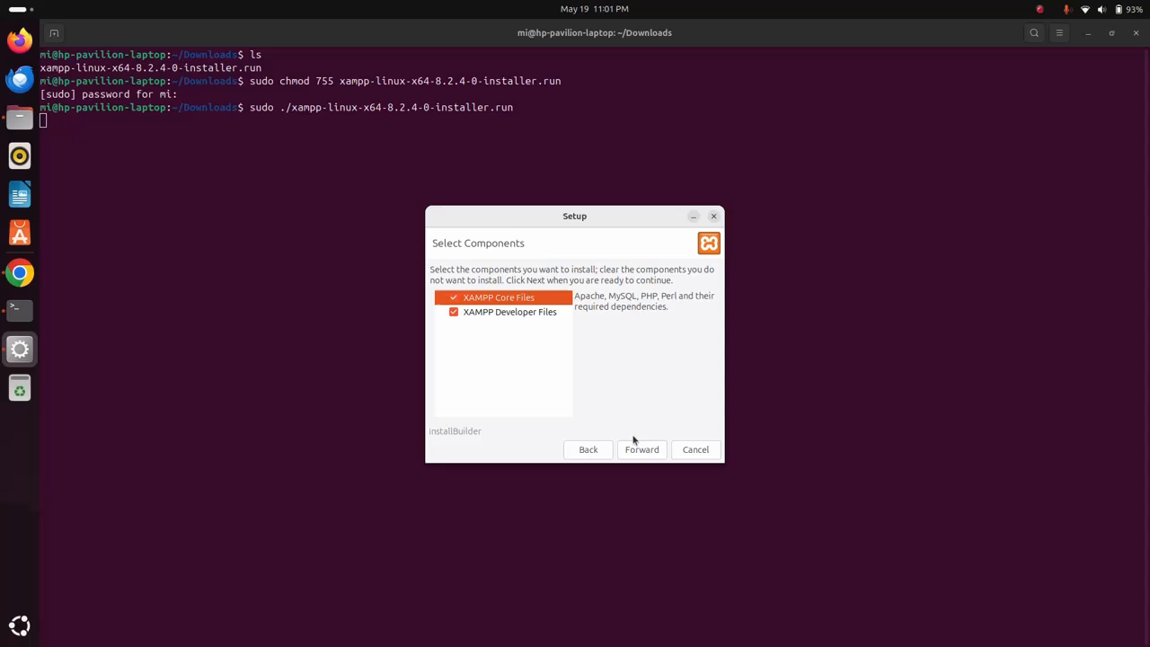
click(641, 449)
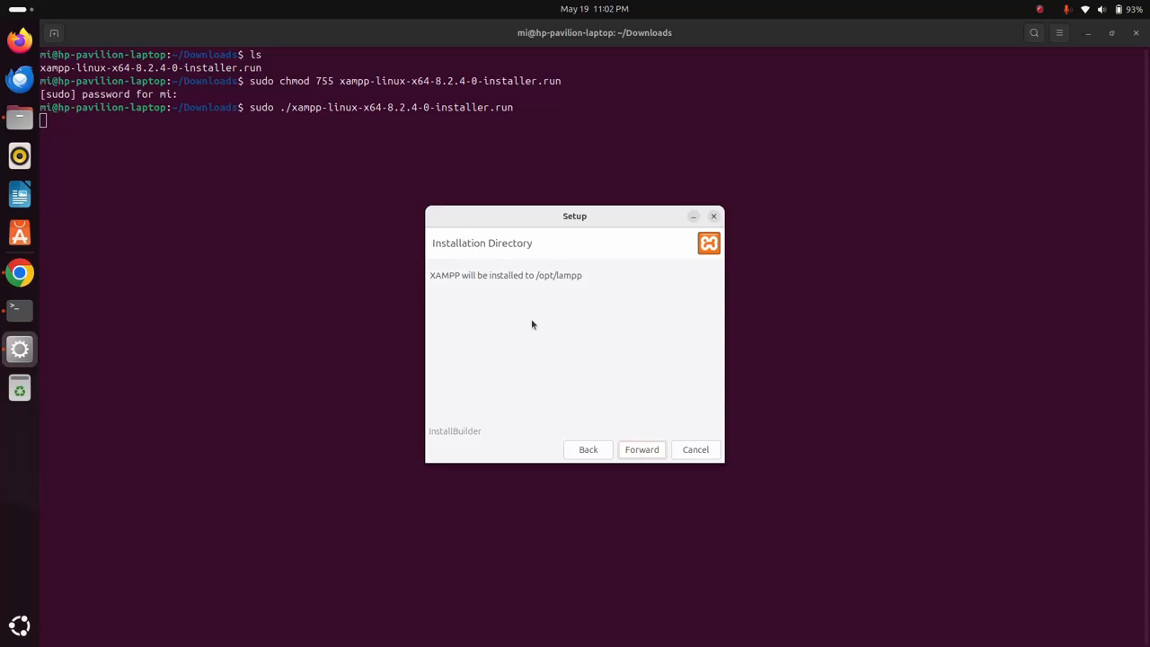
mouse_move(549, 275)
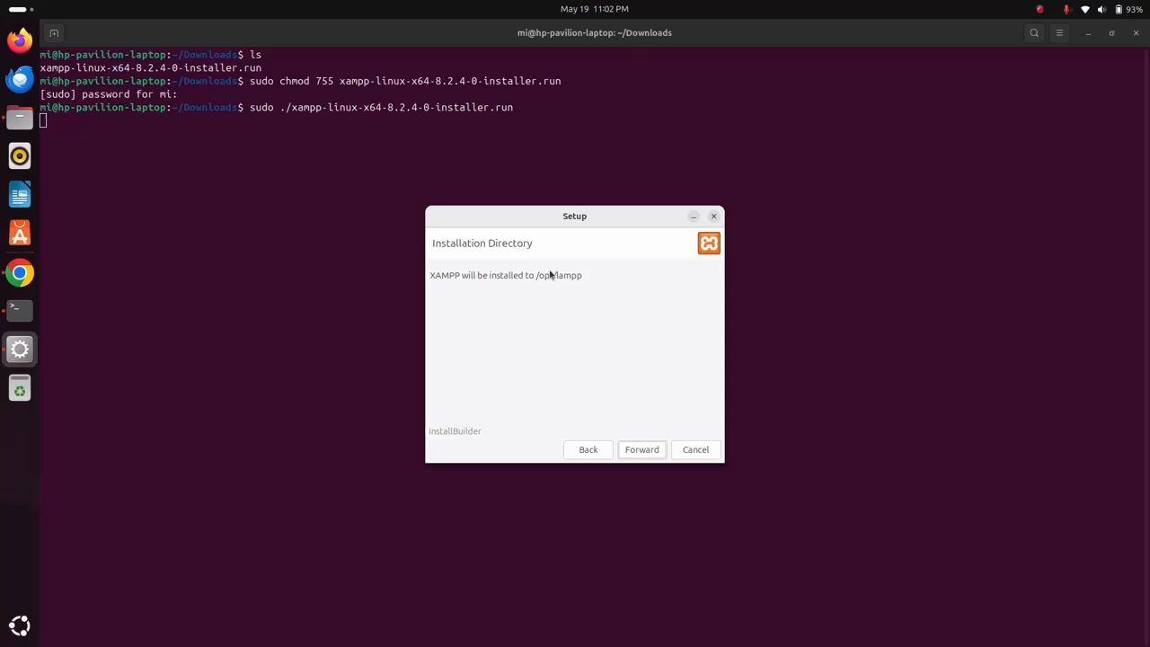
mouse_move(582, 282)
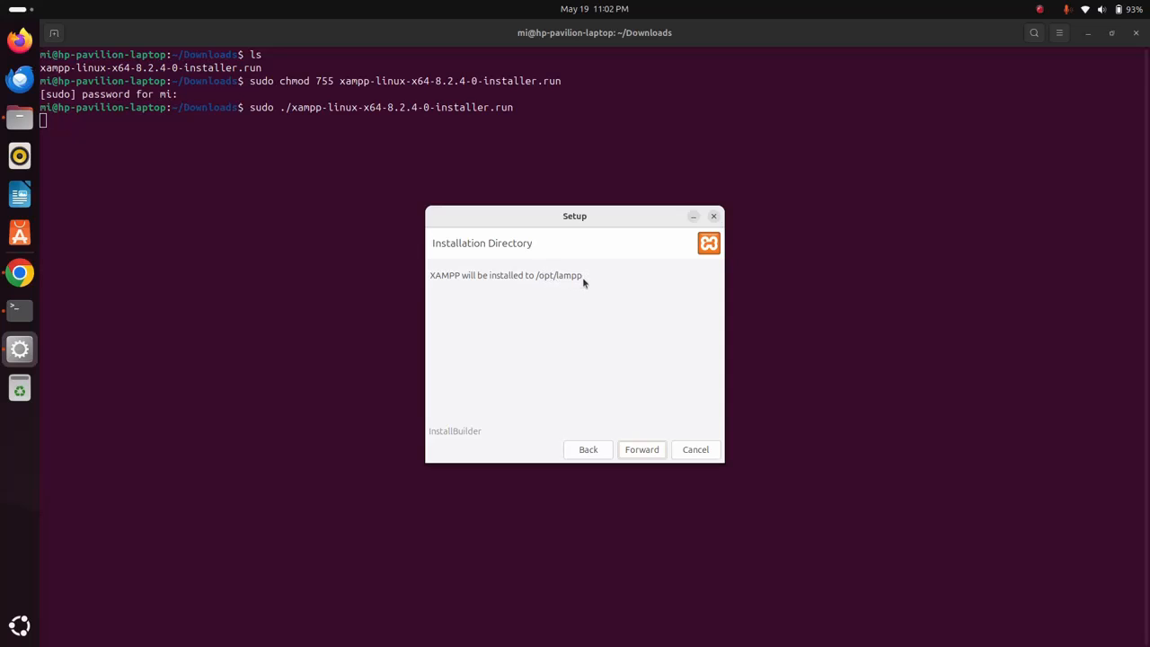
mouse_move(530, 280)
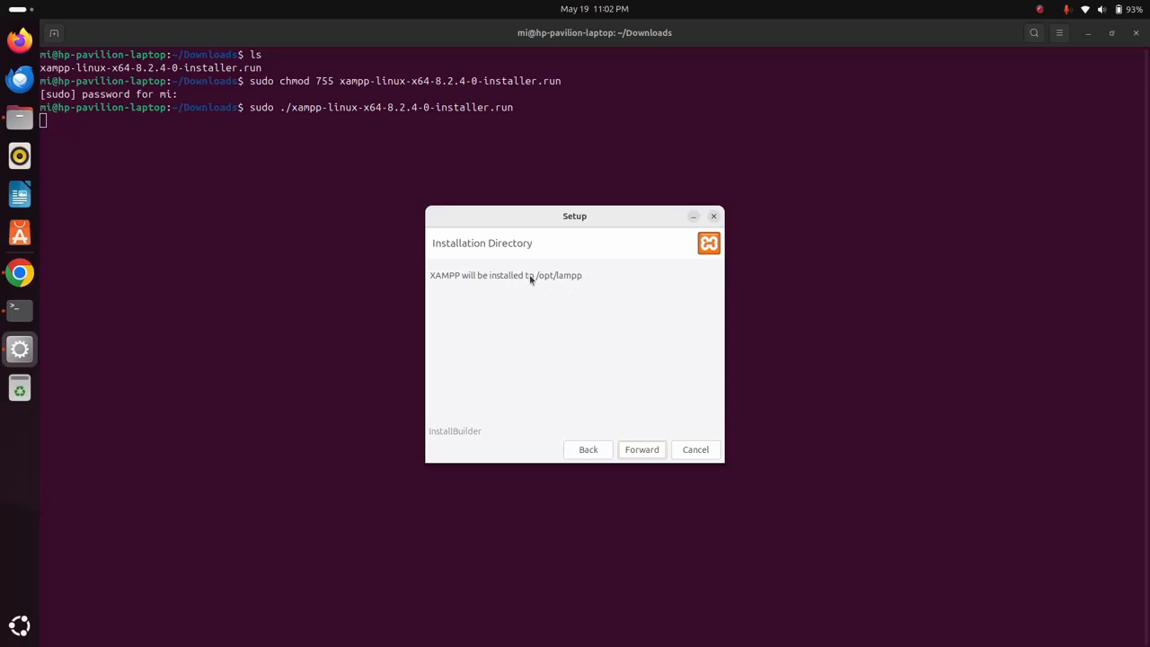
mouse_move(597, 288)
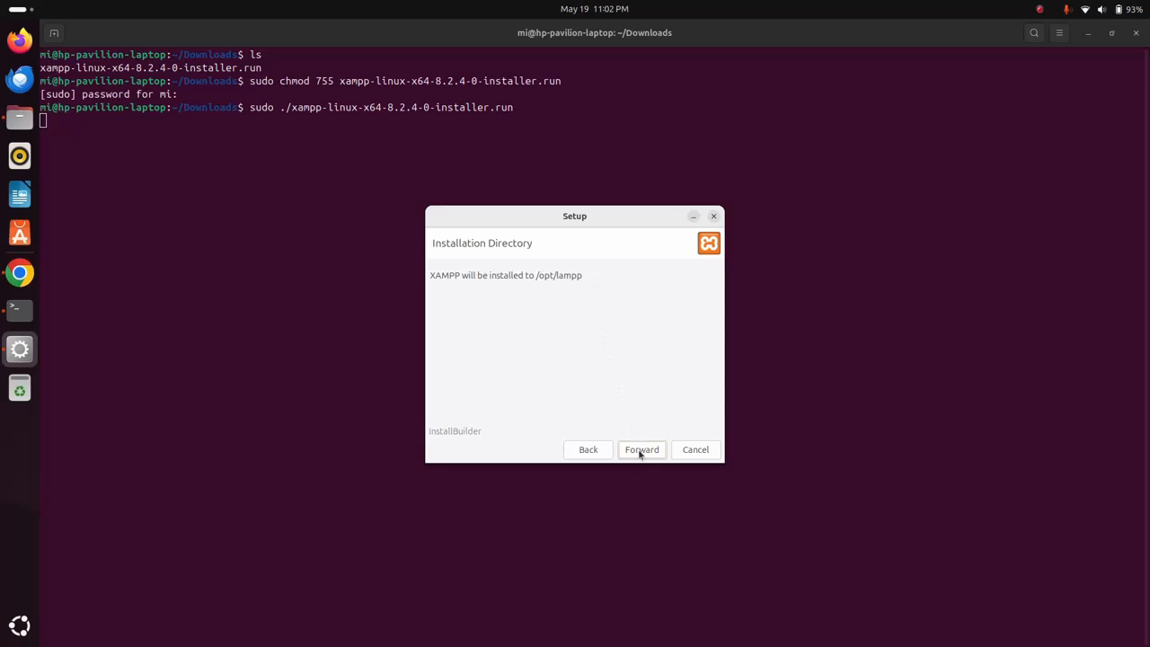
click(642, 450)
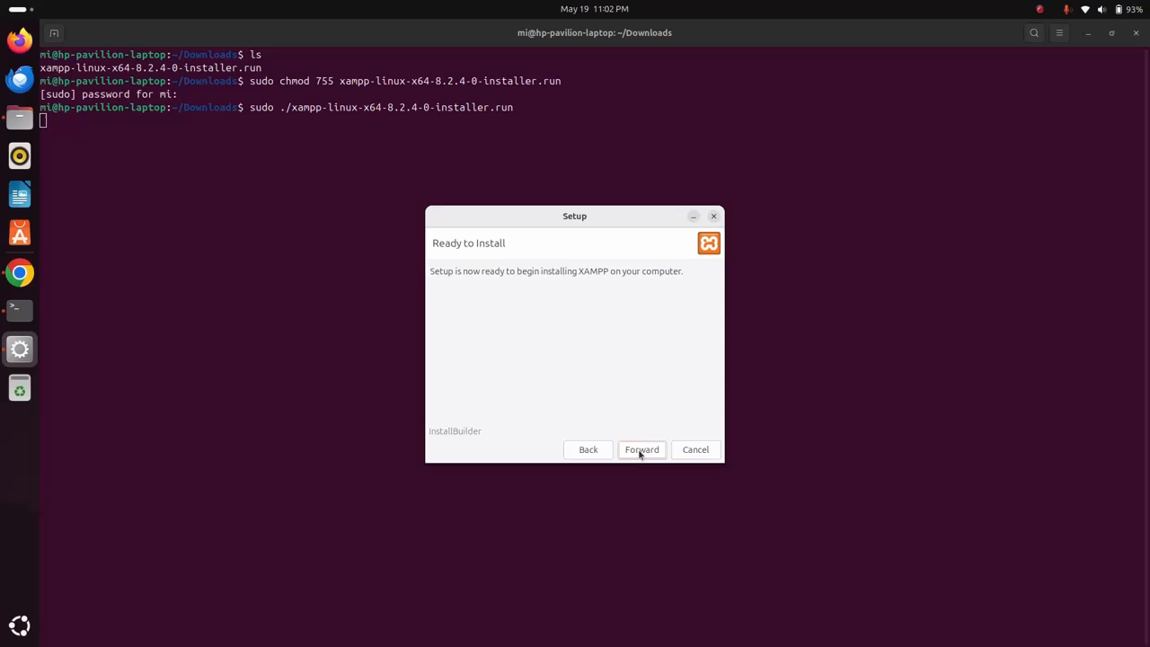
click(641, 449)
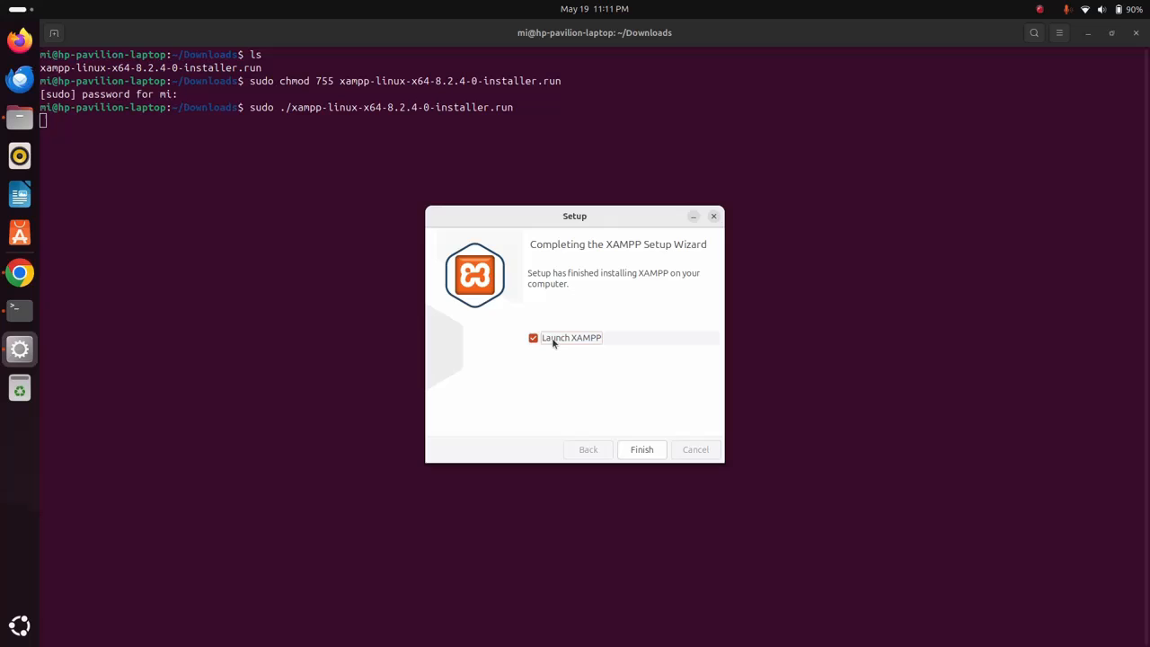
mouse_move(624, 424)
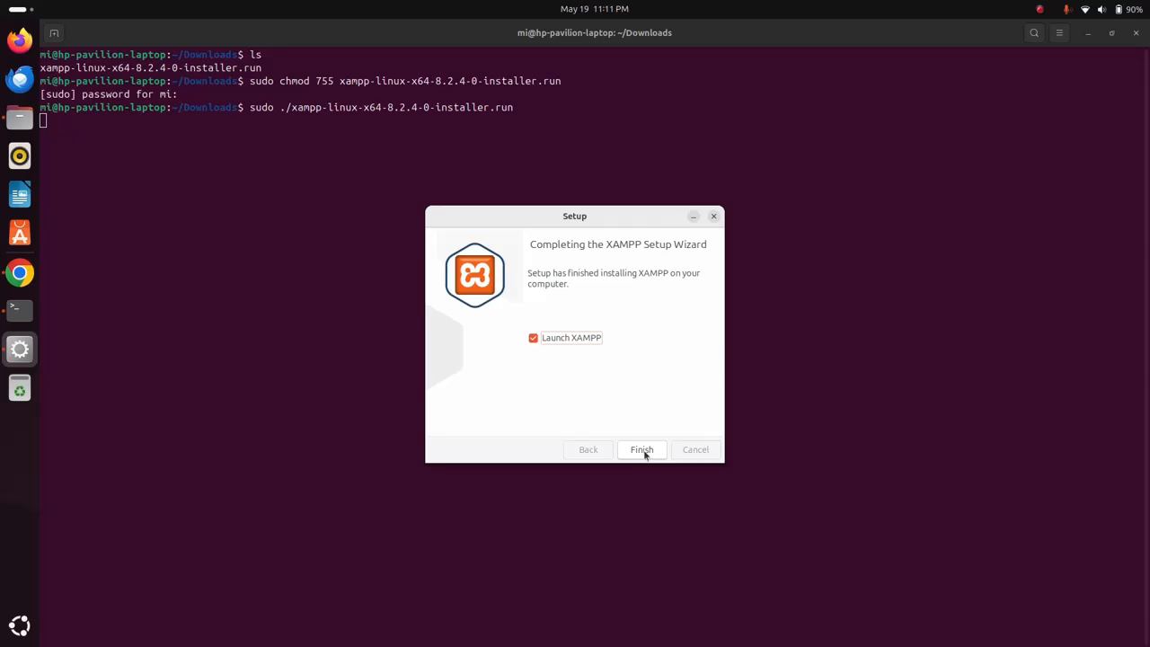
Finish setup, move the XAMPP 8.2.4-0 panel up, and show Manage Servers.
click(641, 449)
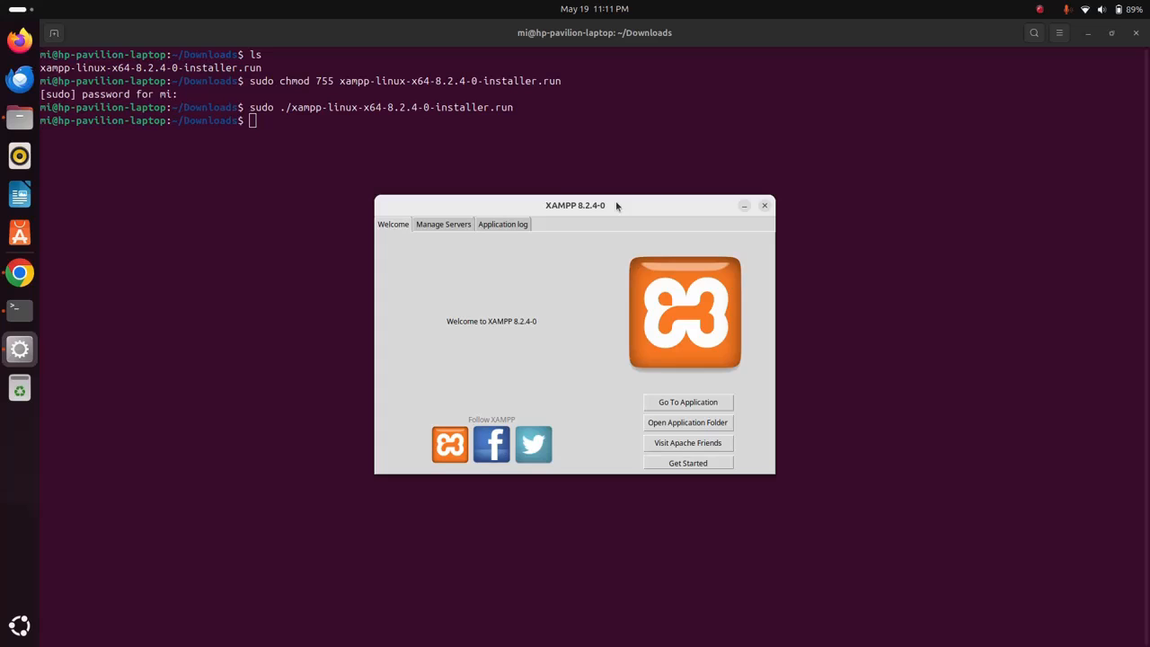
click(764, 205)
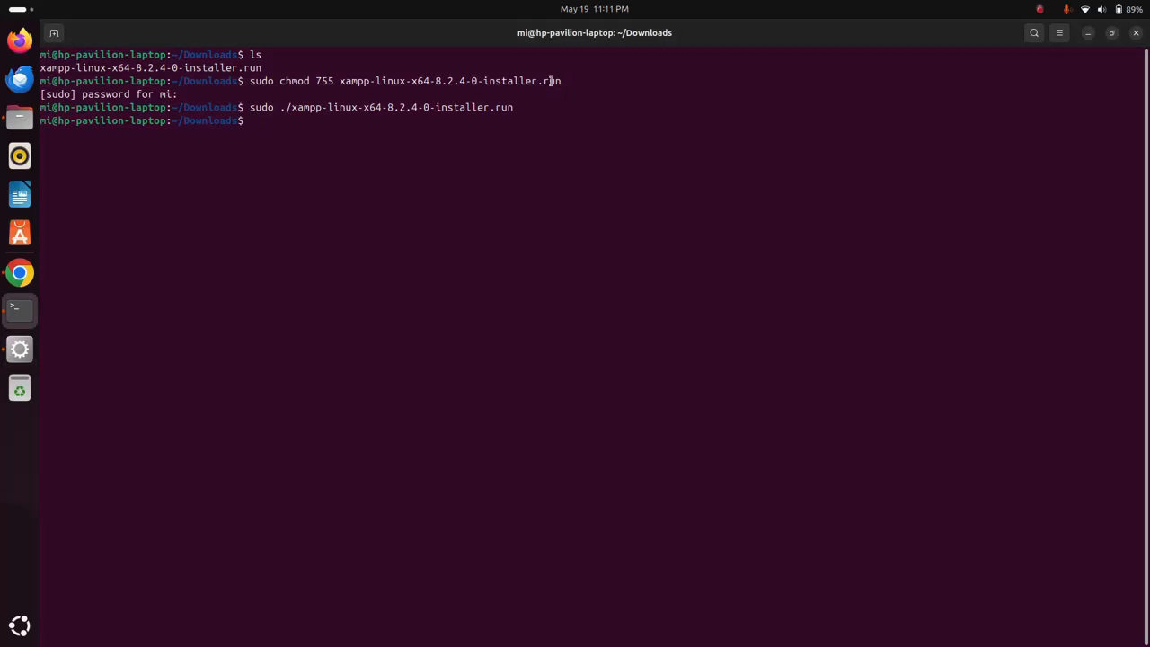
click(20, 116)
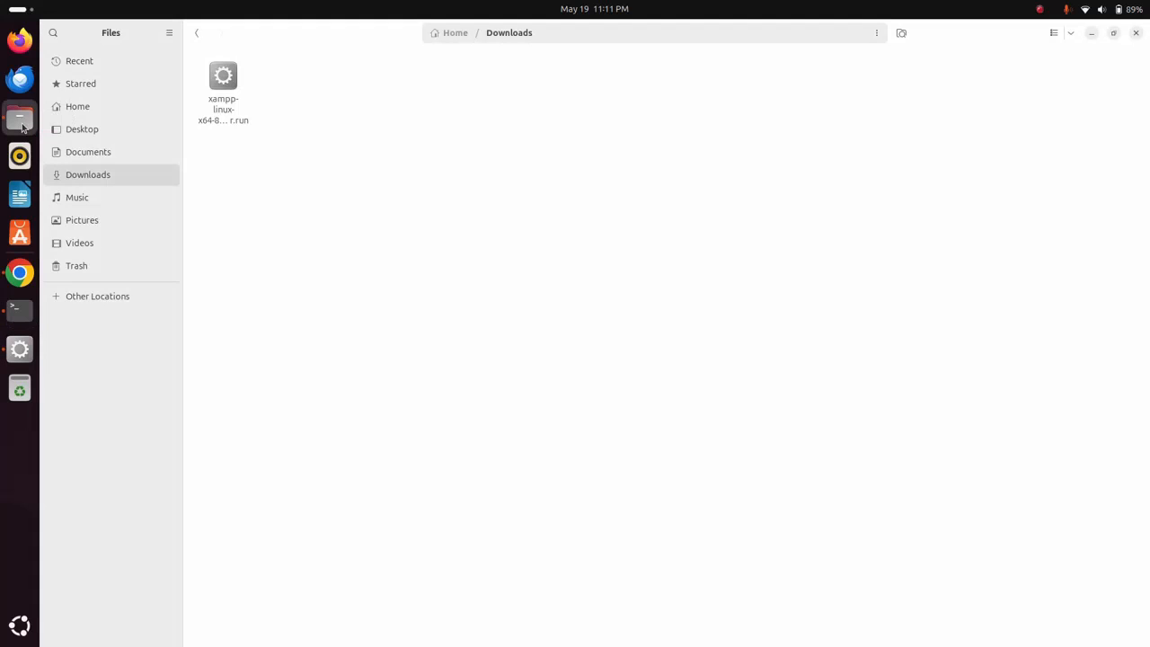
click(223, 90)
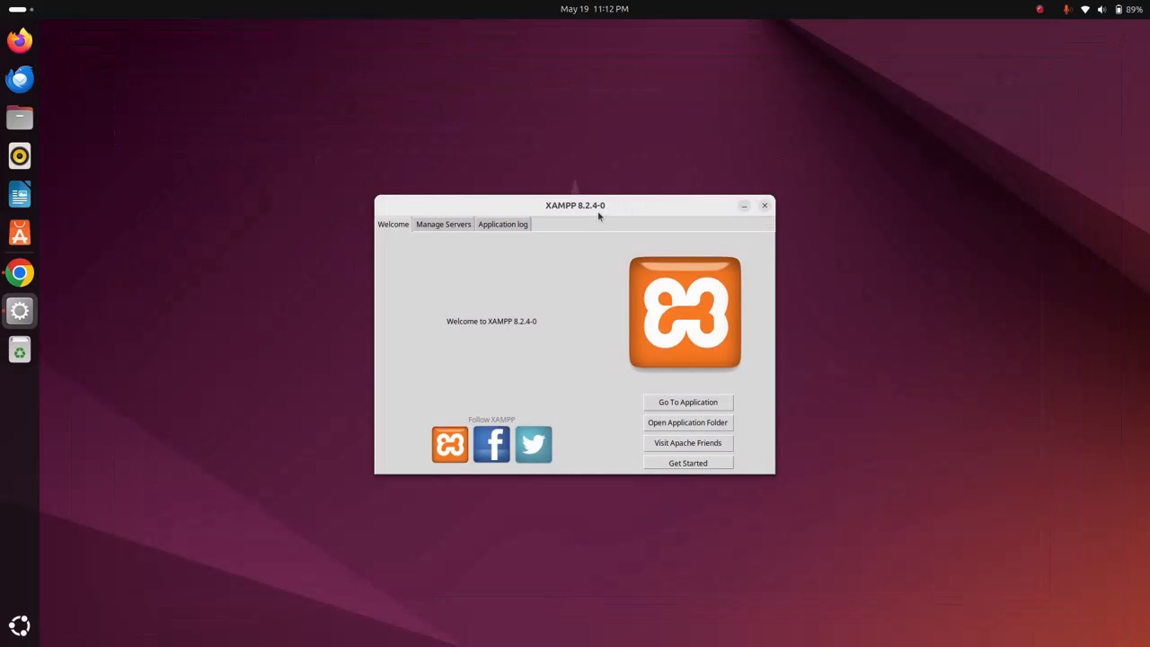
drag(575, 205, 541, 134)
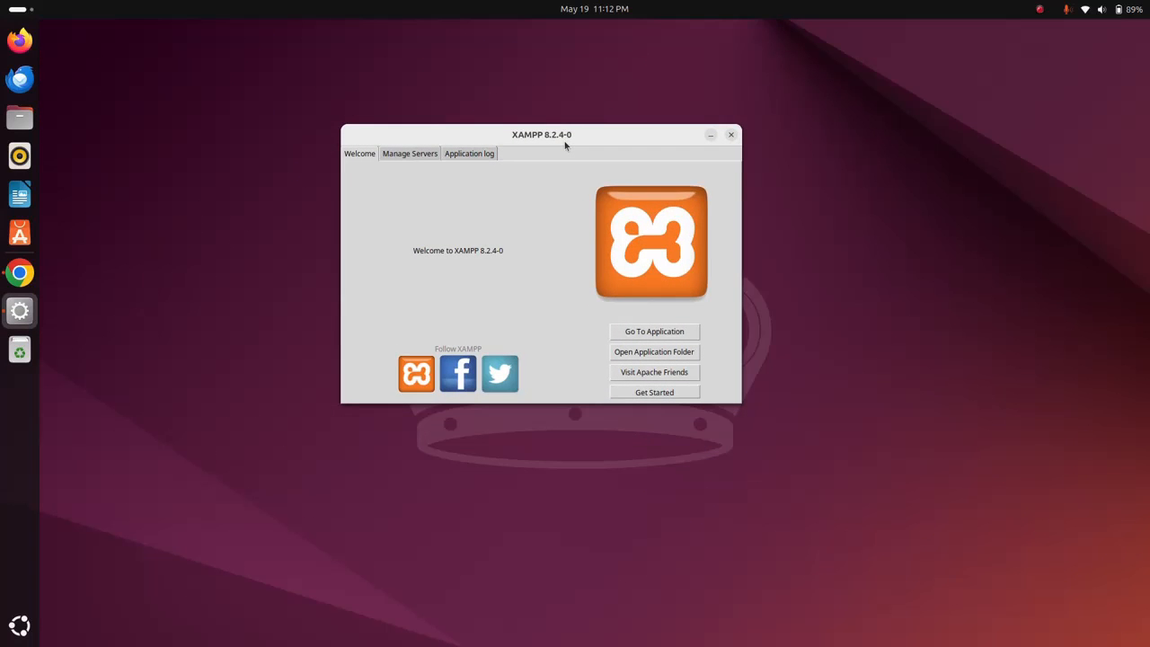
mouse_move(432, 181)
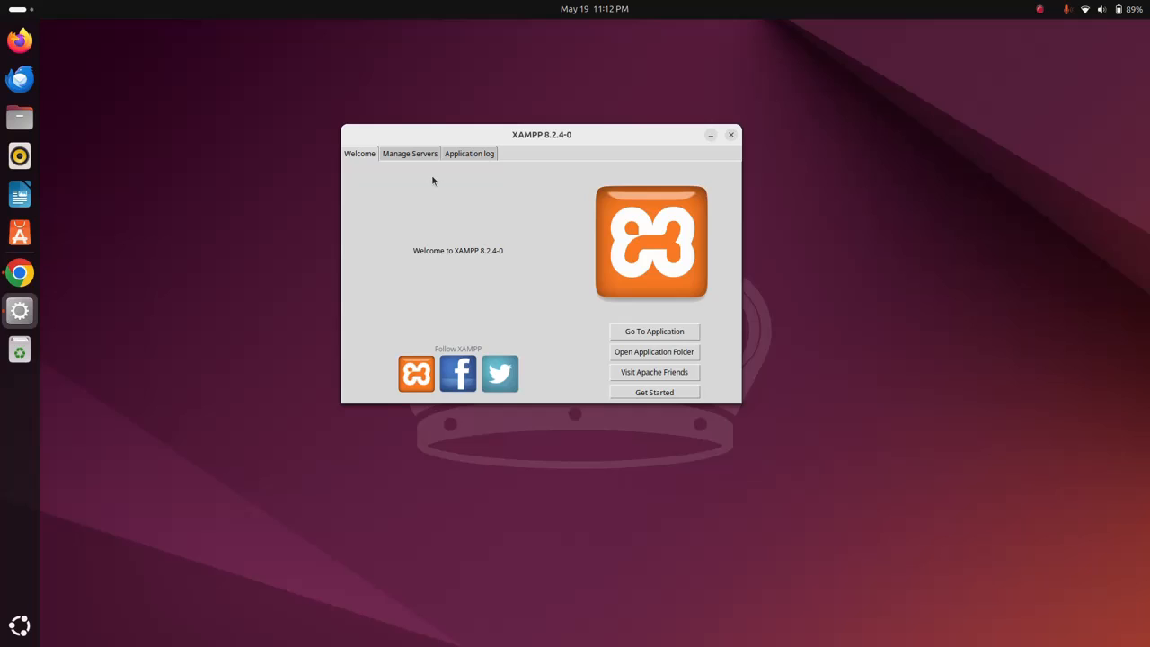
click(409, 153)
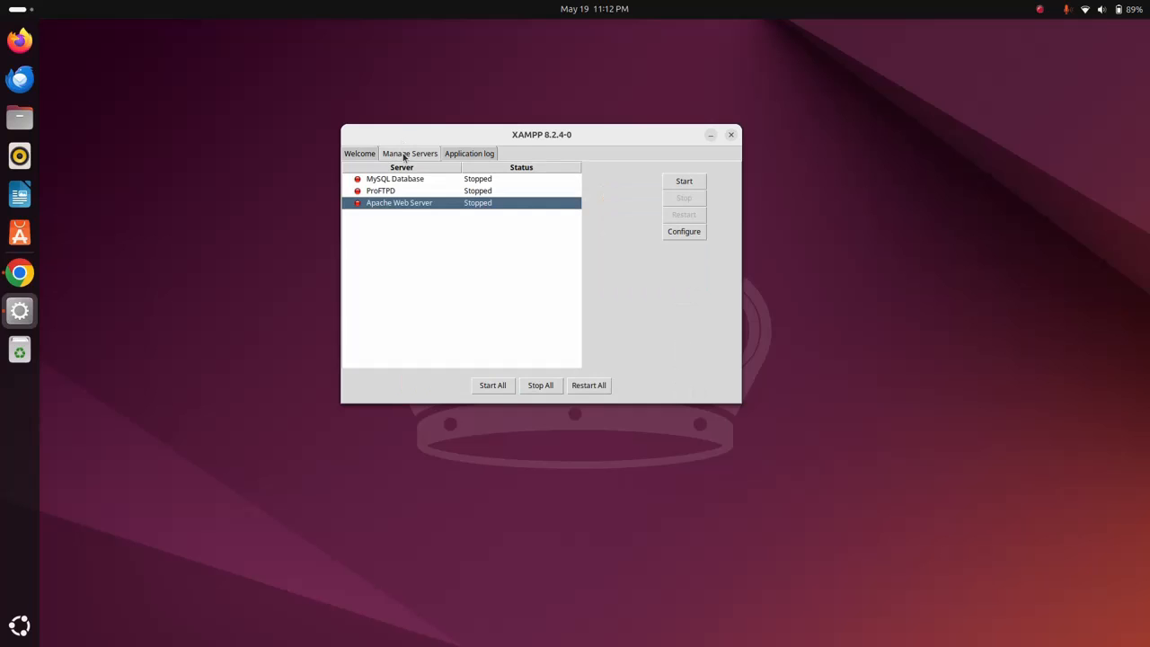
Select MySQL Database in Manage Servers and start it.
click(395, 178)
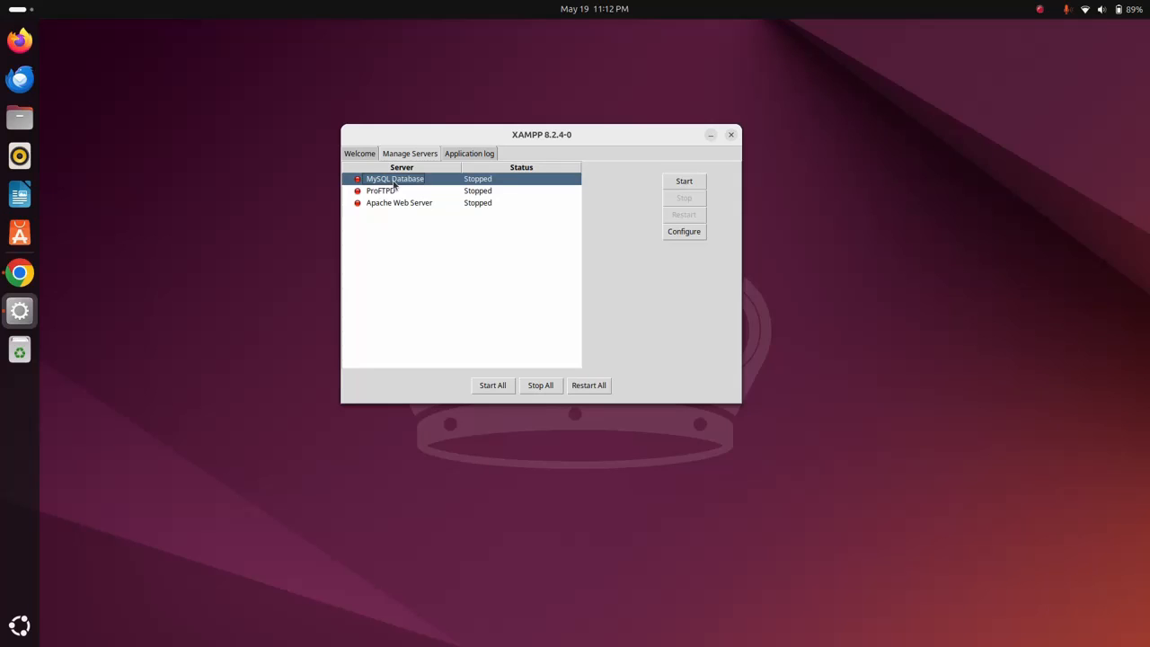
mouse_move(429, 184)
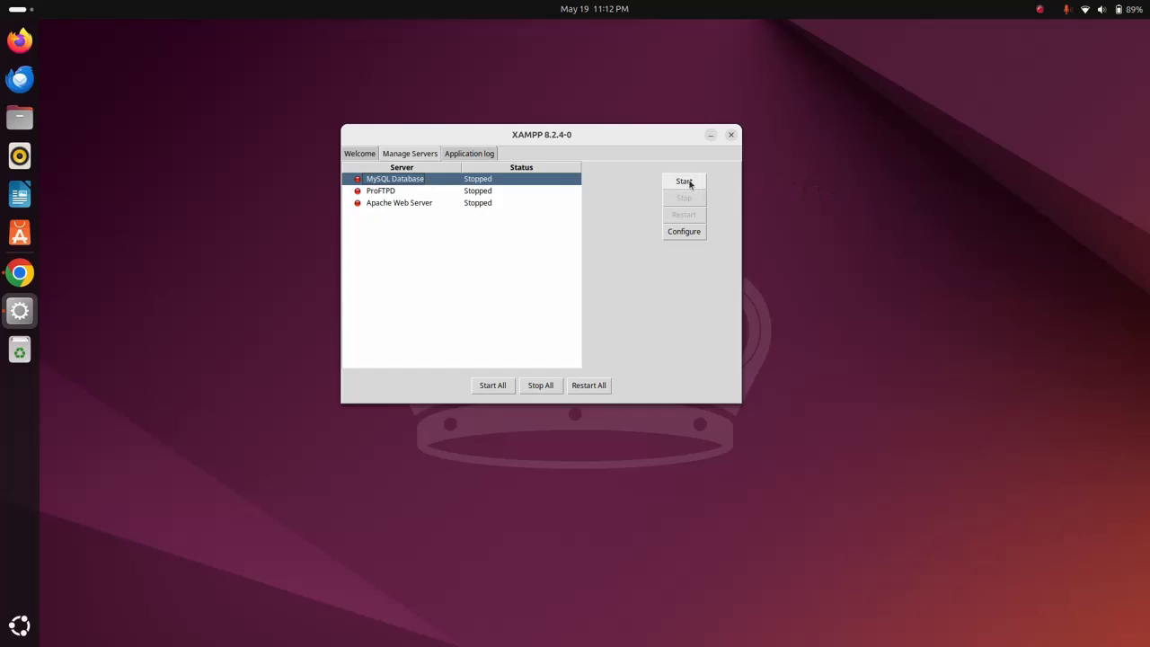
click(684, 181)
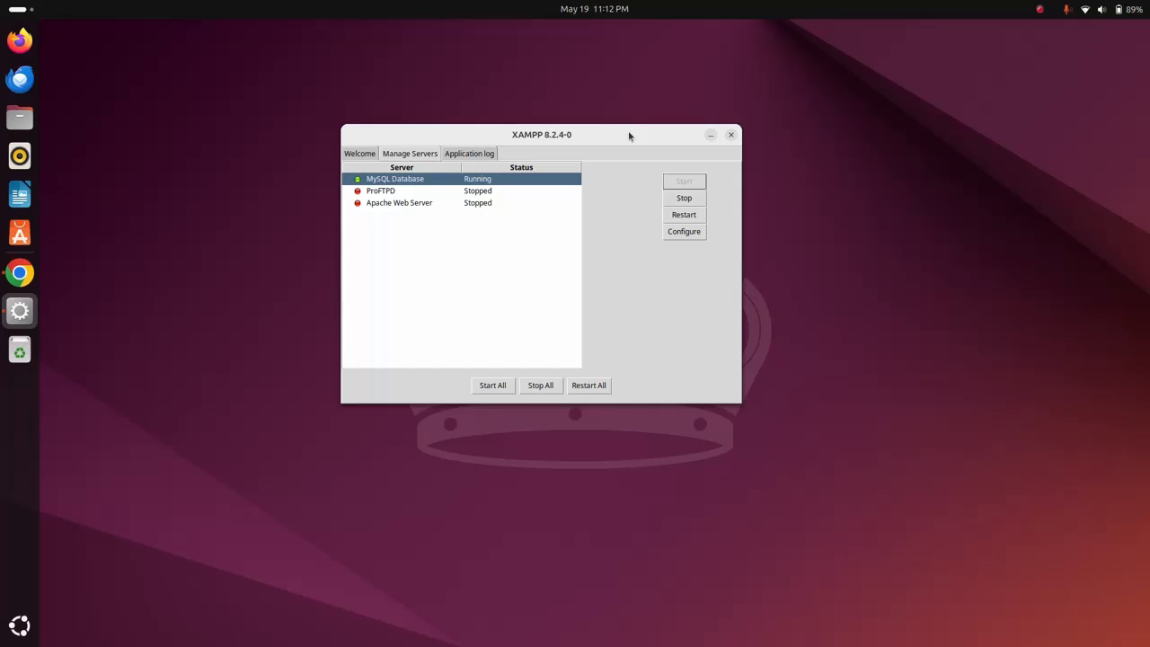
mouse_move(405, 204)
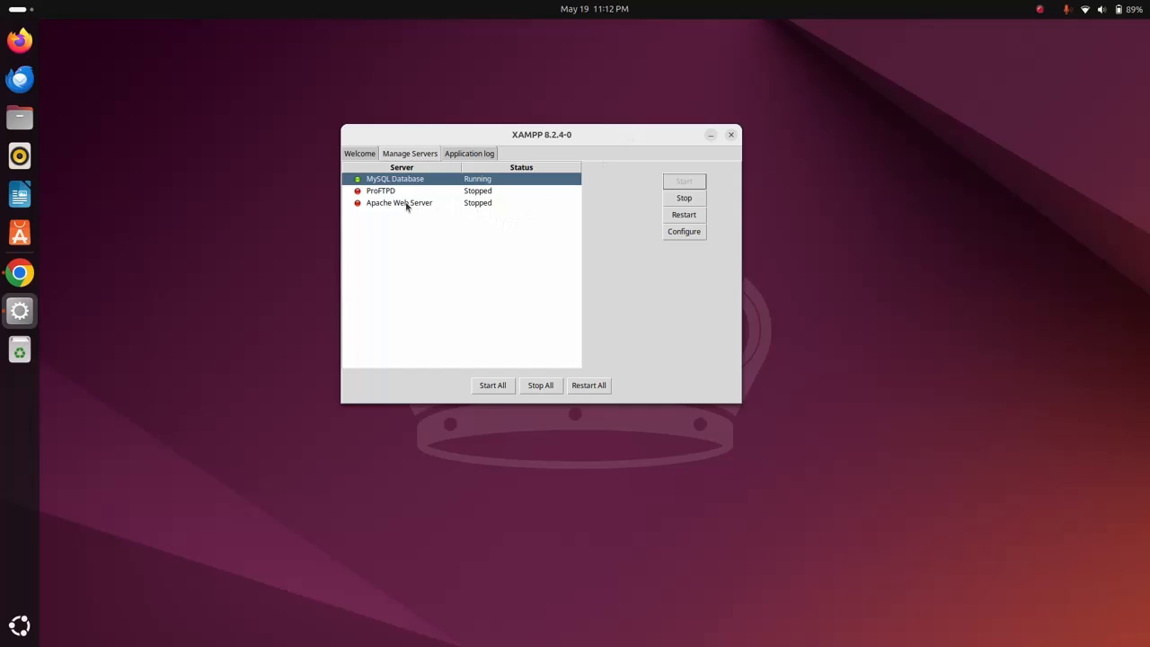
Set the Apache Web Server port to 81 and start Apache.
click(398, 202)
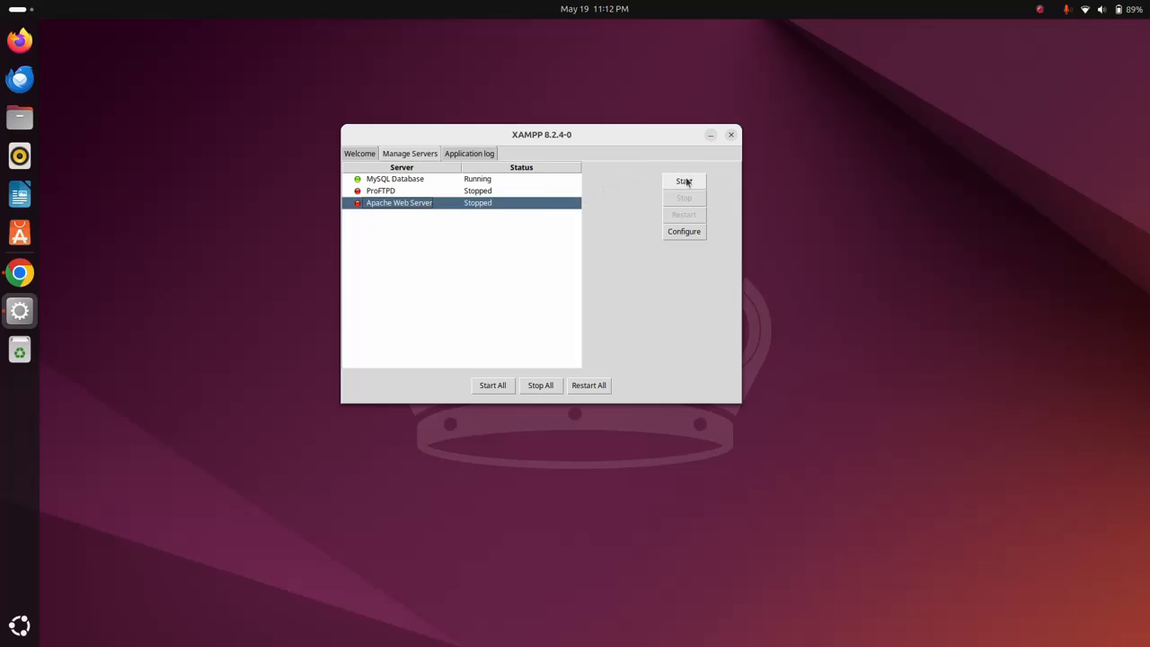
click(683, 180)
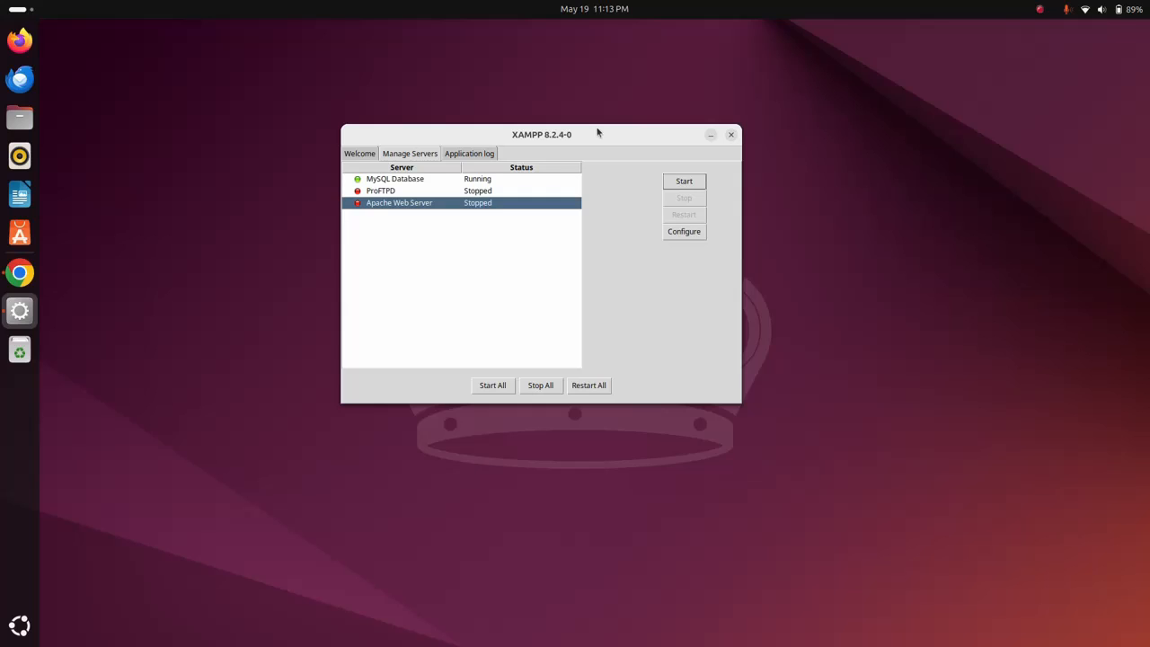
mouse_move(603, 194)
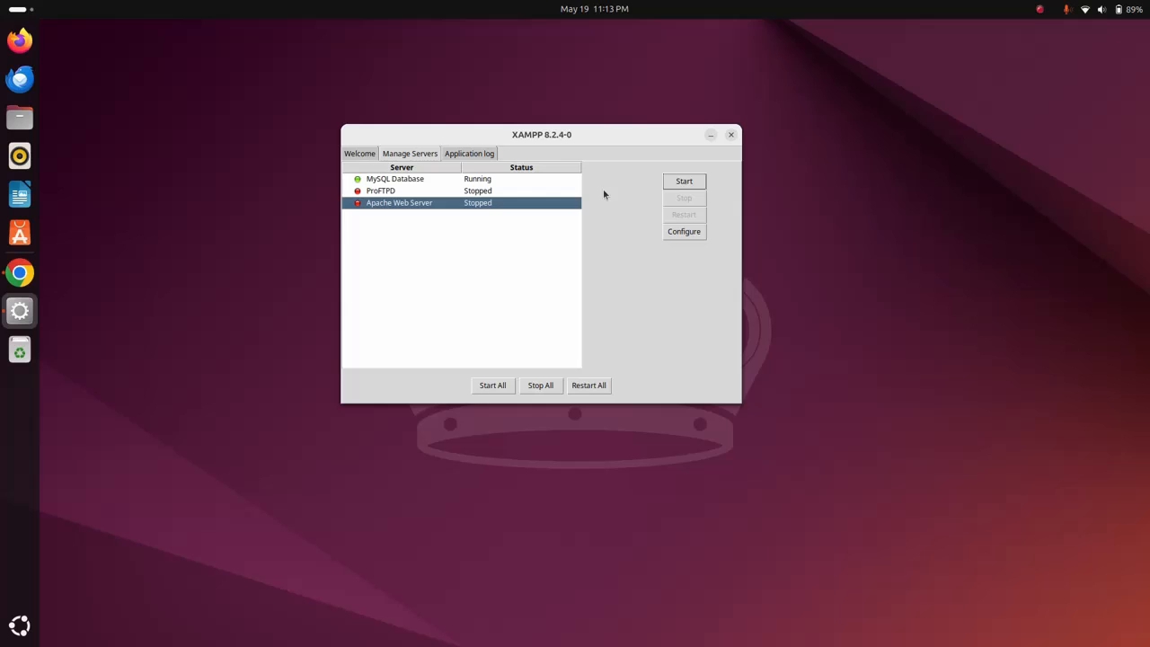
click(684, 231)
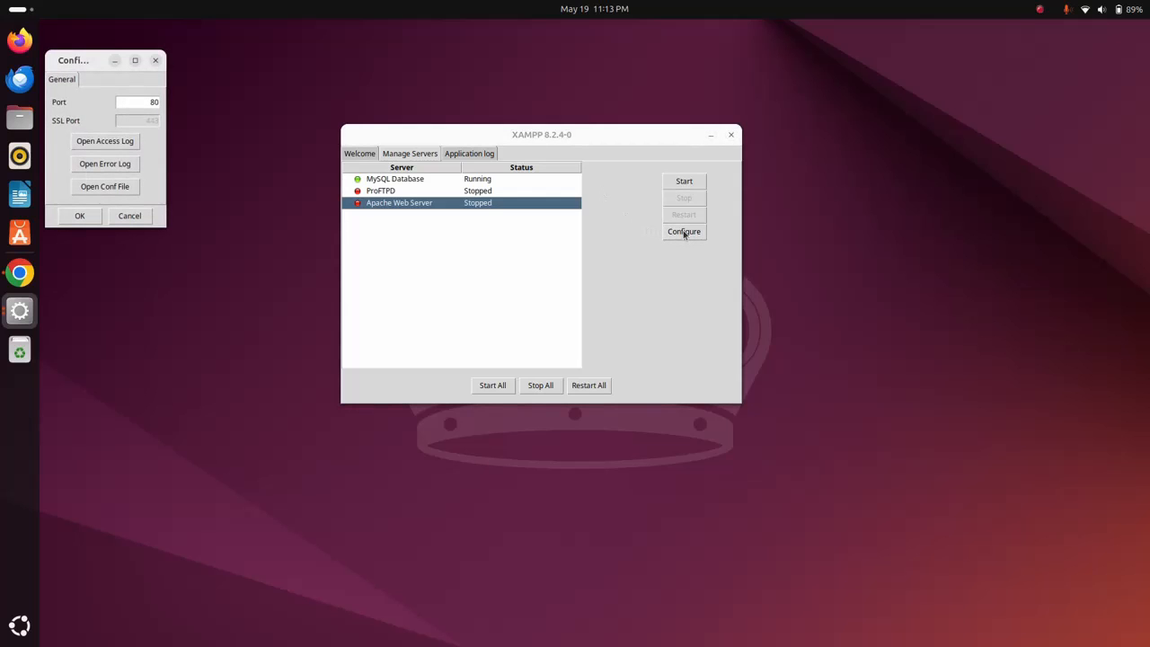
drag(72, 60, 146, 102)
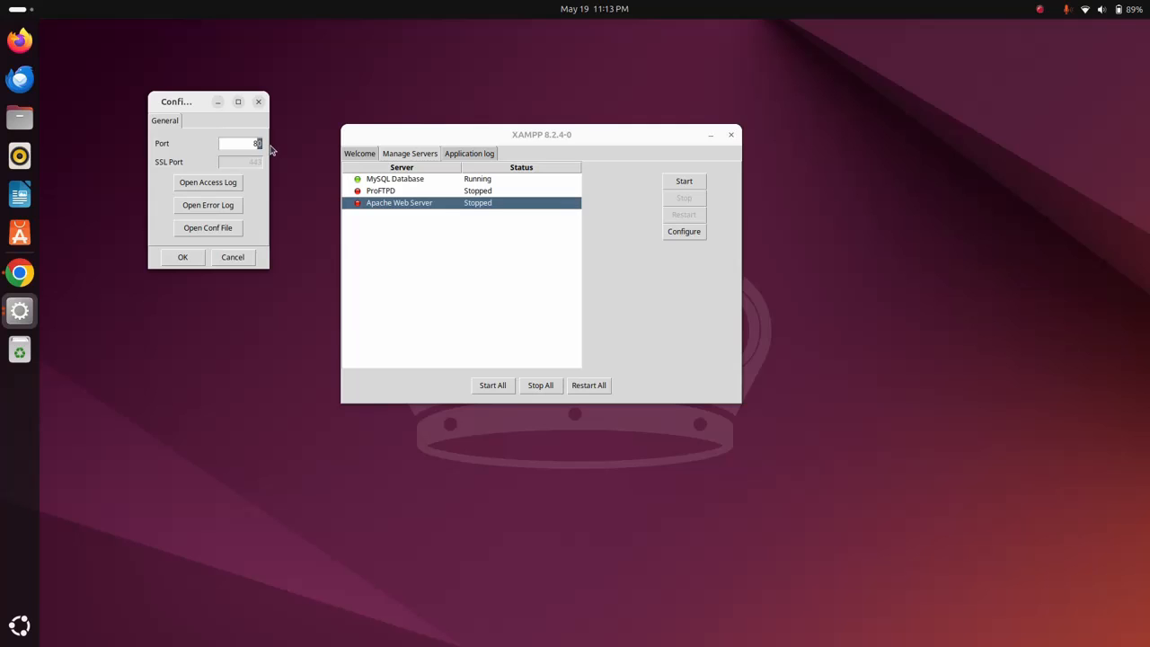
text(1)
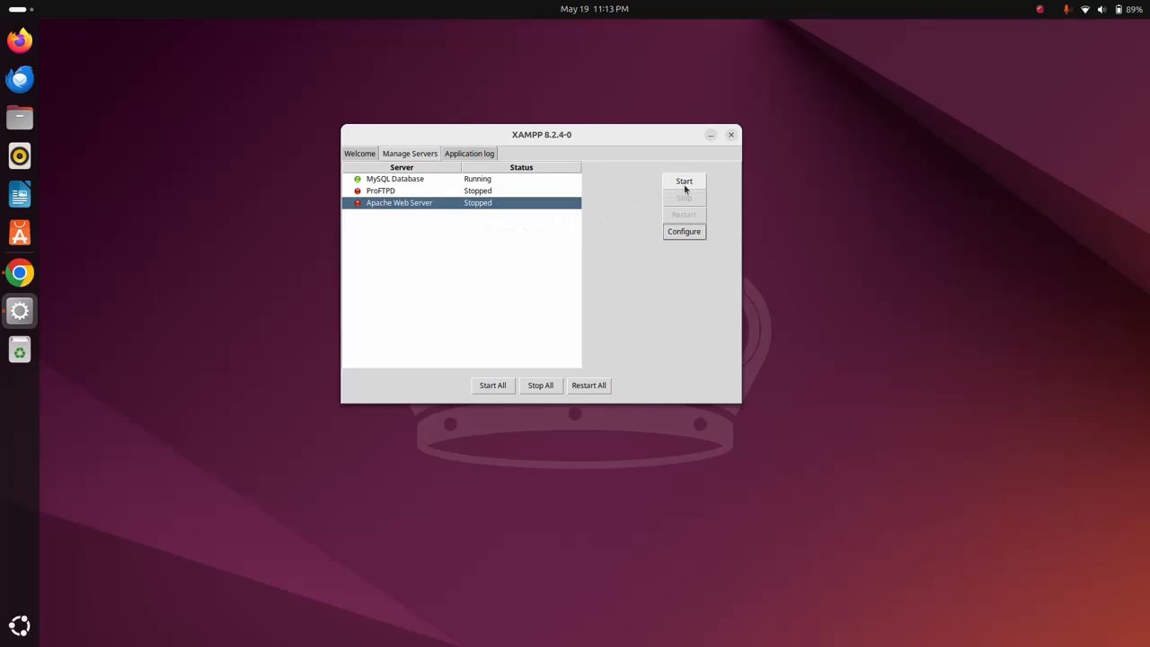
mouse_move(682, 186)
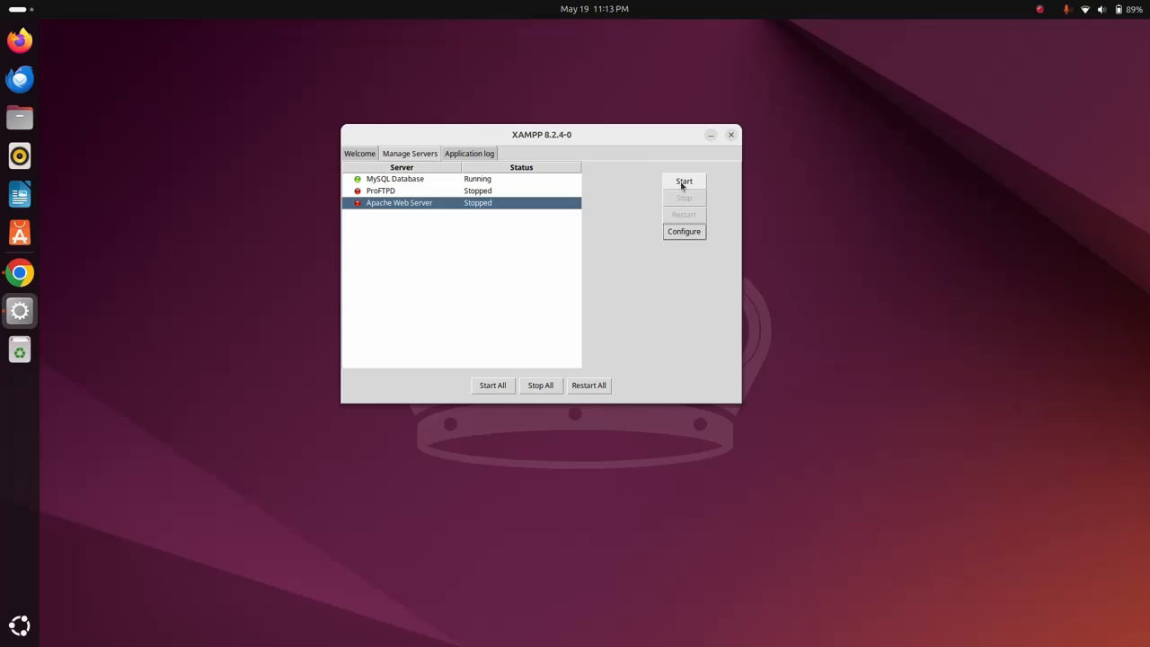
click(683, 181)
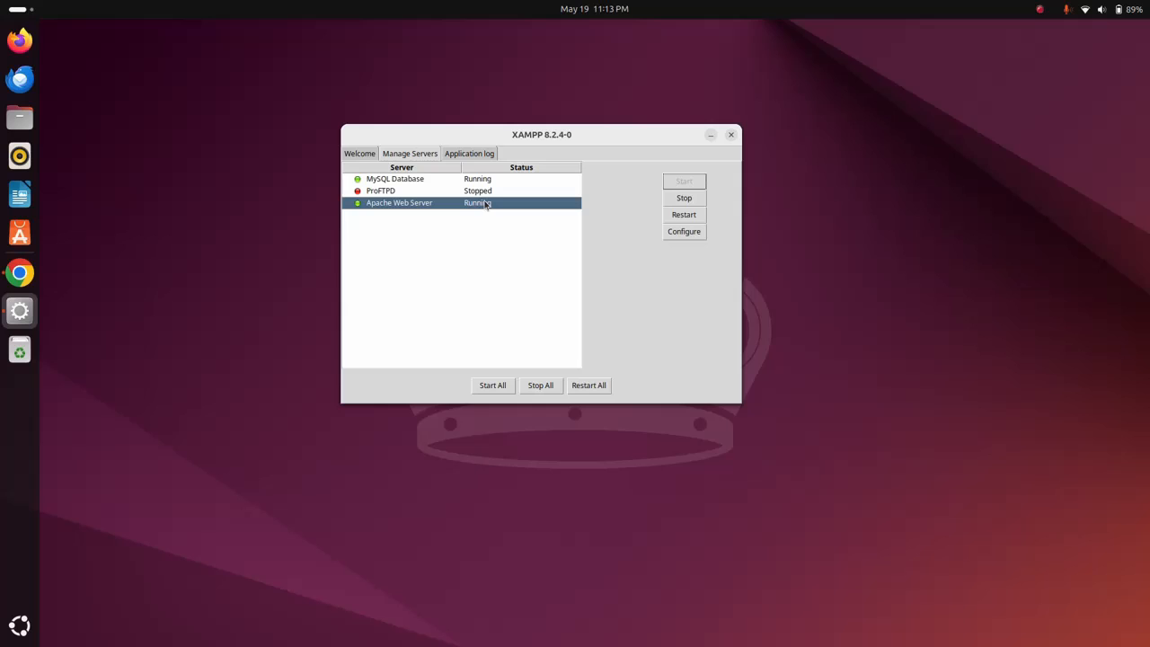
mouse_move(627, 293)
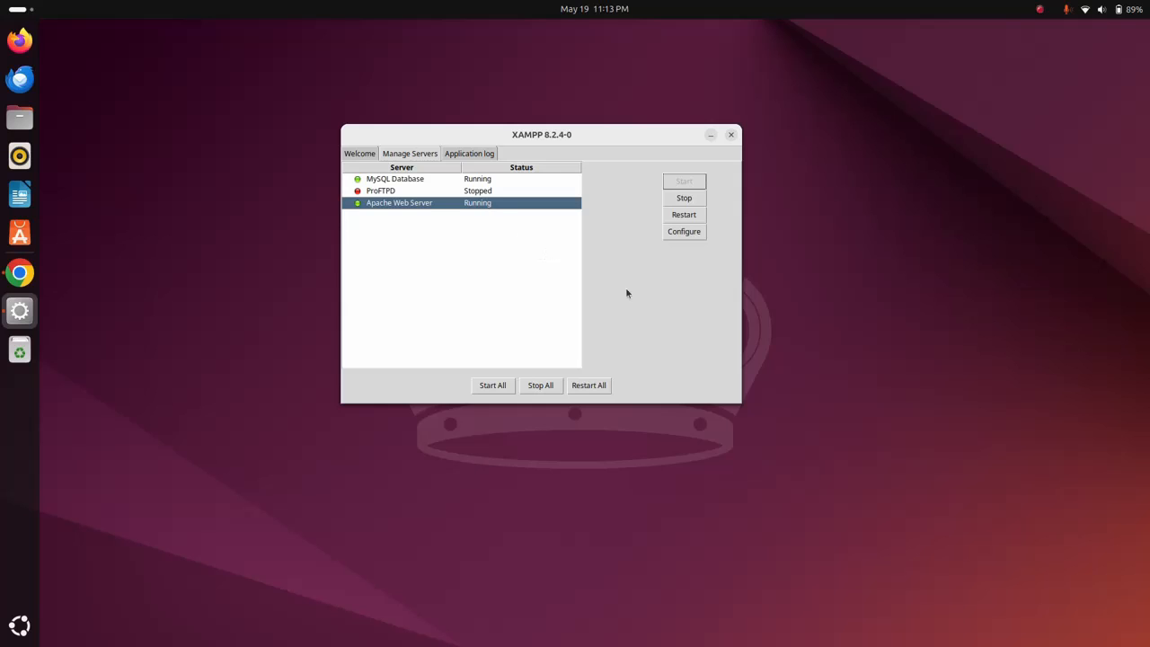
click(395, 178)
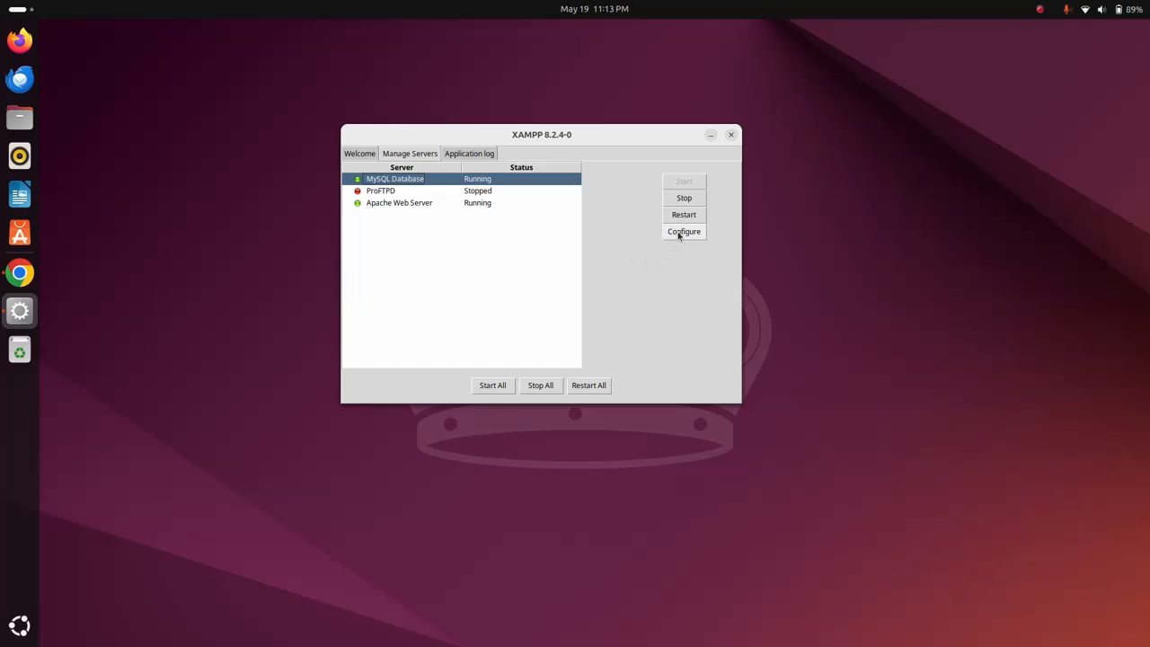
Open the XAMPP dashboard in the browser with Go To Application.
click(684, 232)
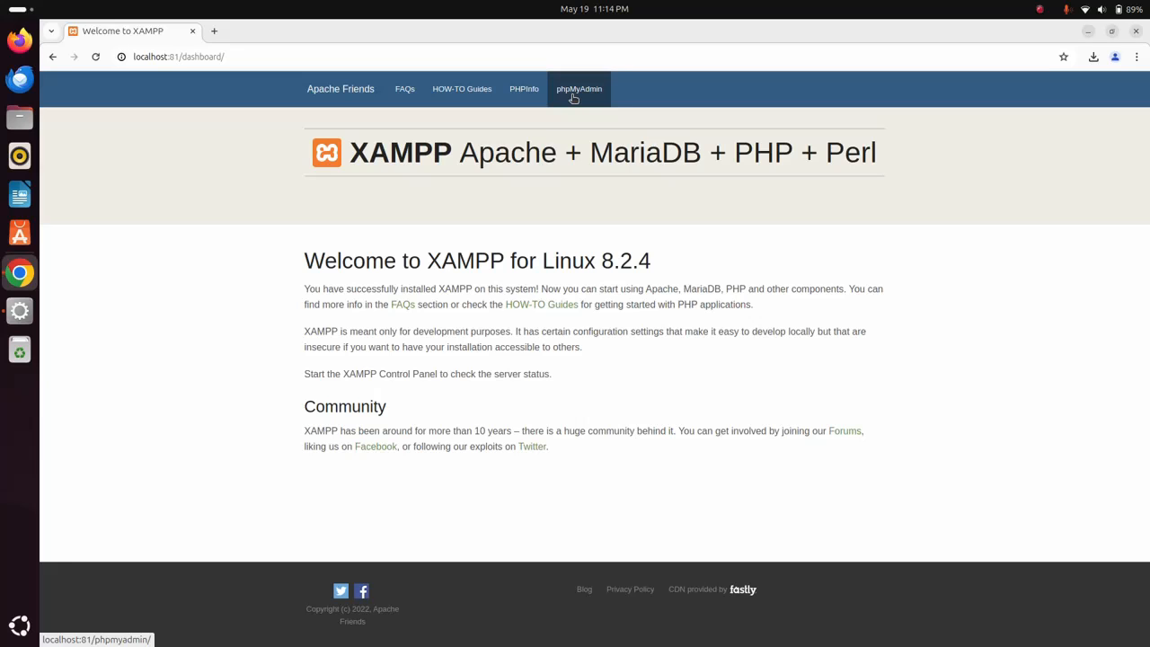
Open phpMyAdmin from the localhost:81/dashboard navigation bar.
click(579, 88)
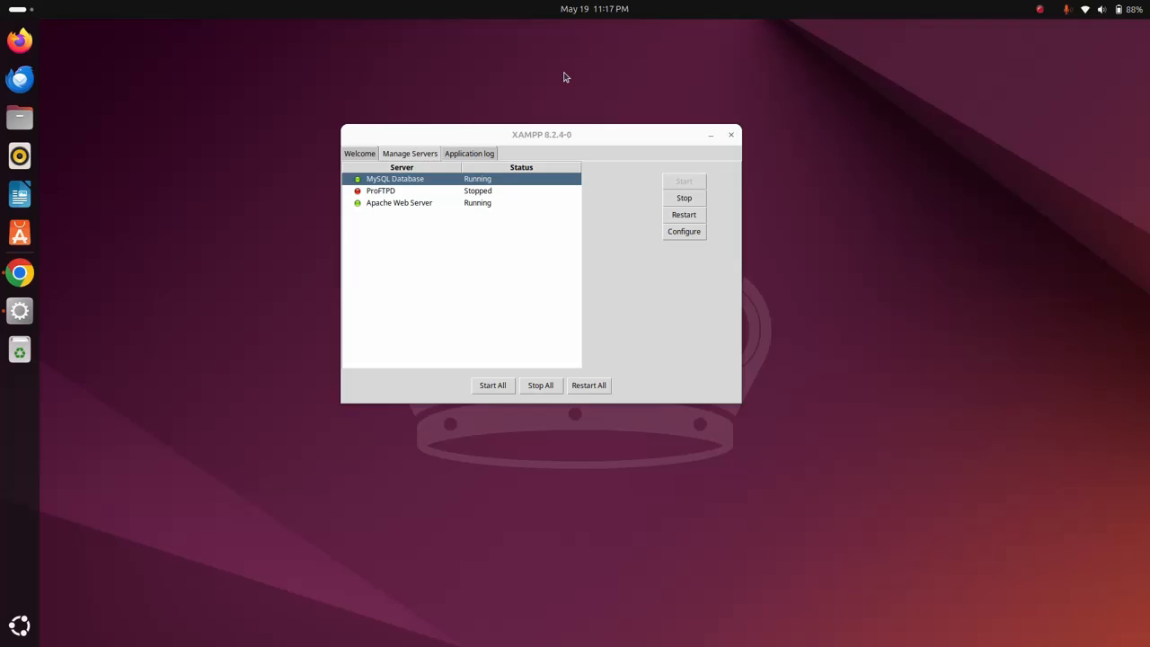
mouse_move(19, 568)
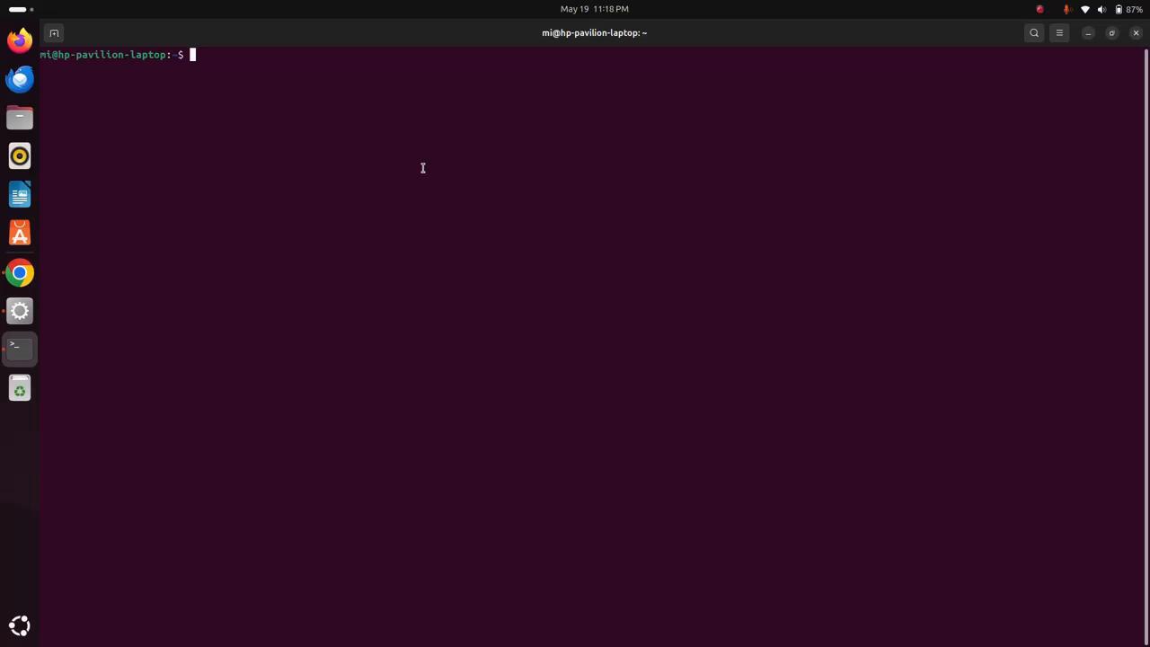
Change to /opt/lampp/htdocs/ and list its contents.
text(cd /opt/)
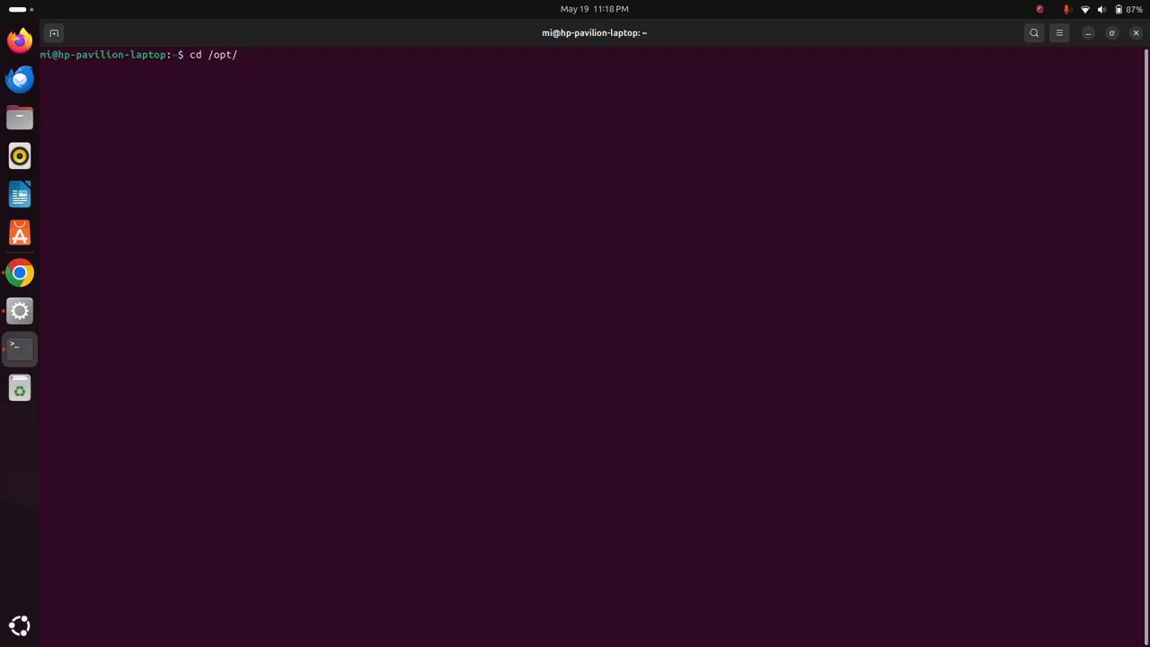
text(lampp/)
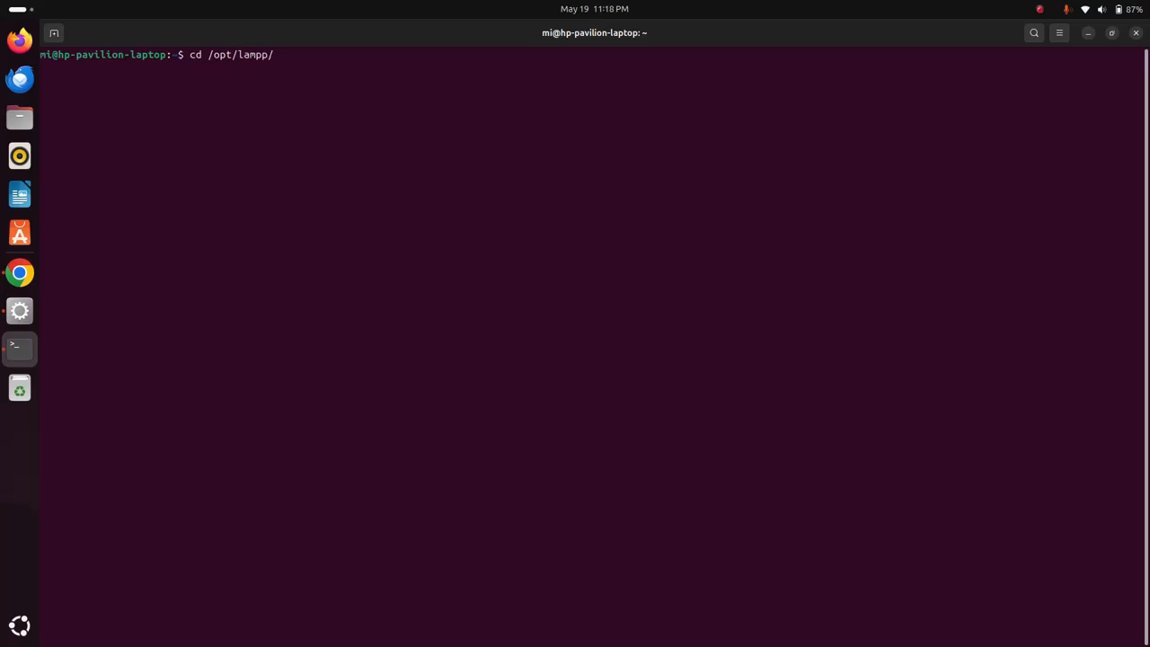
text(htdocs/)
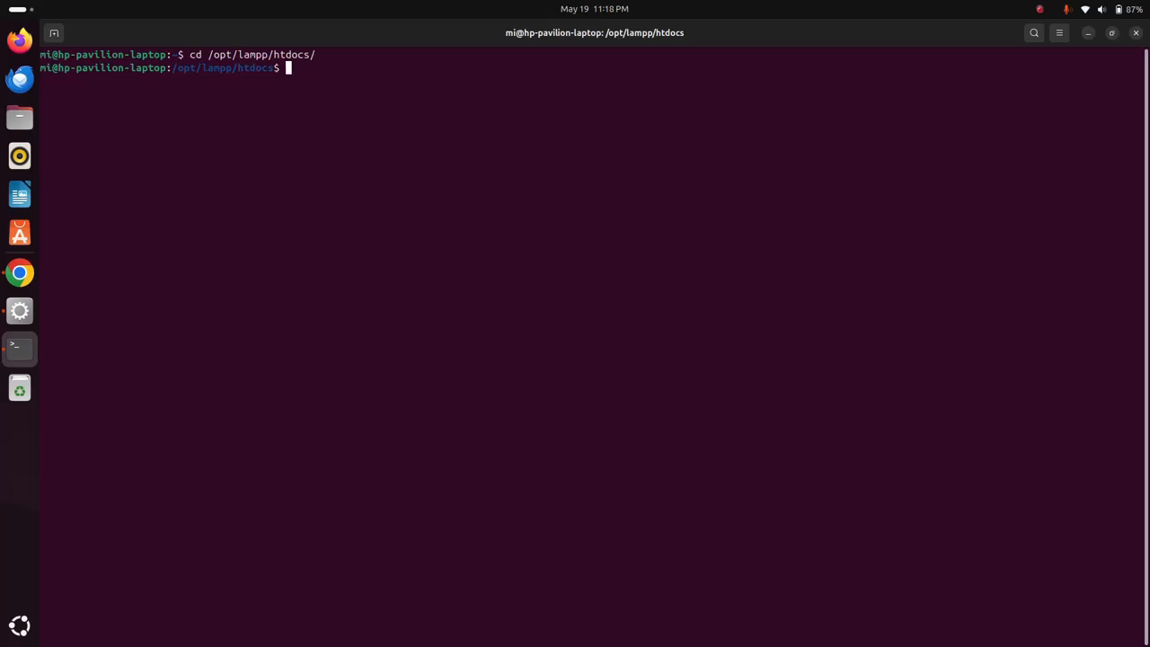
text(ls)
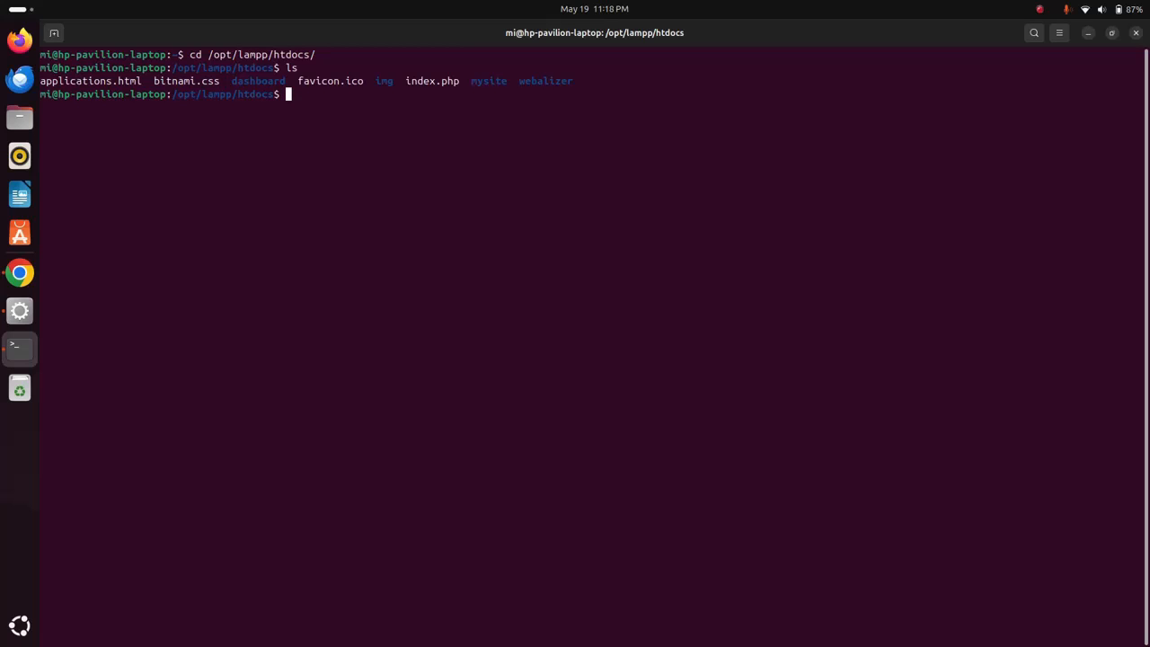
Create the newsite folder with sudo mkdir and list the directory again.
text(sudo)
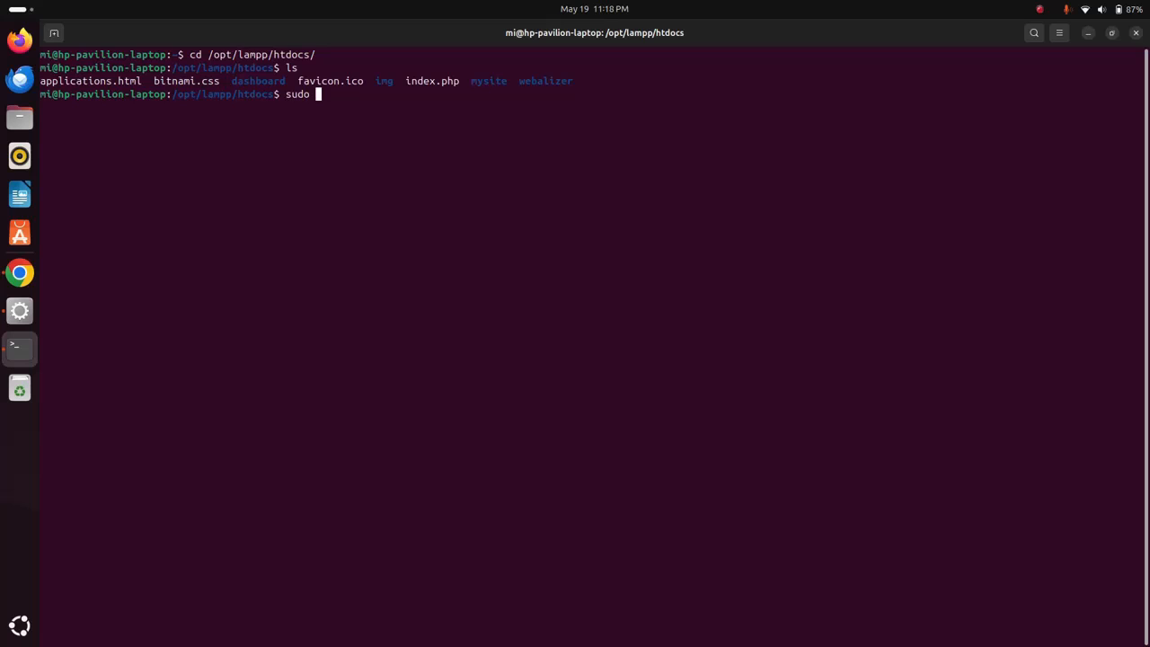
text(mkdir)
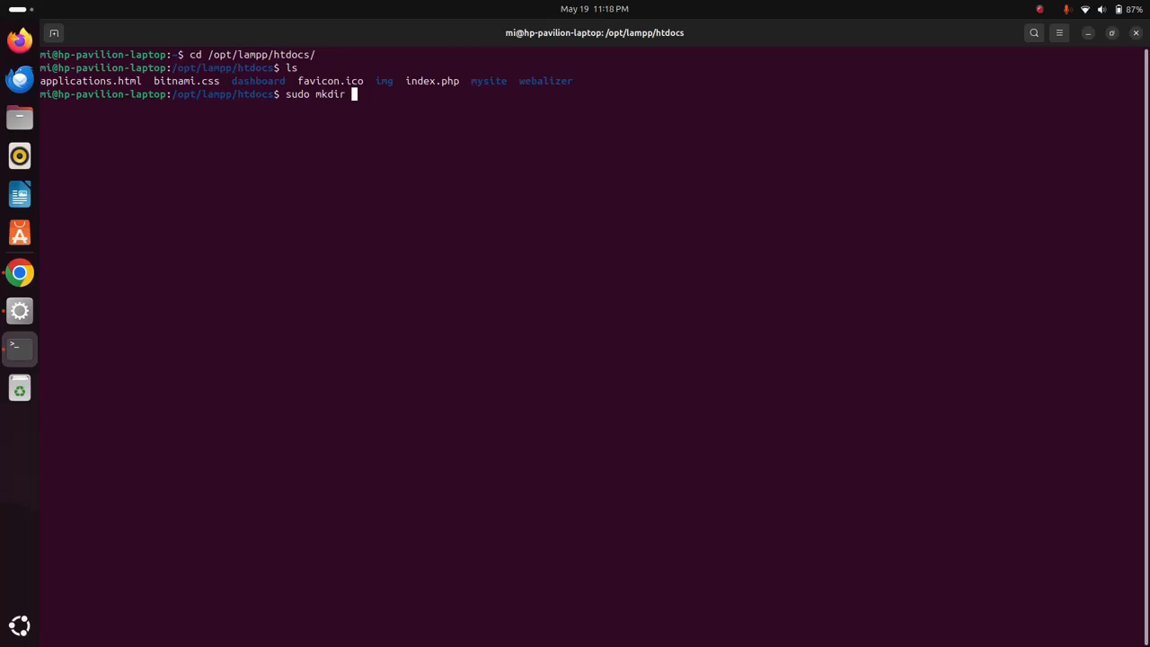
text(news)
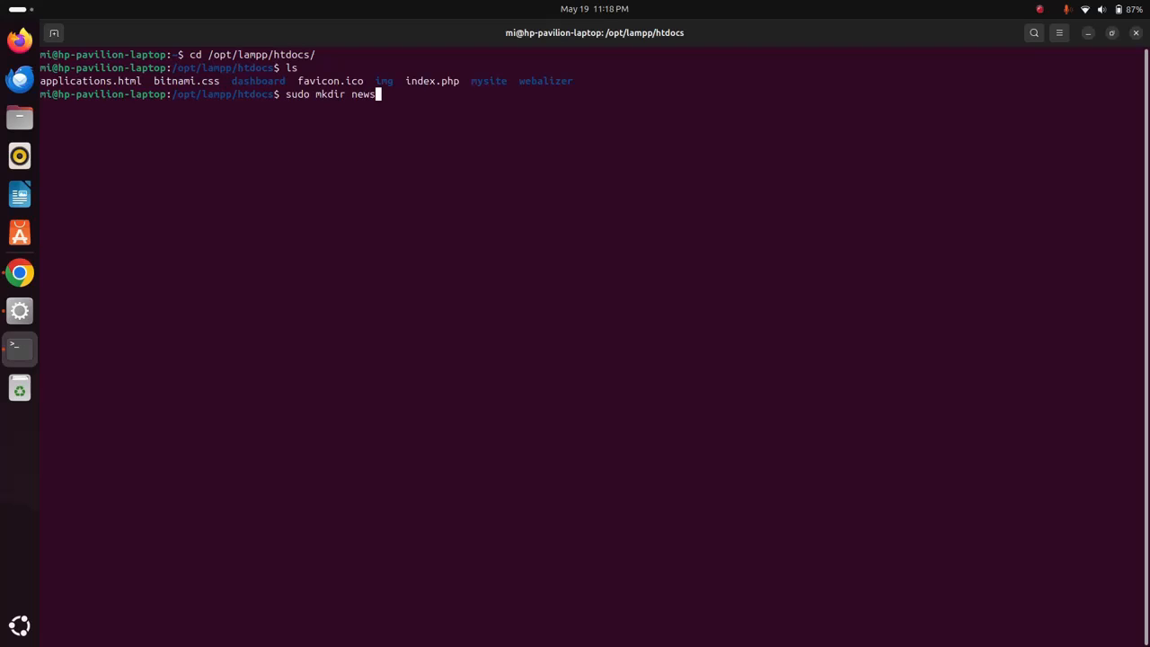
text(ite)
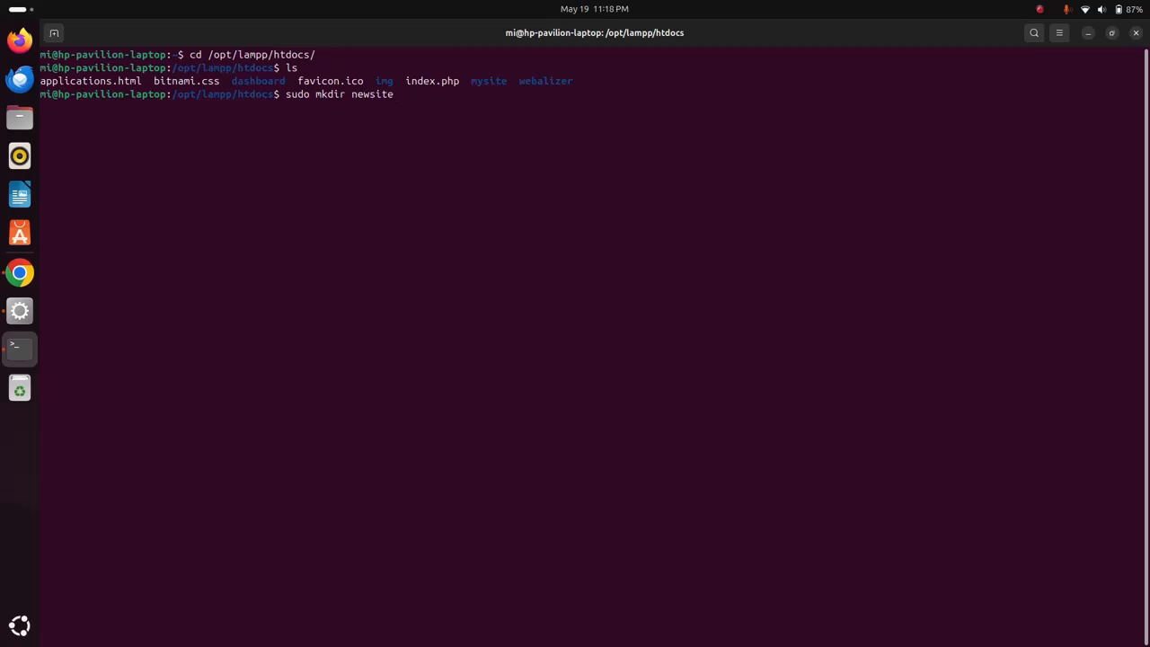
key(Return)
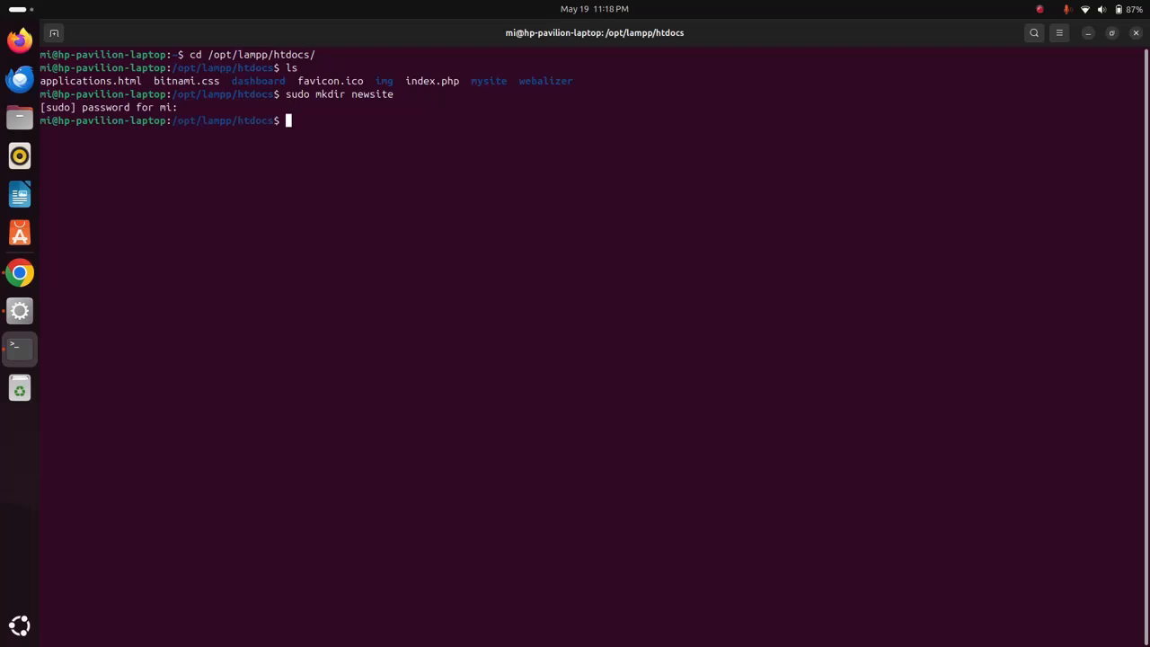
text(ls)
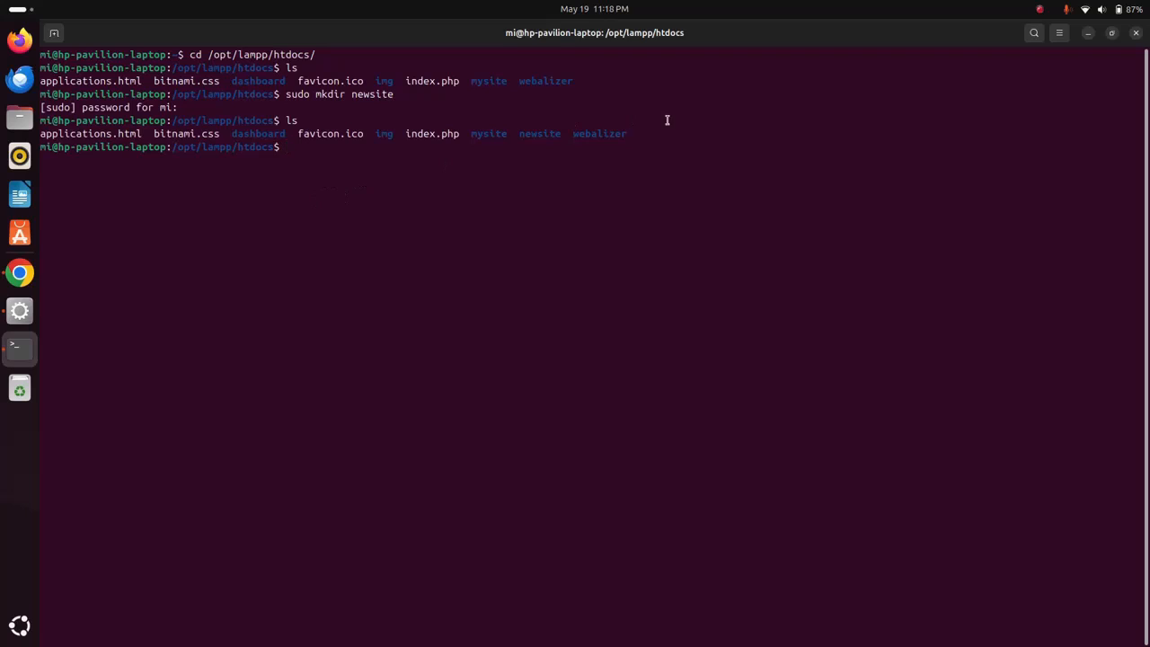
Run sudo chown -R $USER:$USER newsite/ in htdocs so the current user owns newsite.
double_click(539, 133)
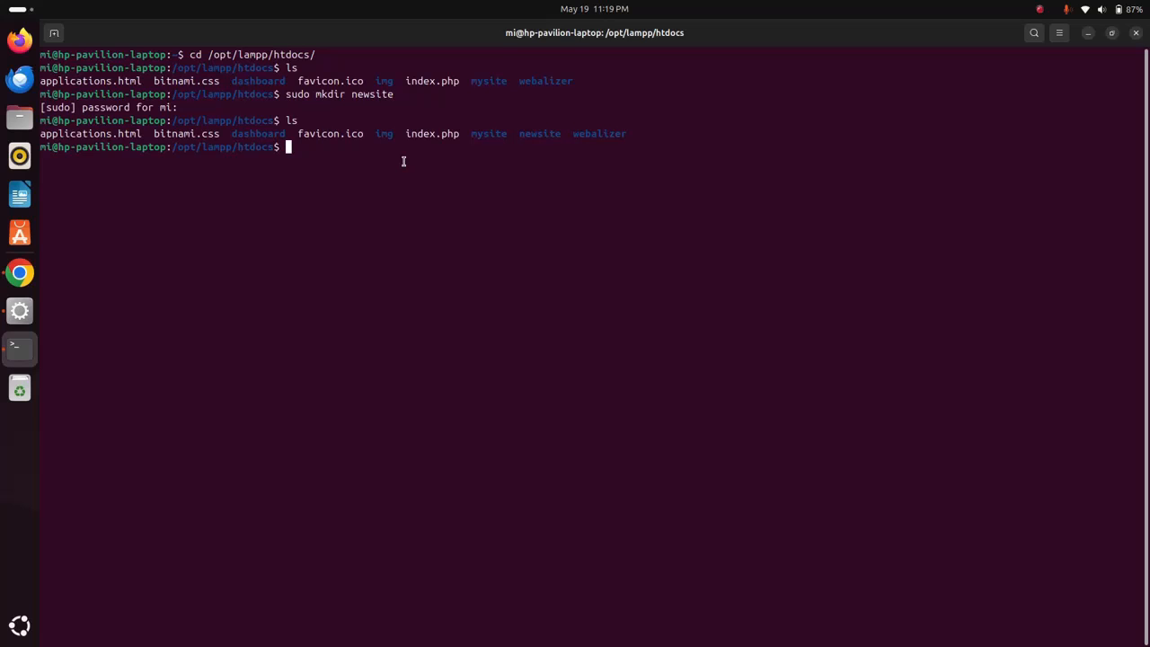
mouse_move(562, 133)
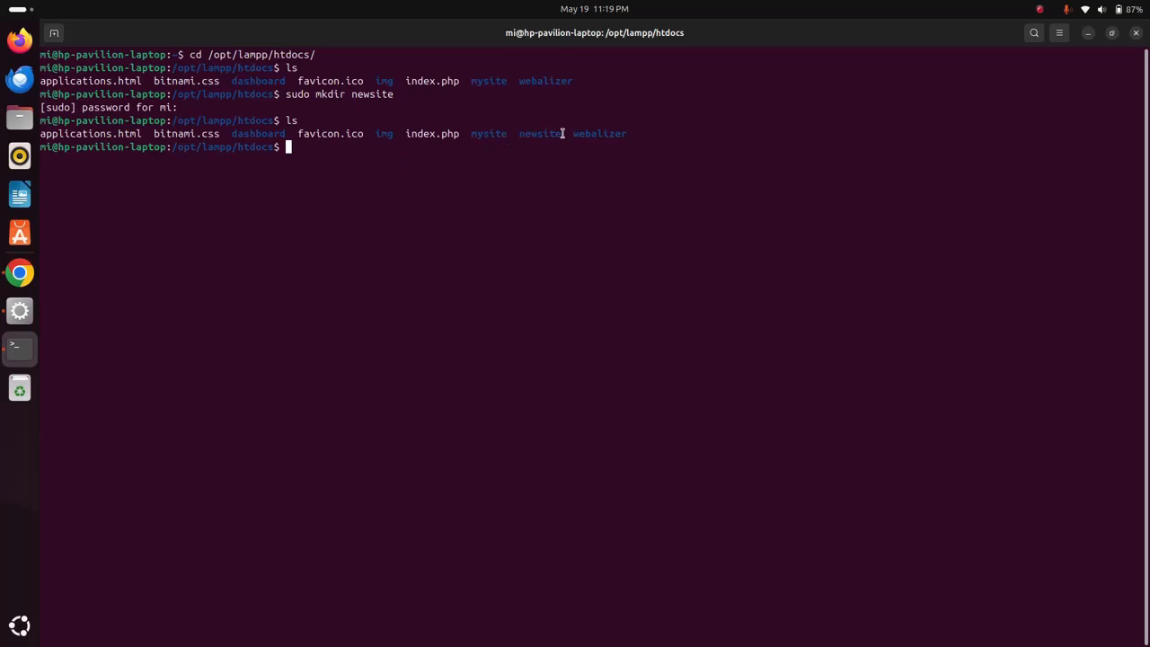
double_click(539, 133)
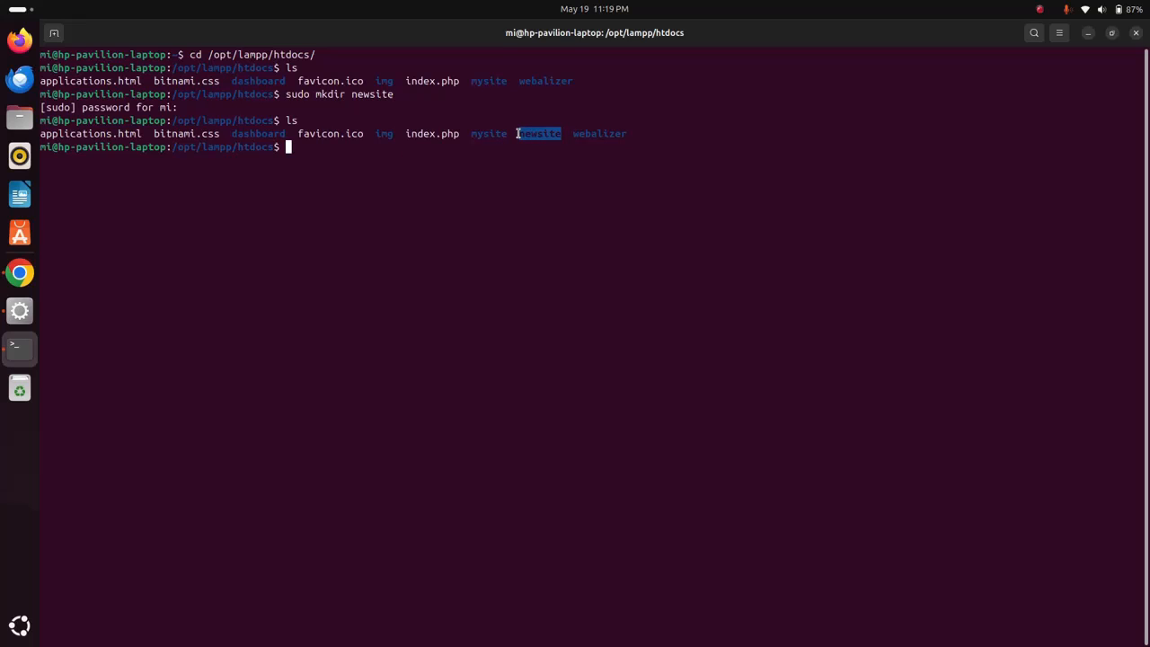
mouse_move(418, 172)
text(sudo)
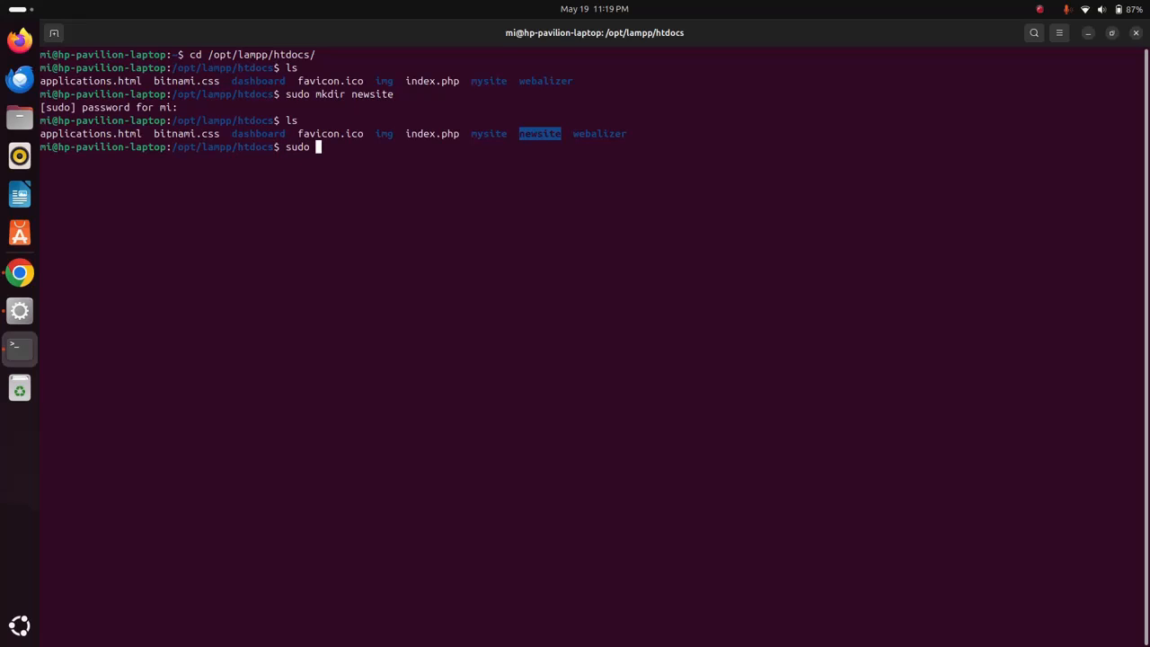
text(chown)
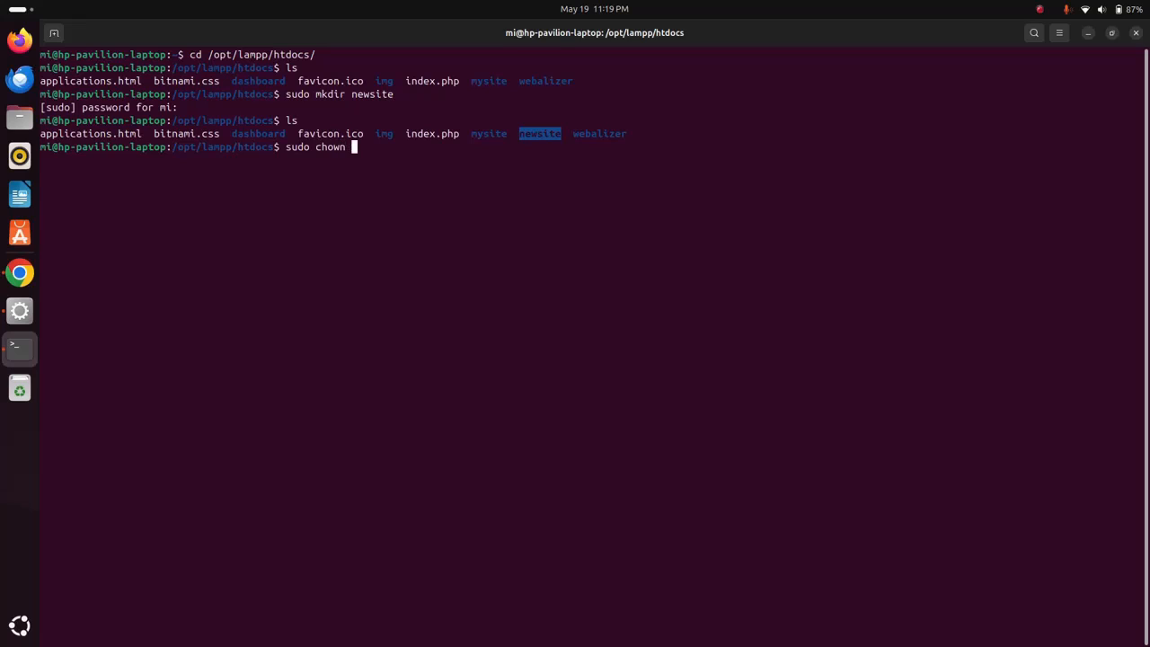
text(-R)
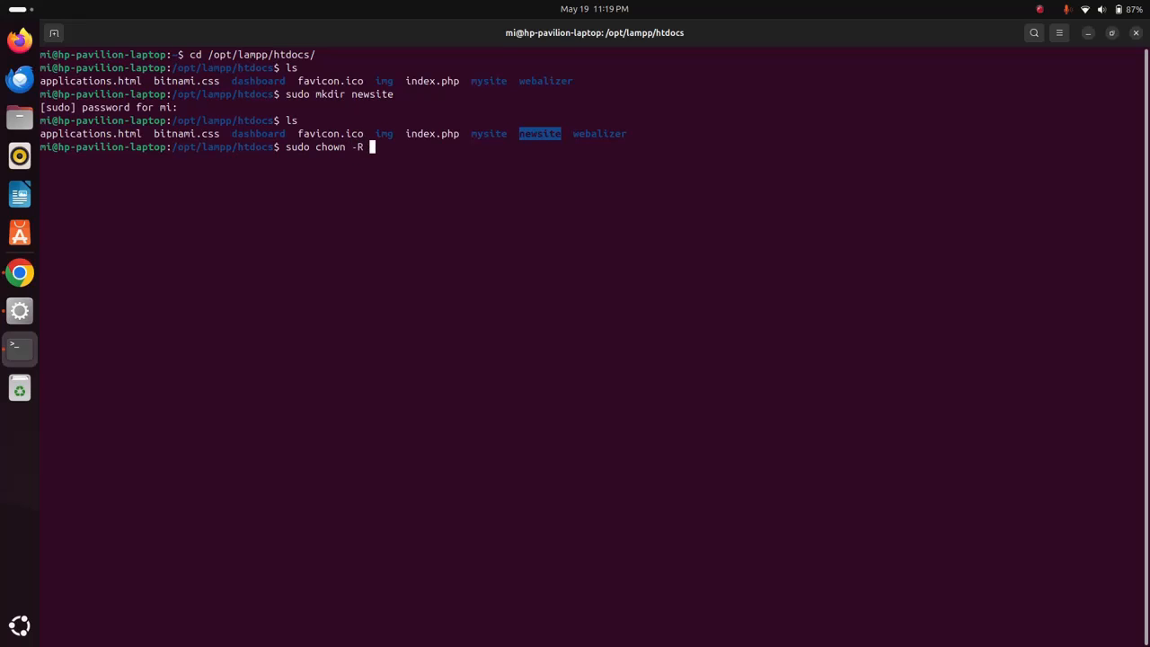
text($)
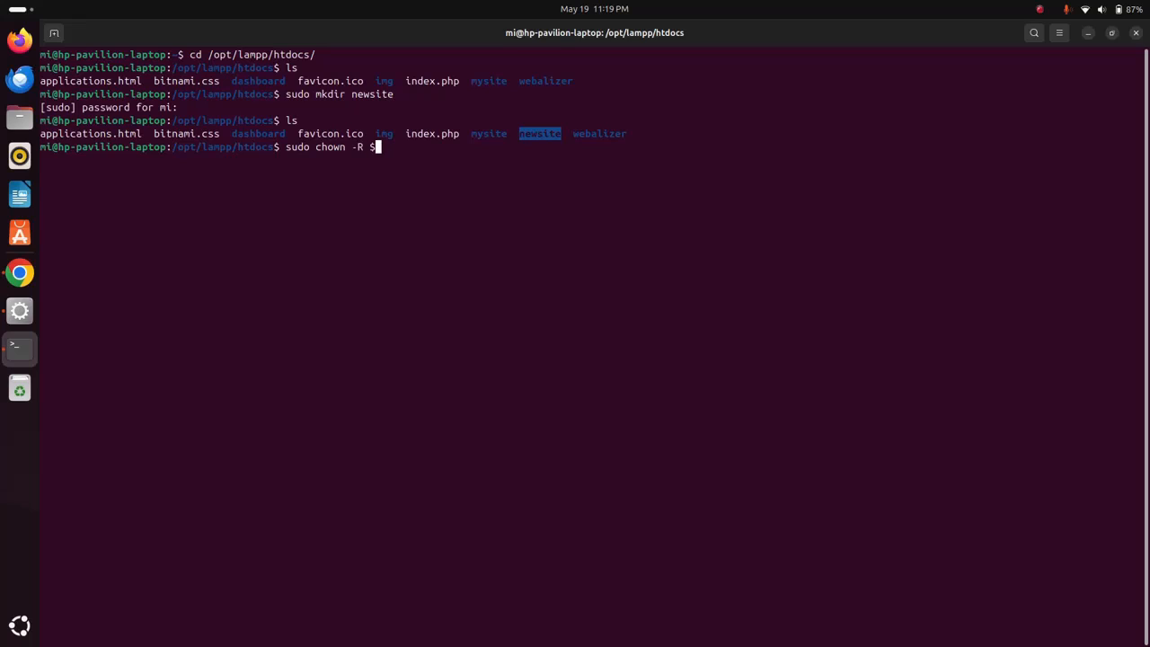
text(USER)
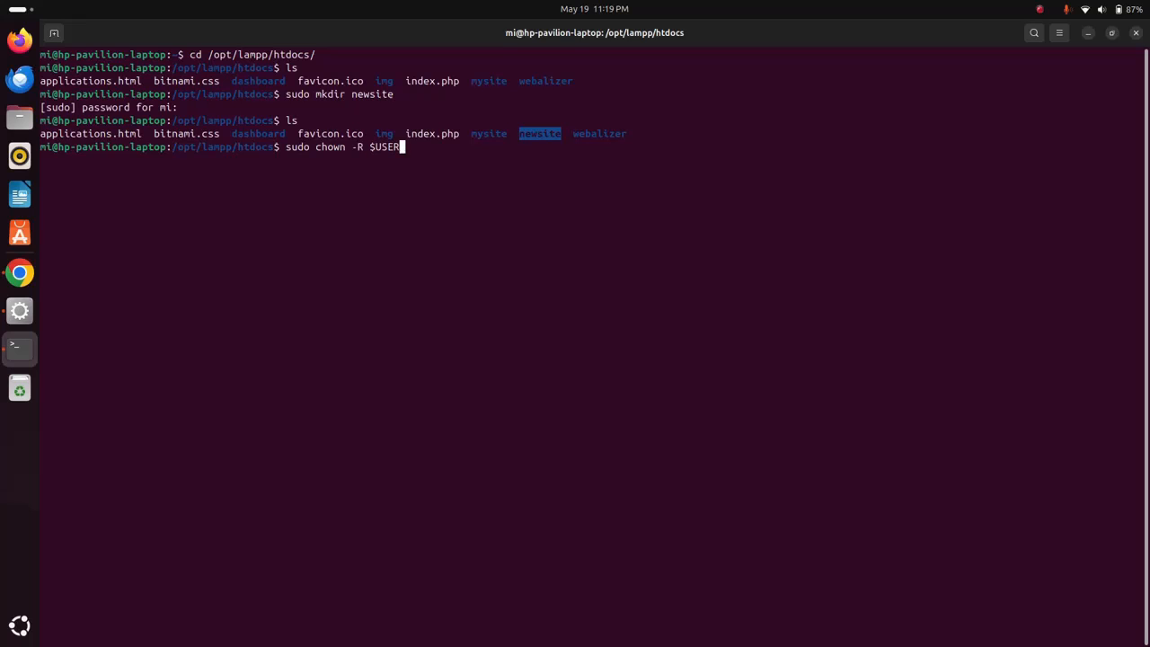
text(:$)
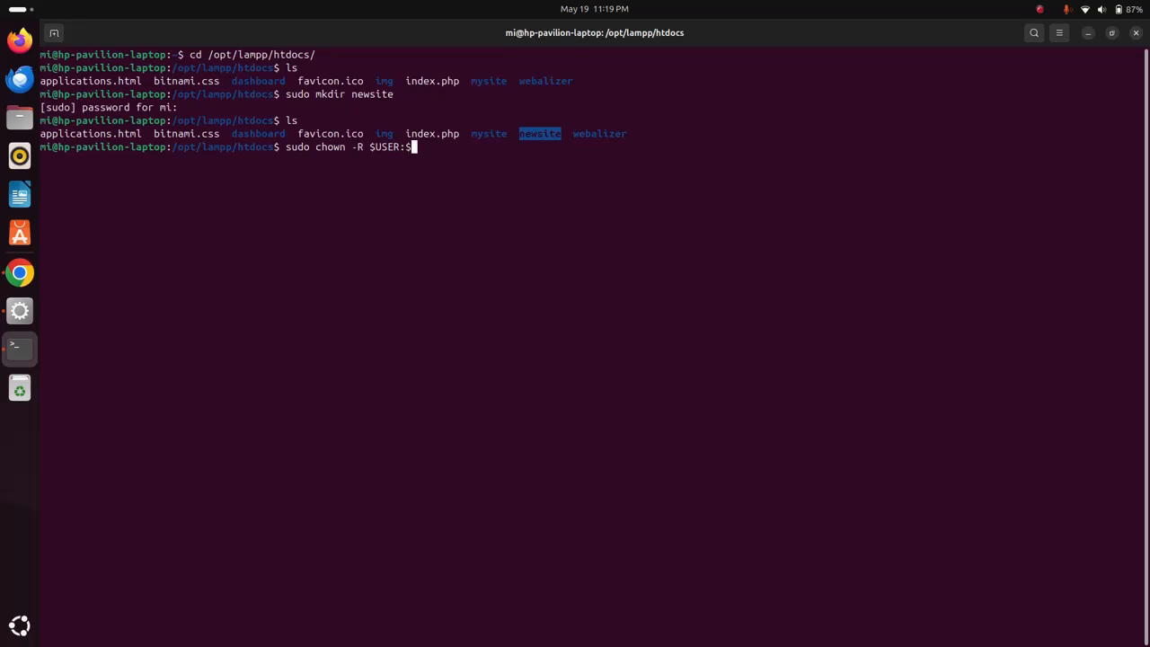
text(USER)
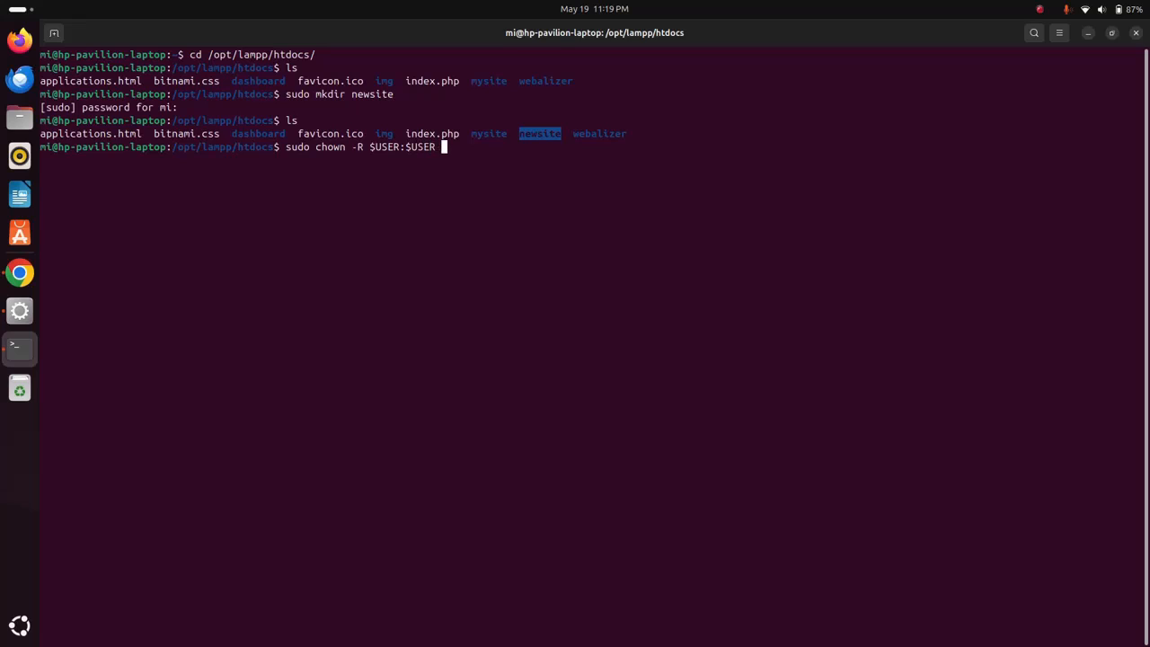
text(n)
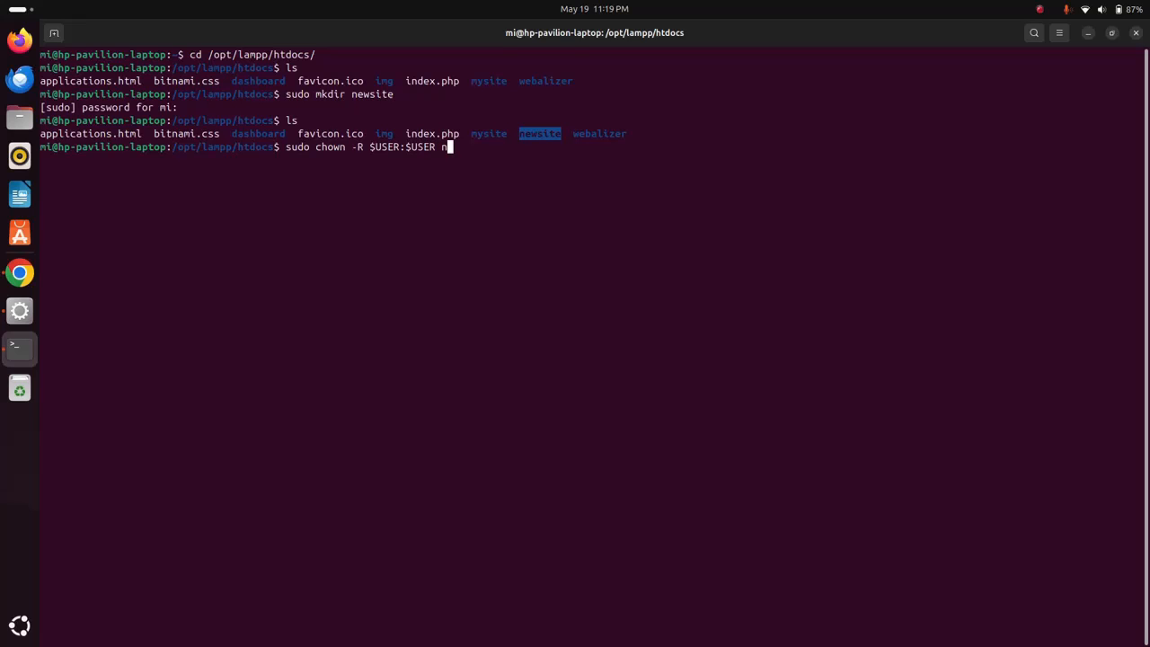
text(ewsite/)
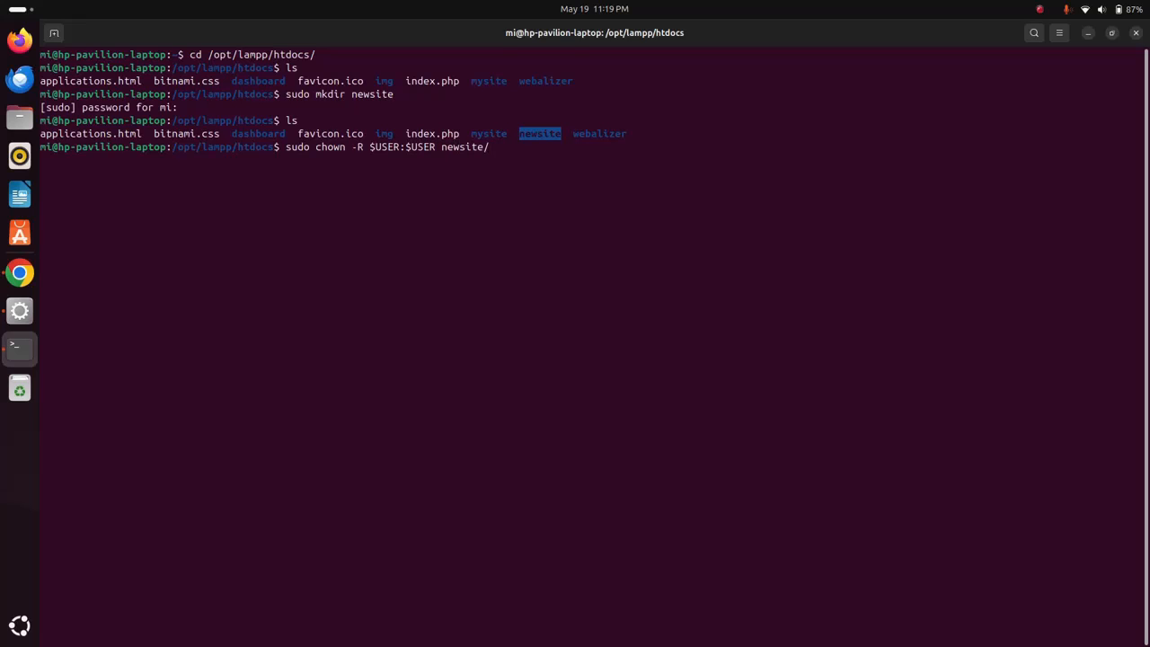
key(BackSpace)
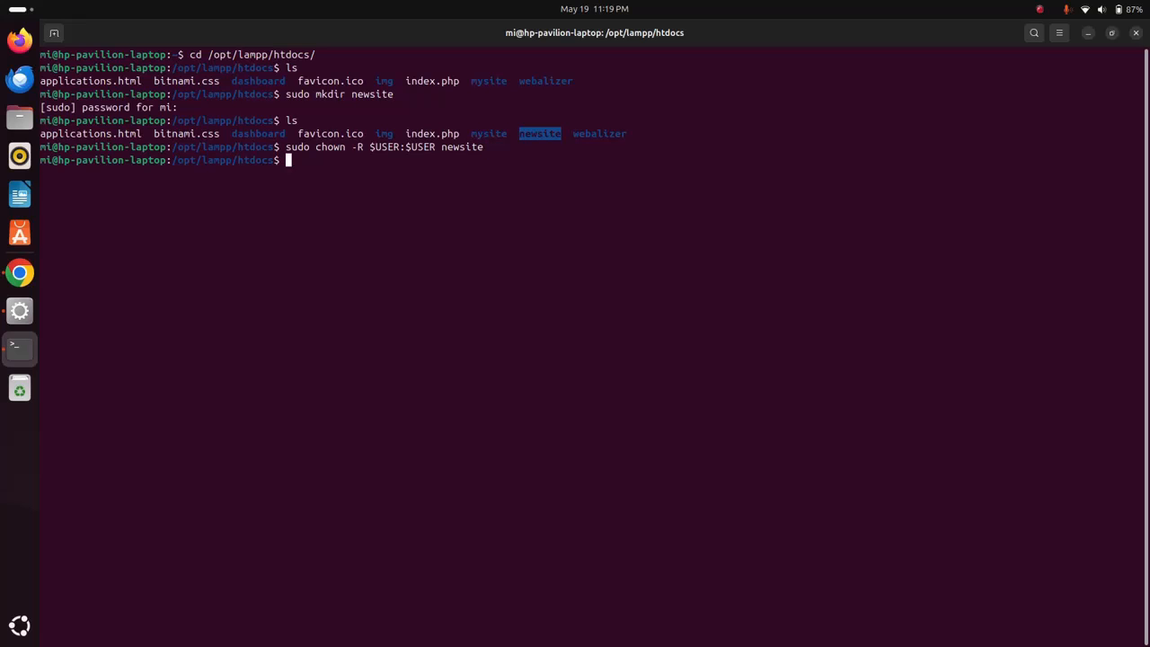
Change into newsite/ and launch VS Code on it with code.
text(cd)
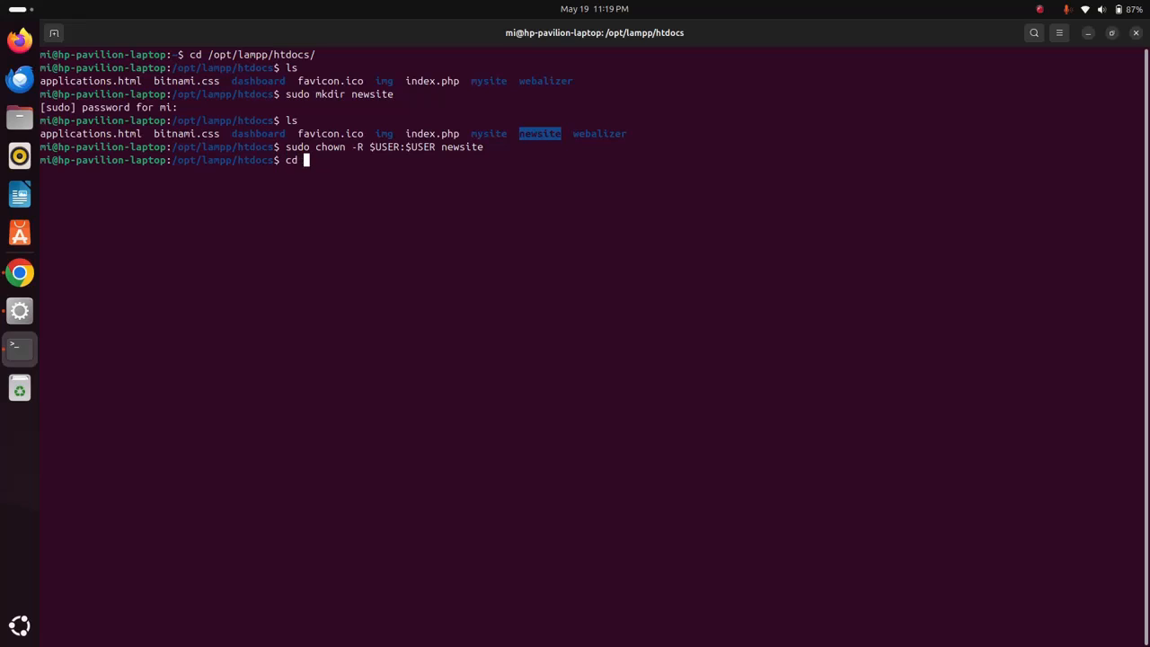
text(newsite/)
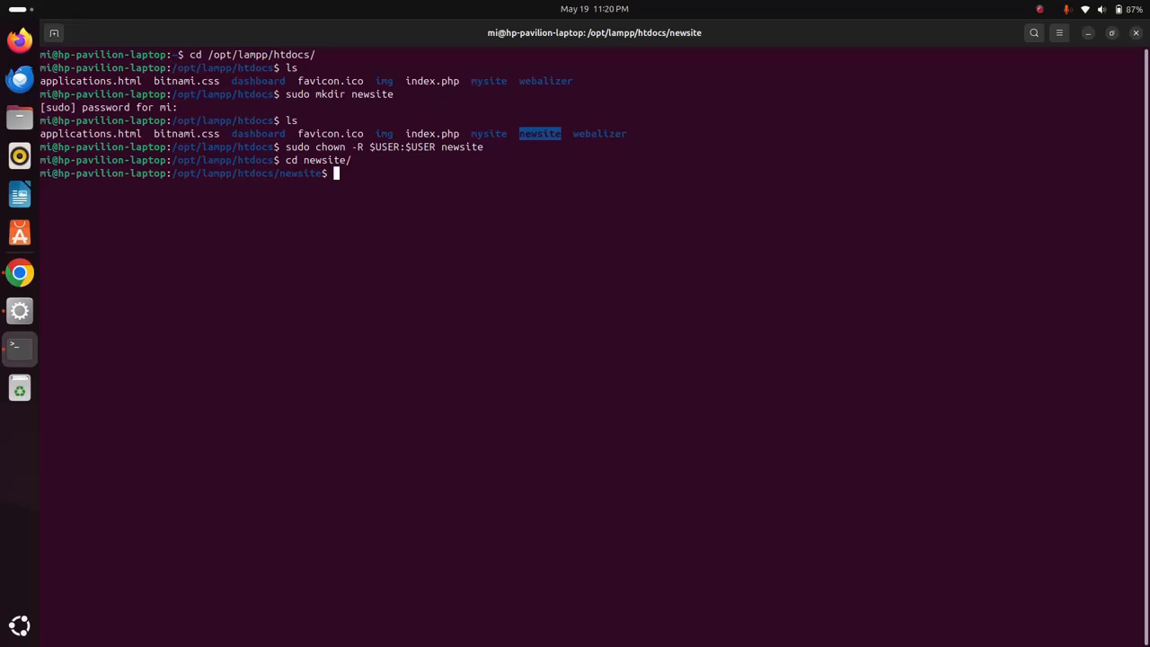
text(code .)
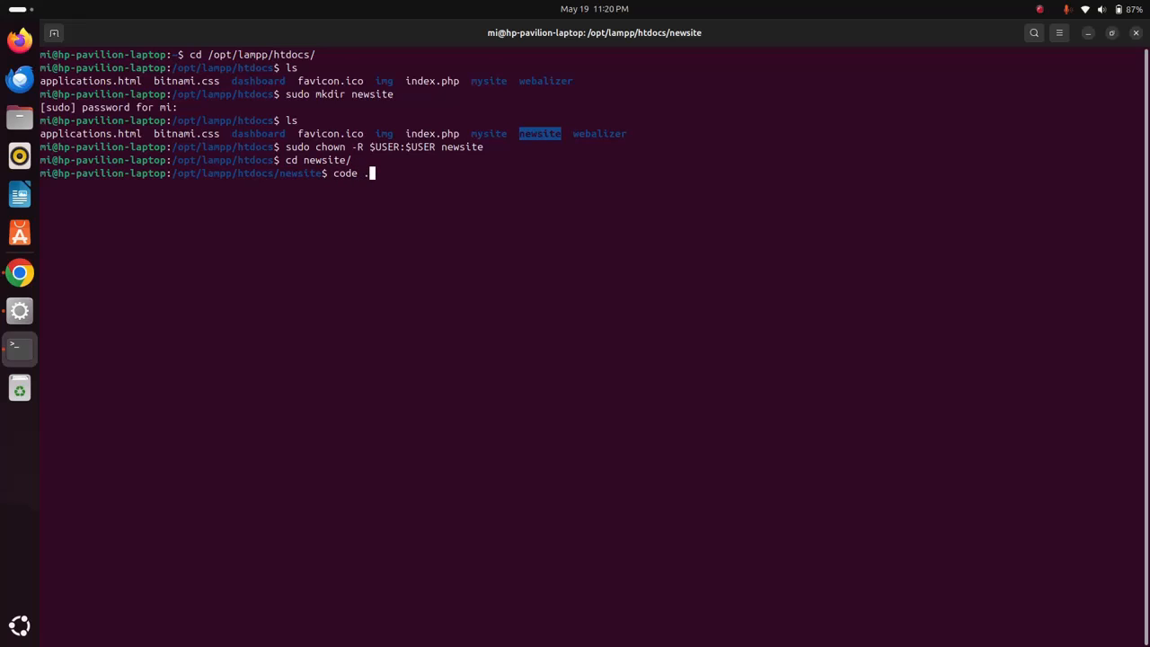
key(Return)
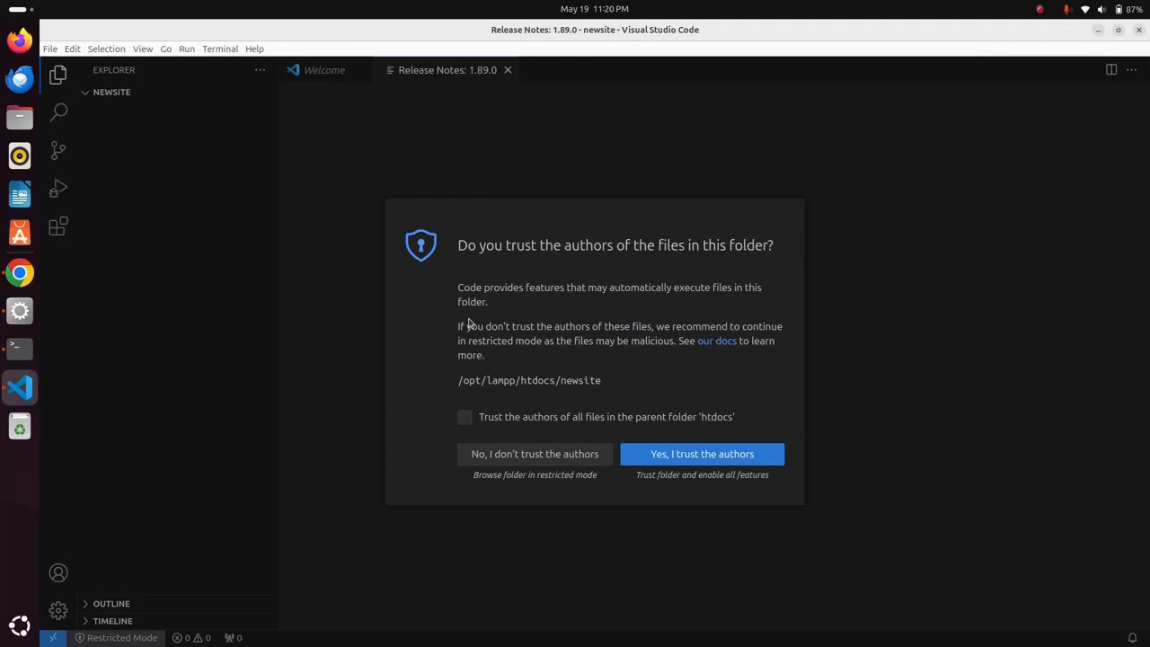
Trust the newsite folder and close the VS Code Welcome tab.
click(702, 454)
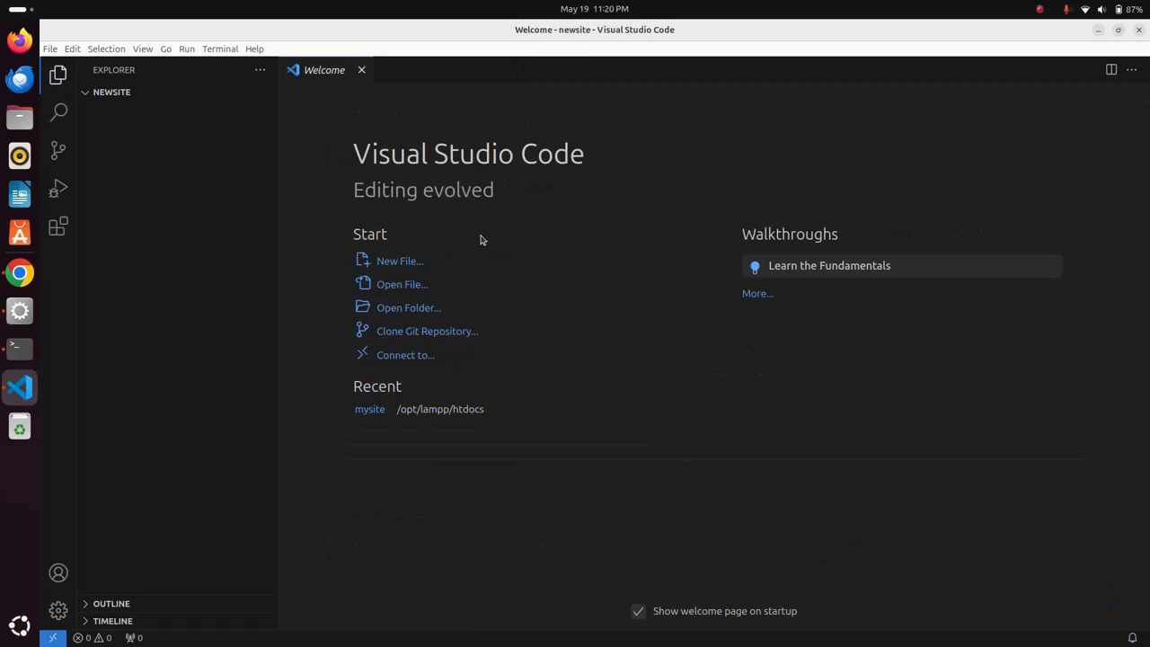
click(361, 69)
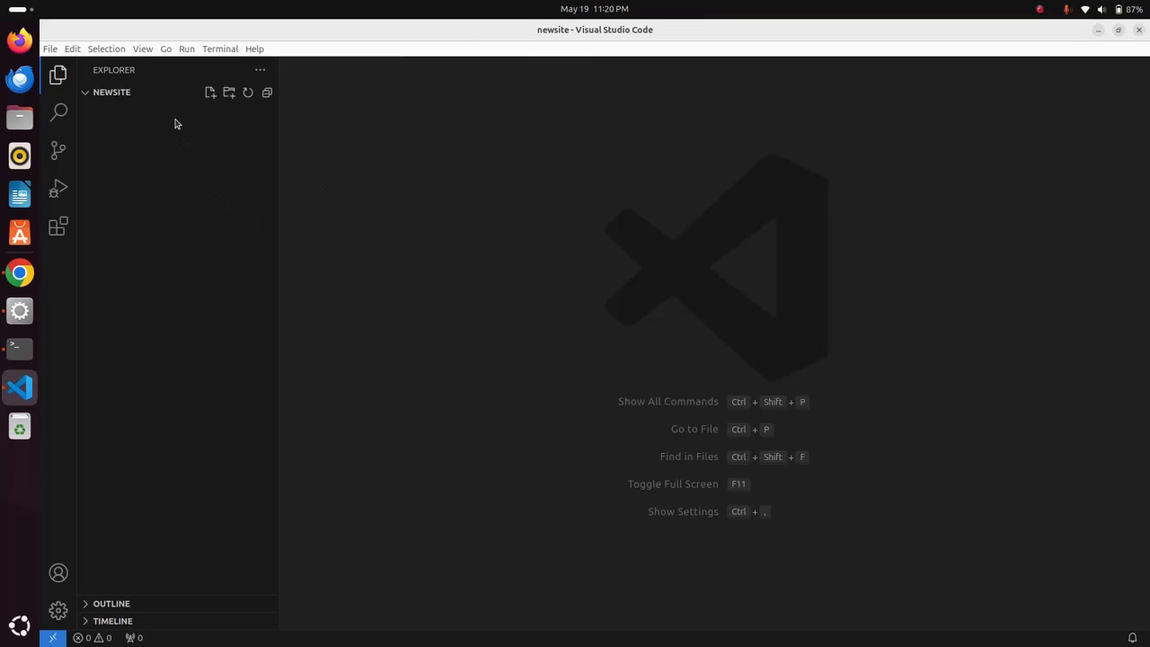
Add index.php containing <?php echo "Hello World!"; ?> to newsite and save it.
click(211, 92)
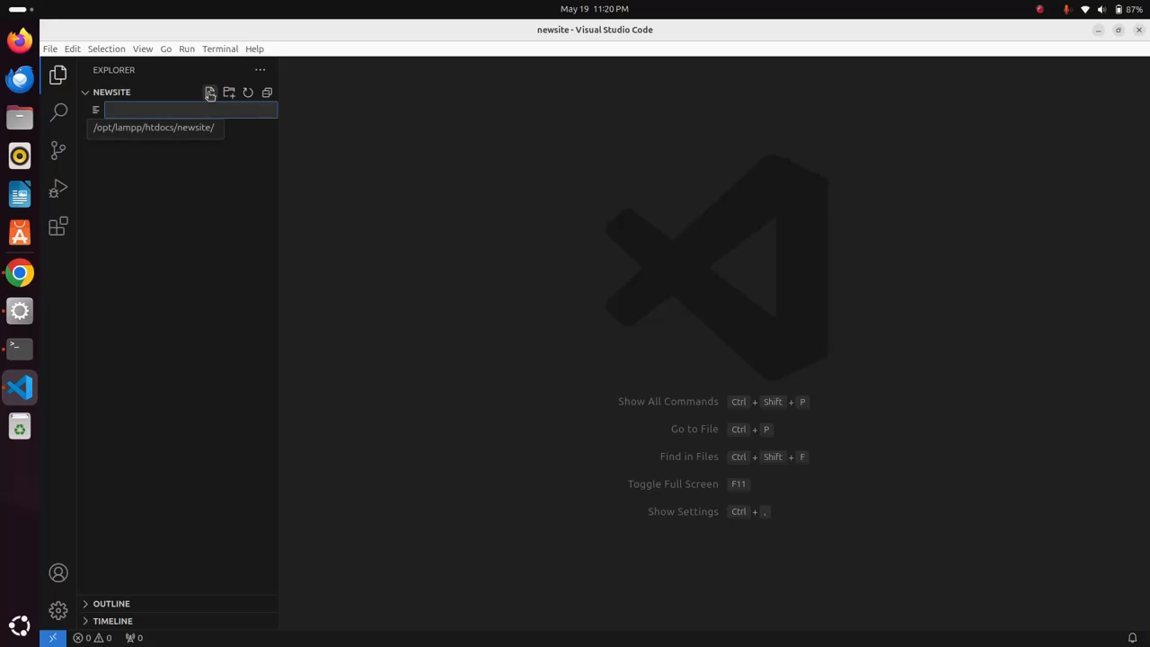
text(index)
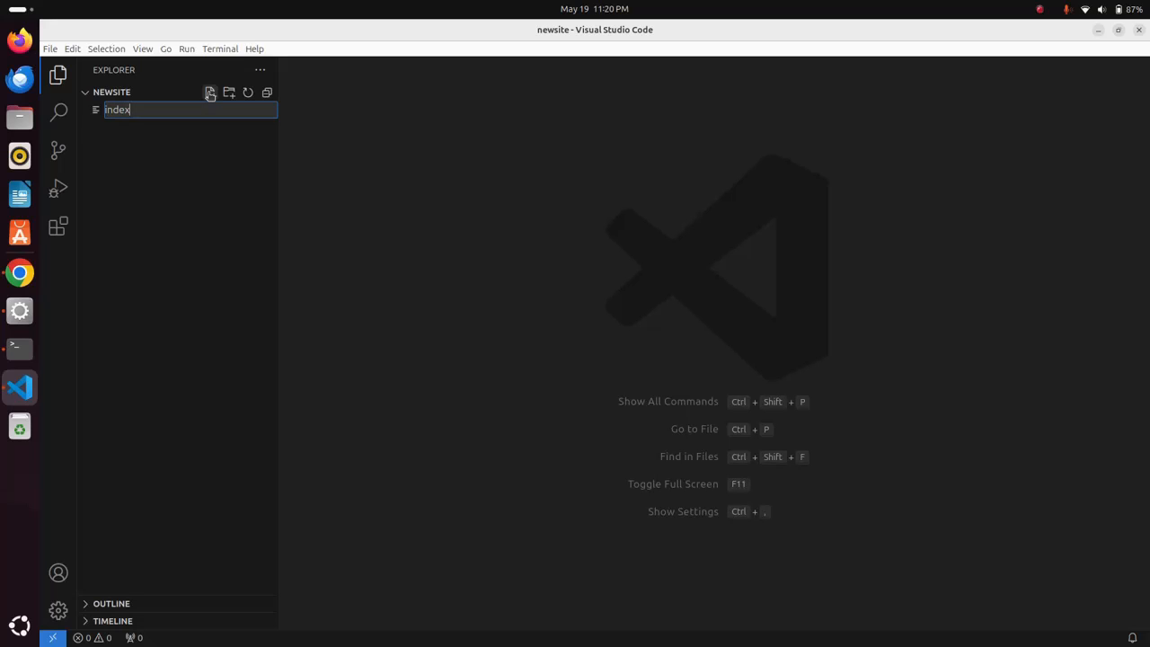
text(.php)
text(echo "Hello World!)
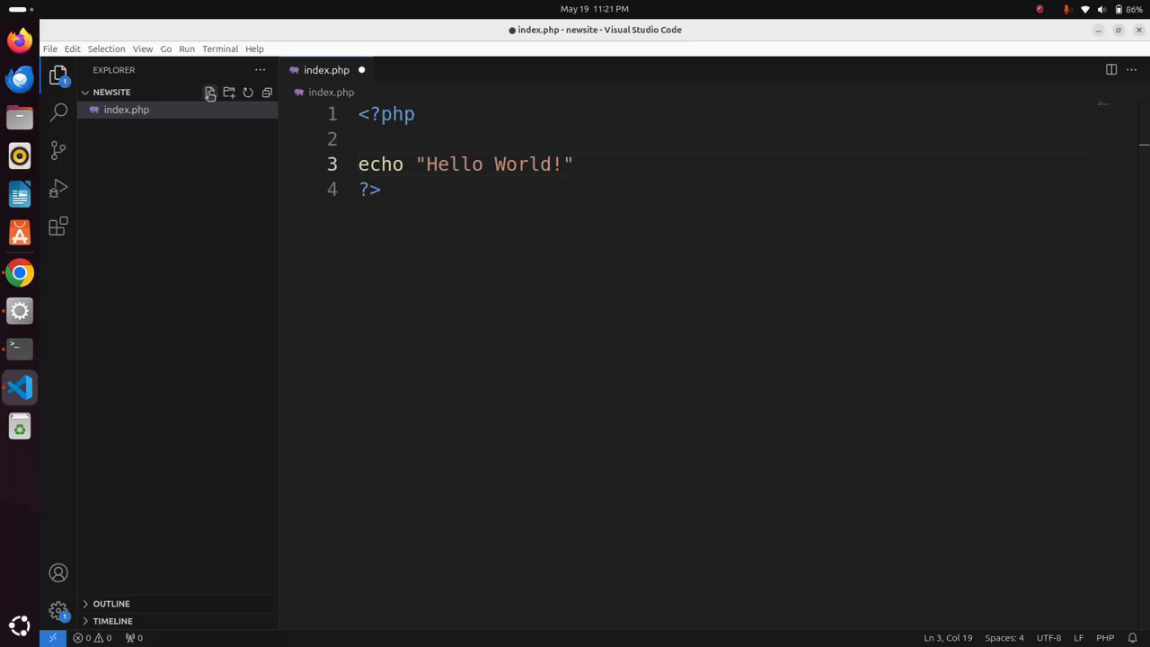
text(;)
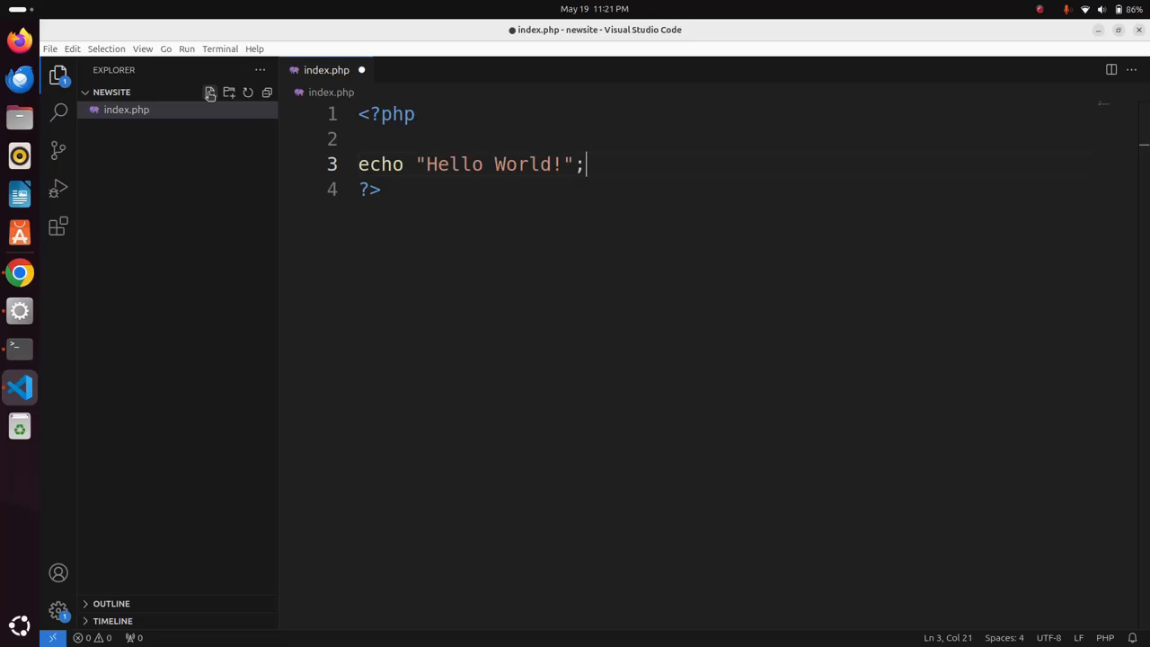
key(ctrl+s)
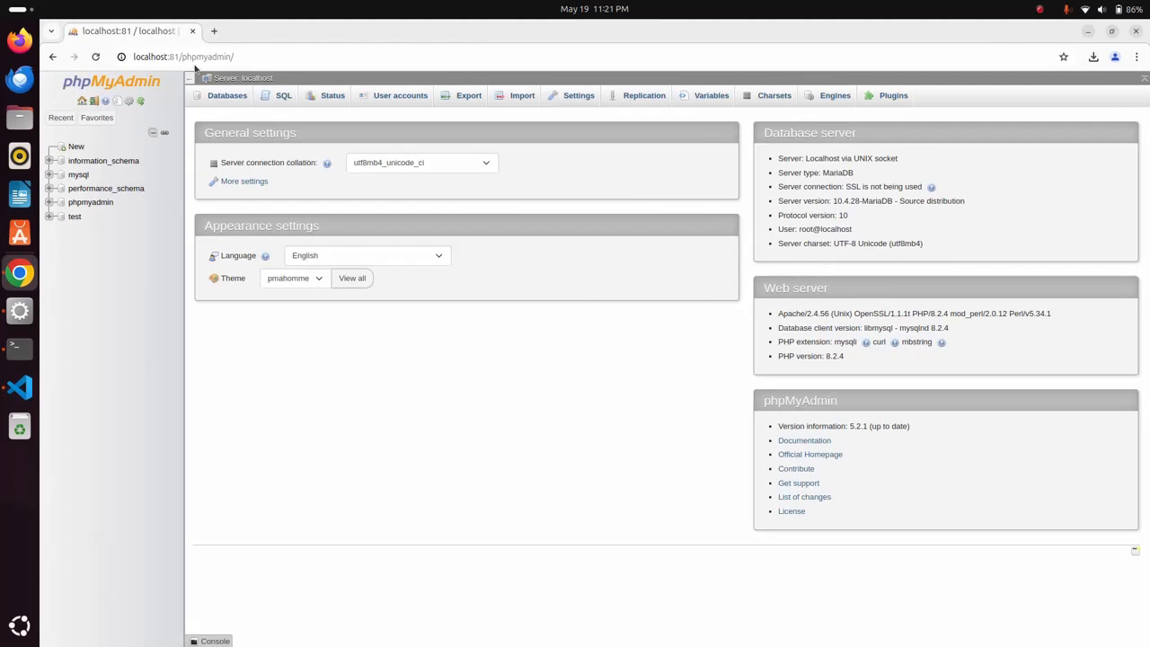
In a new Chrome tab, enter the address localhost:81/newsite.
click(214, 30)
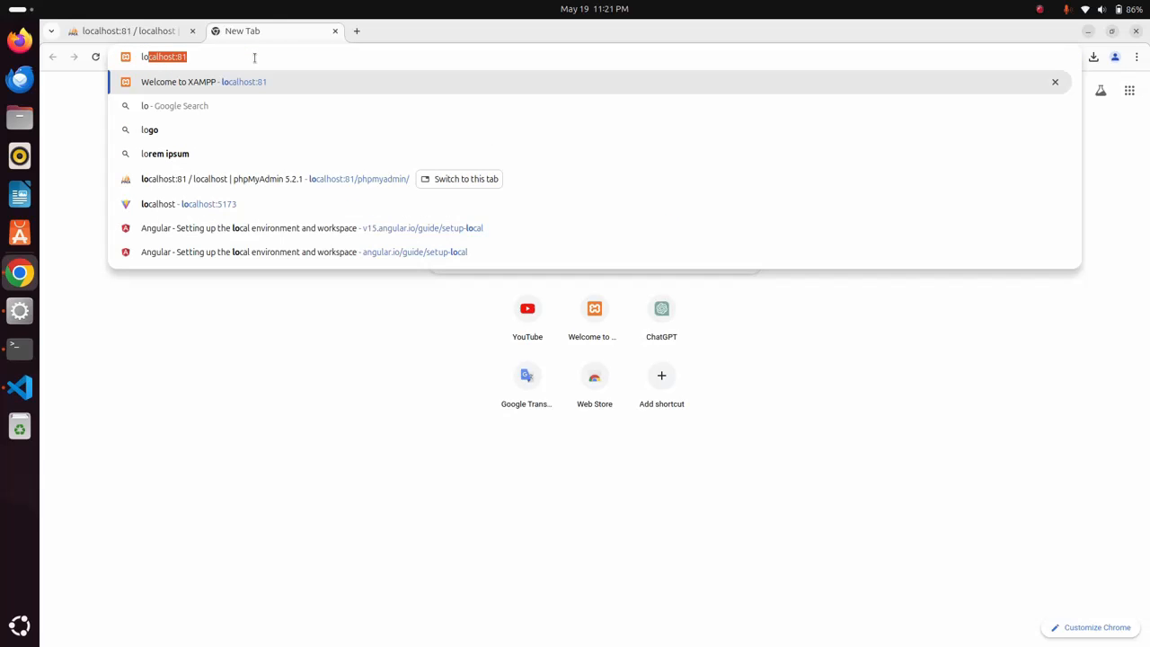
text(localhost:81)
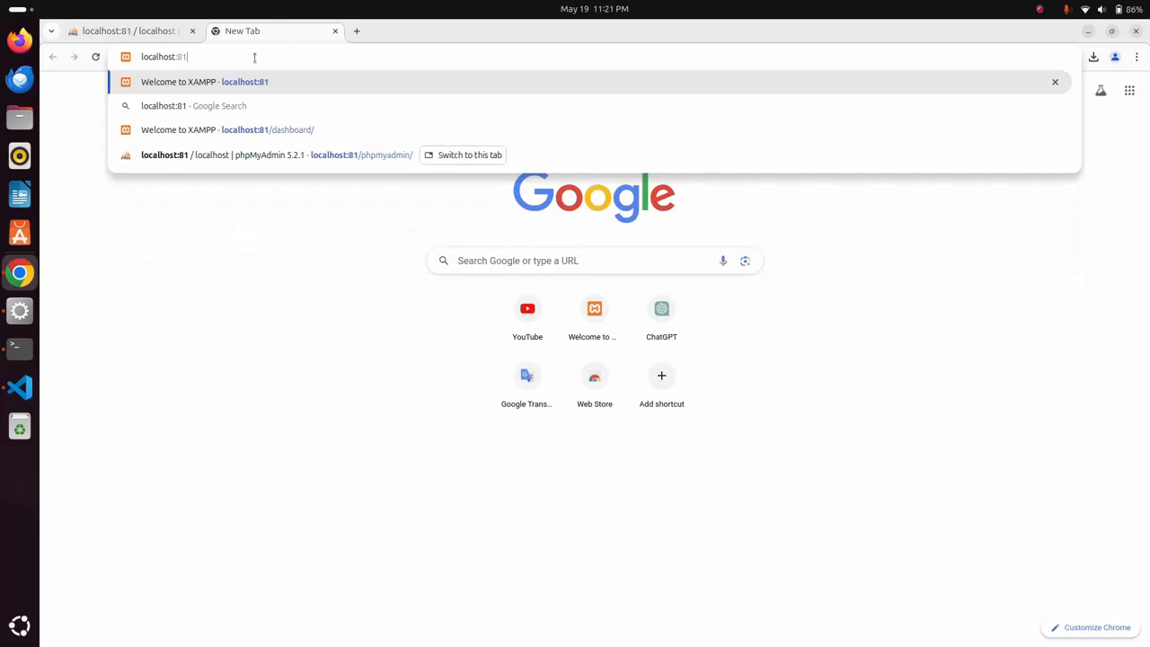
text(/)
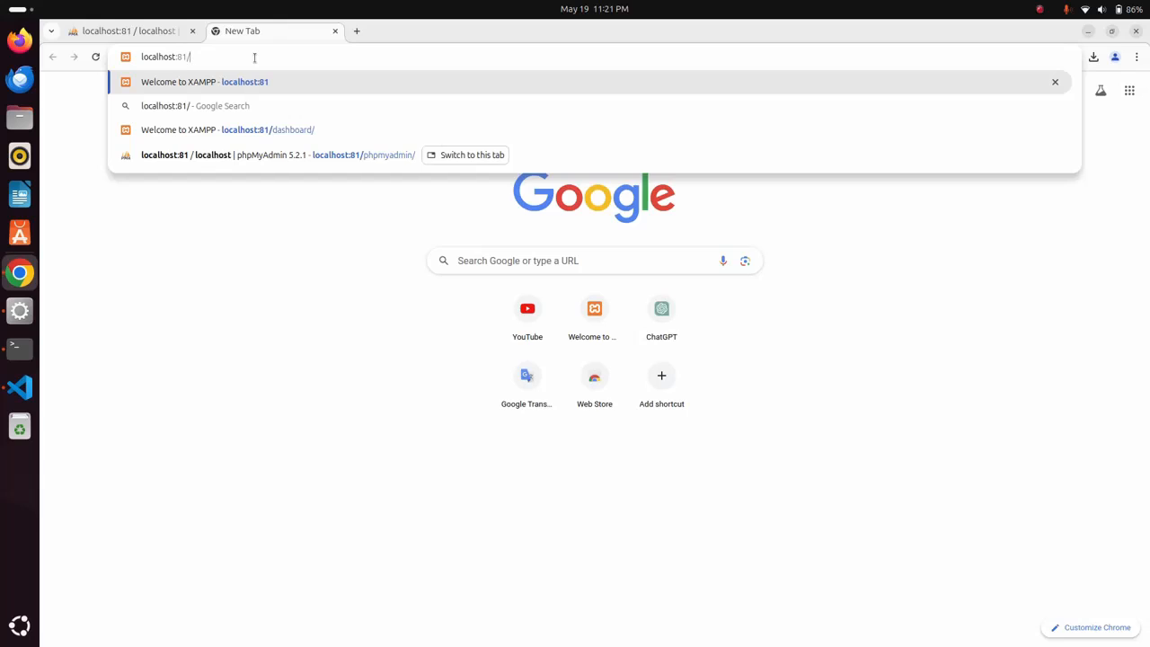
text(news)
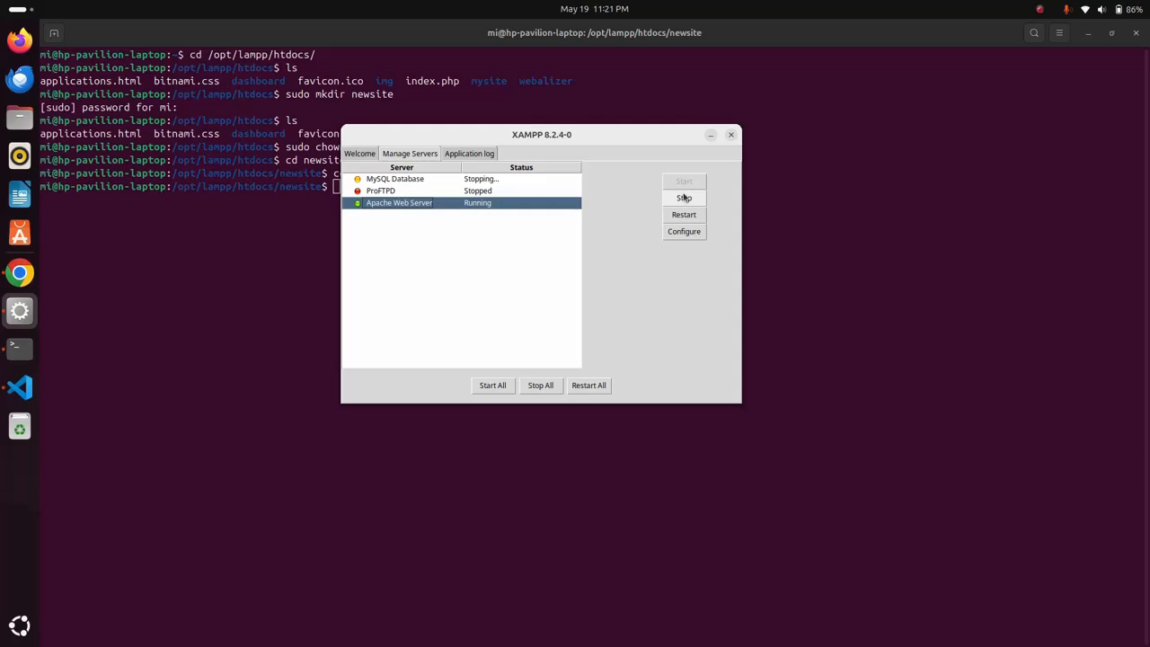
Stop Apache, then start all XAMPP servers and stop them all again.
click(683, 197)
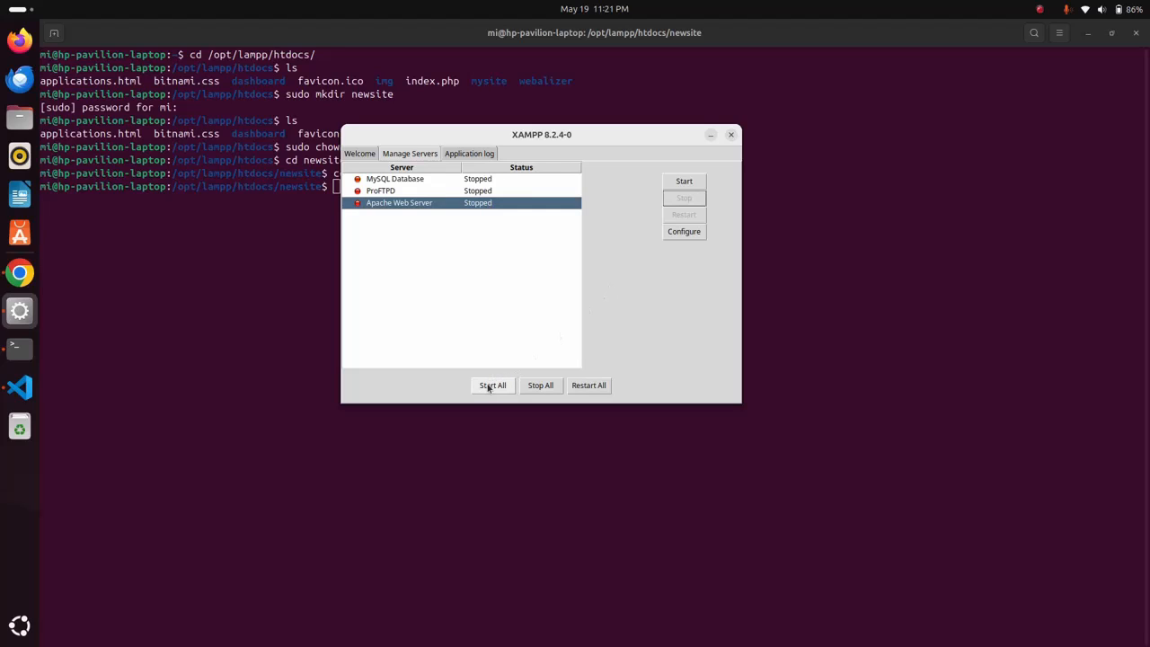
click(492, 384)
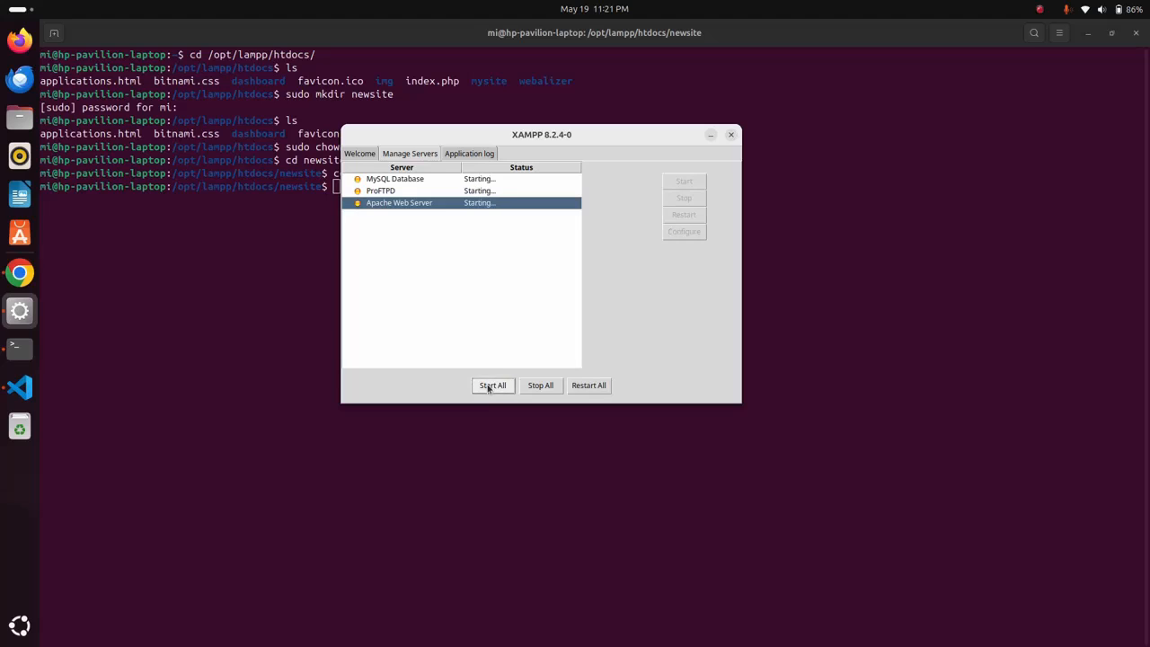
click(492, 384)
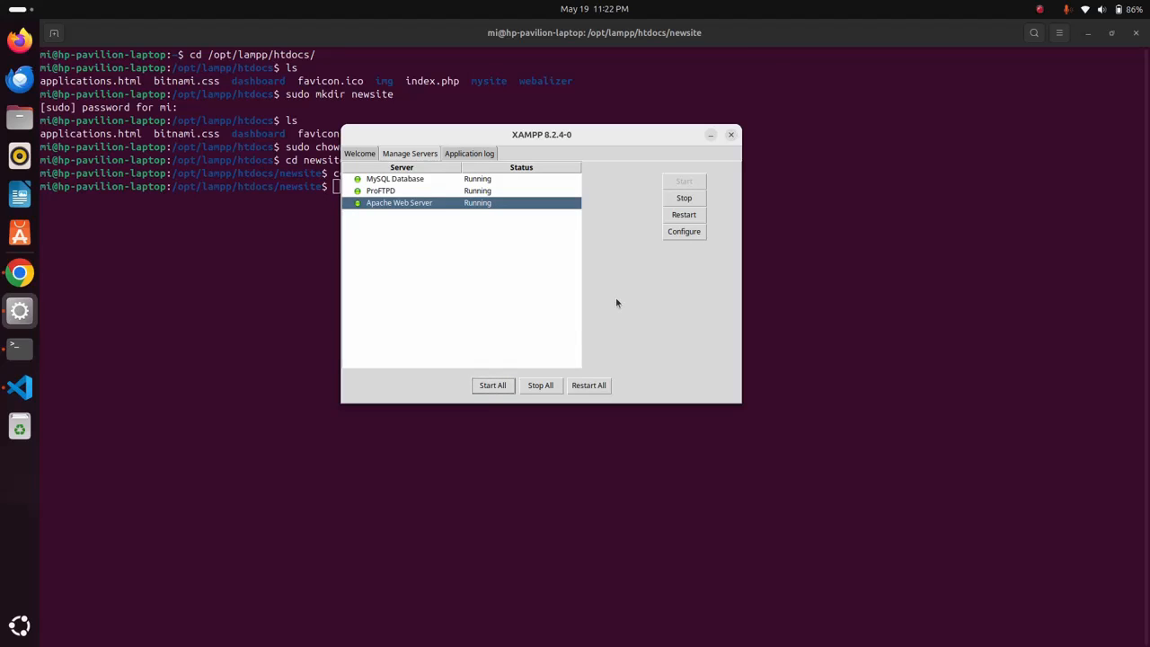
click(540, 384)
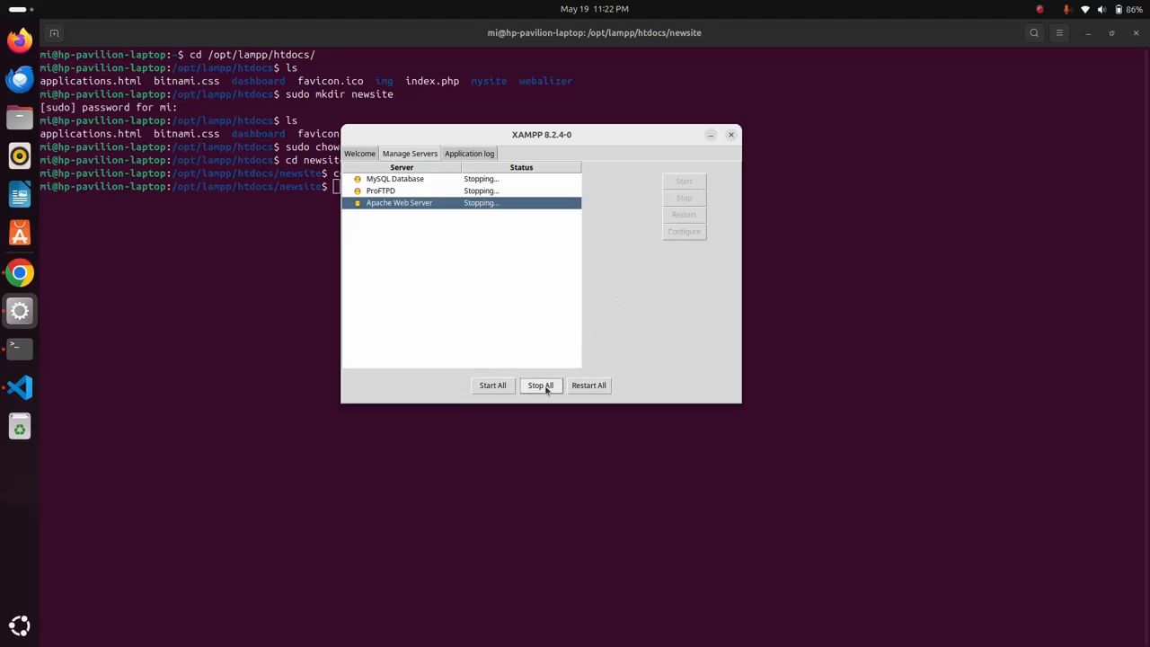
Check the Application log, return to Manage Servers, and close the control panel.
click(469, 153)
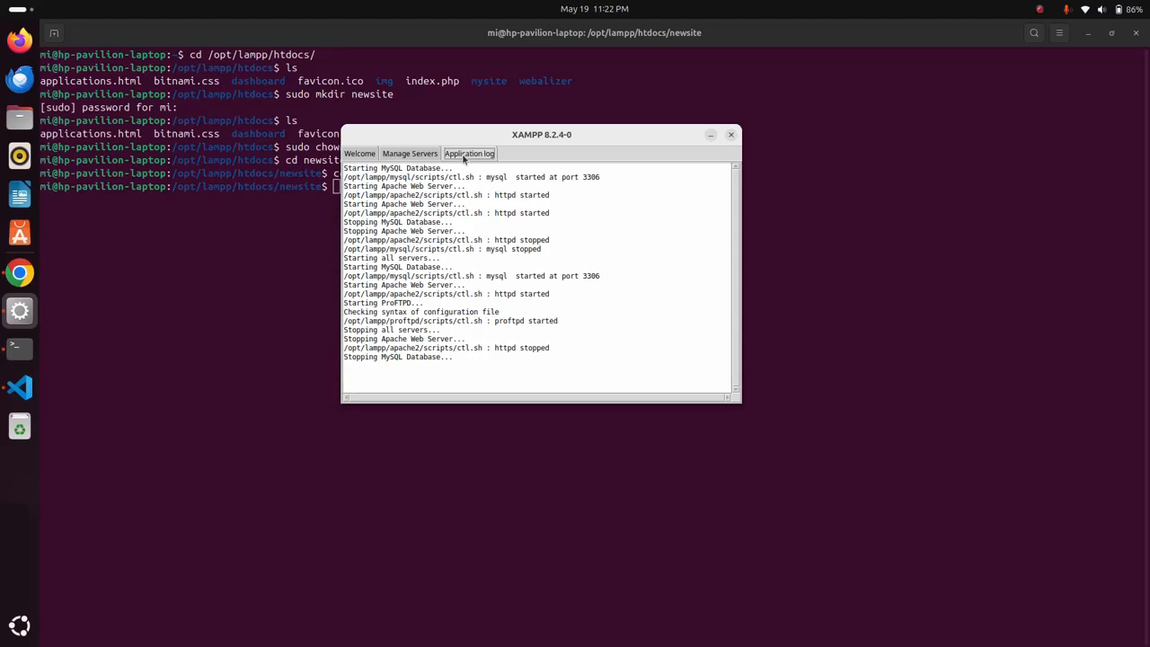
click(409, 153)
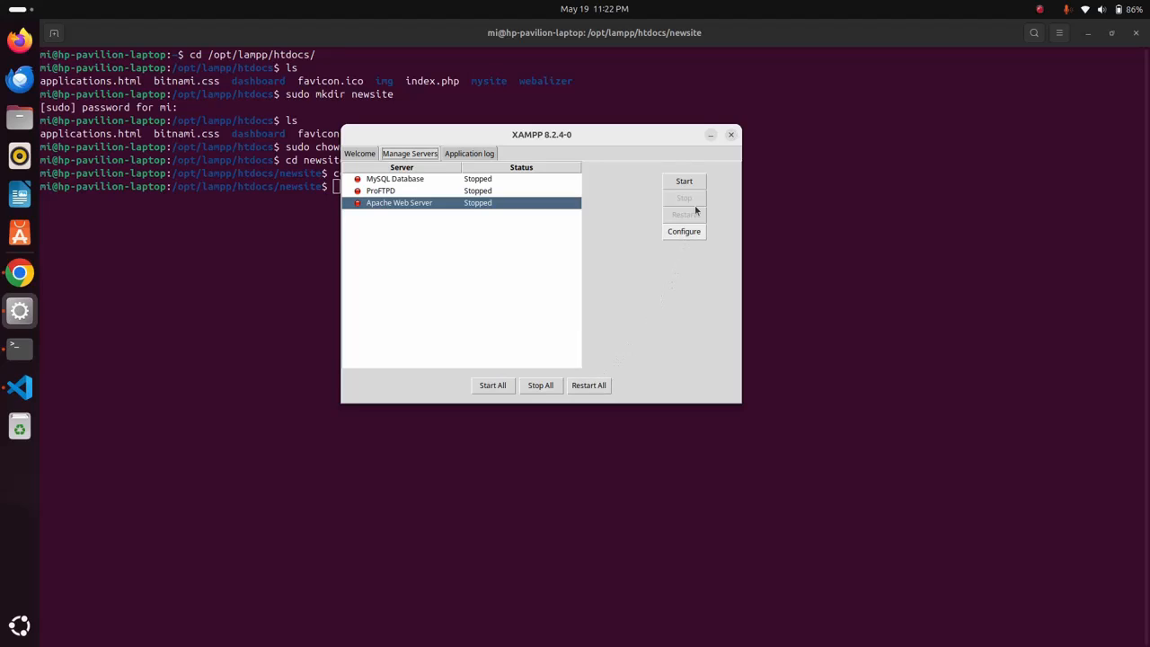
click(730, 134)
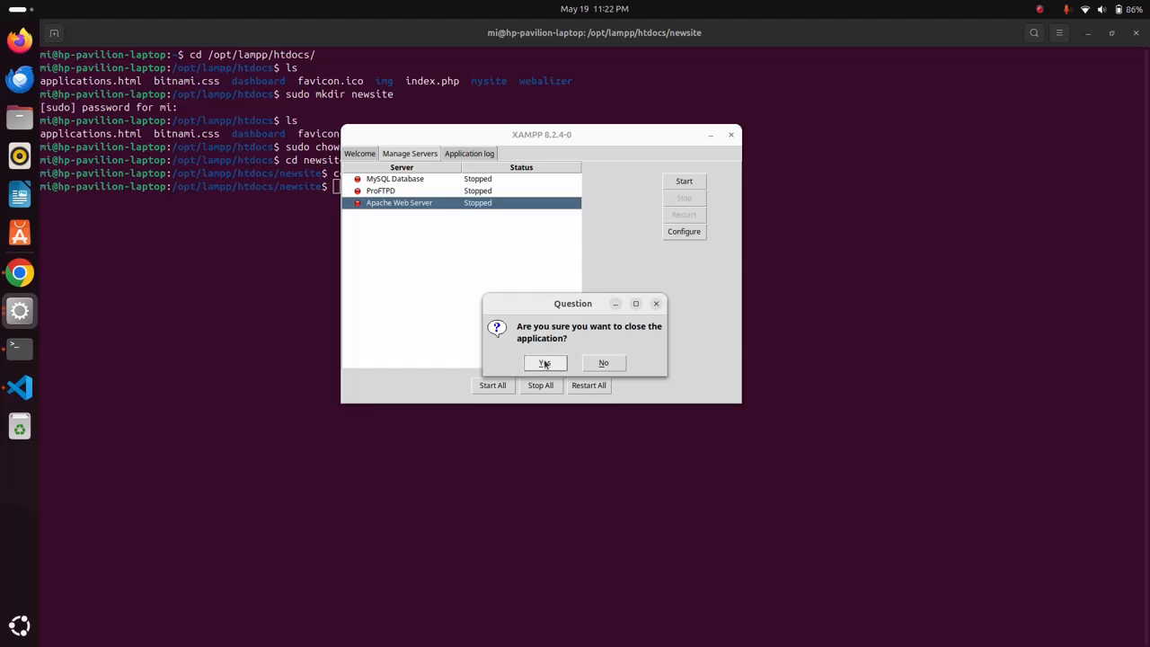
Confirm quitting XAMPP and launch a new Terminal from Show Apps.
click(544, 362)
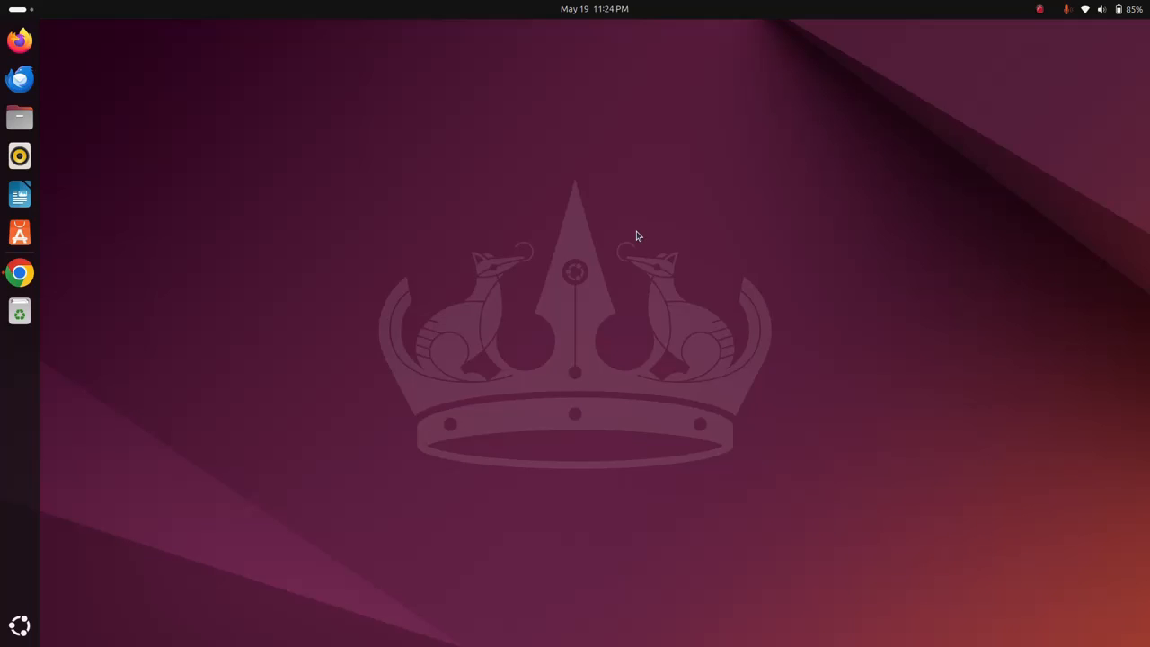
mouse_move(18, 625)
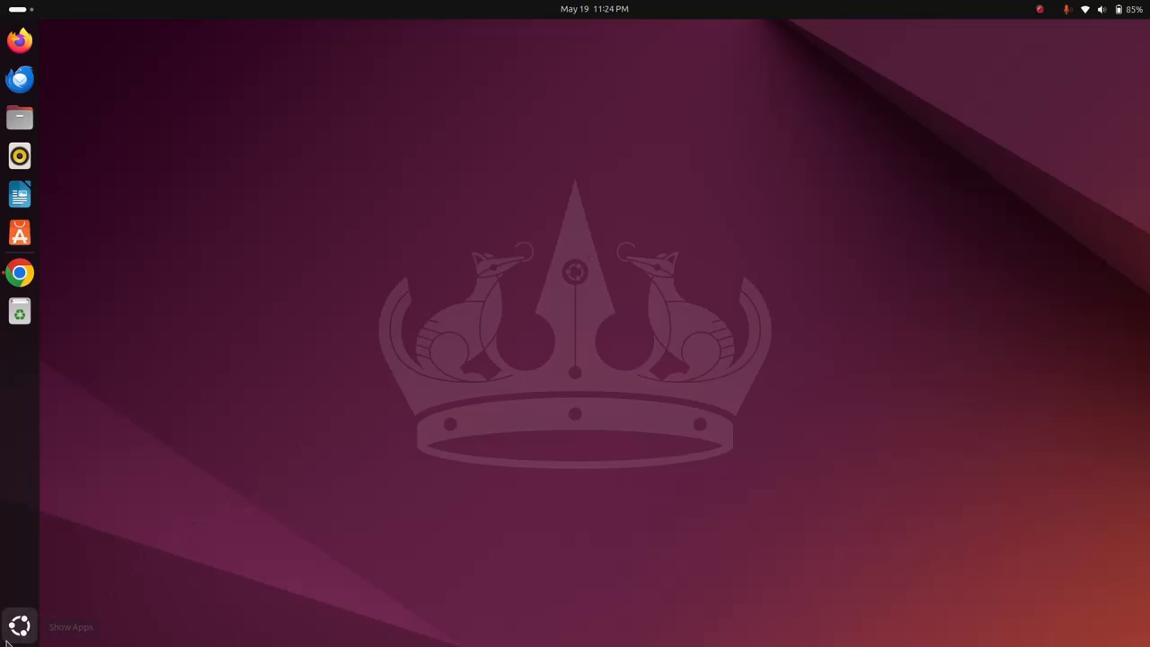
click(19, 625)
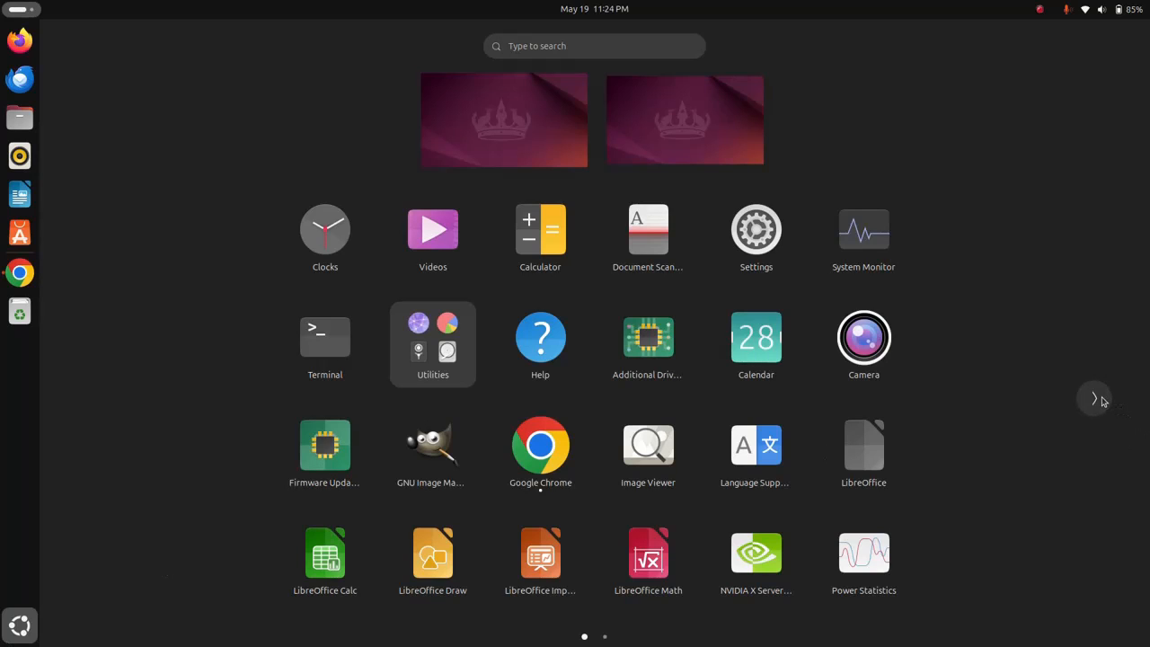
click(1094, 398)
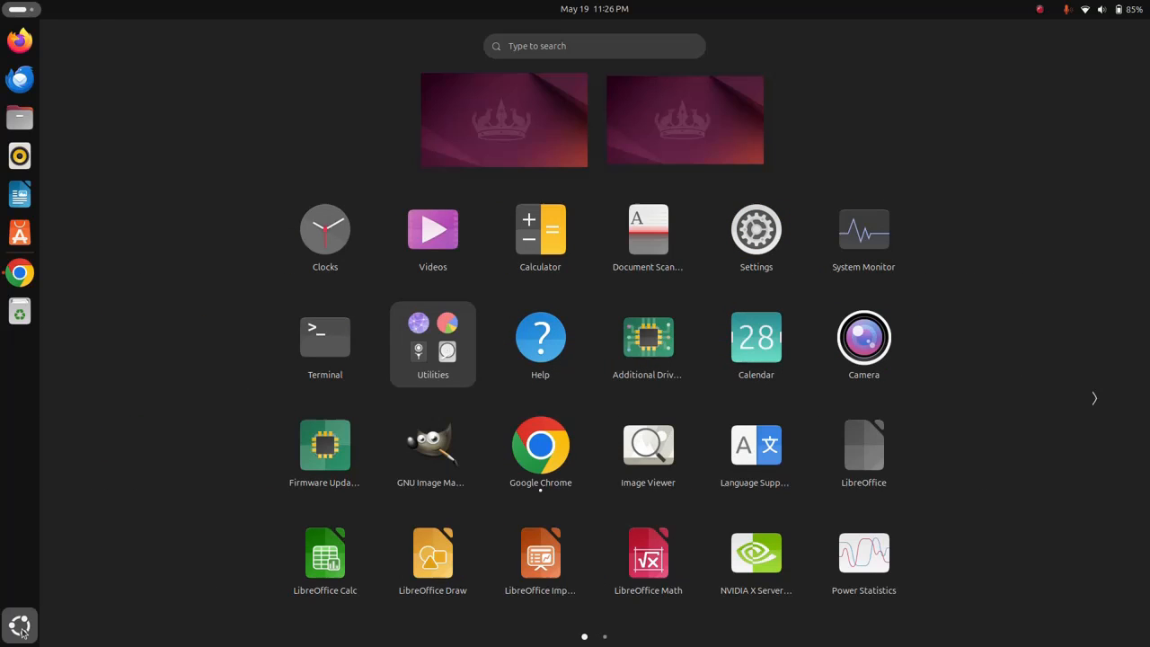
click(19, 625)
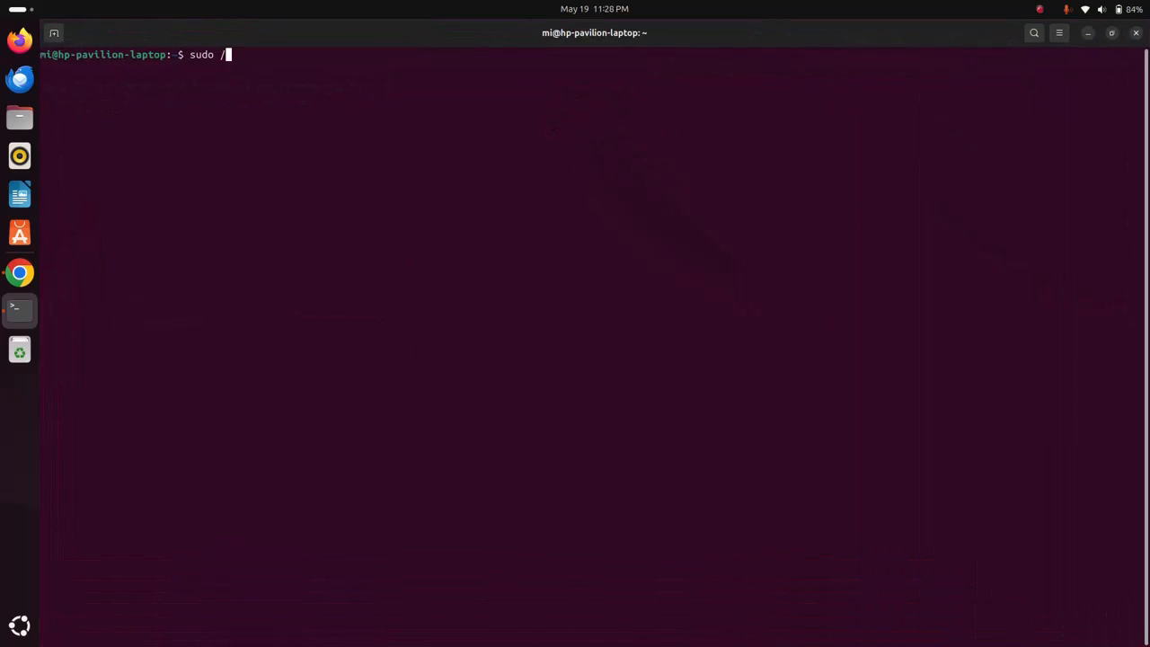
Complete the prompt as sudo /opt/lampp/manager-linux-x64.run by pasting the launcher name.
text(opt/lampp/)
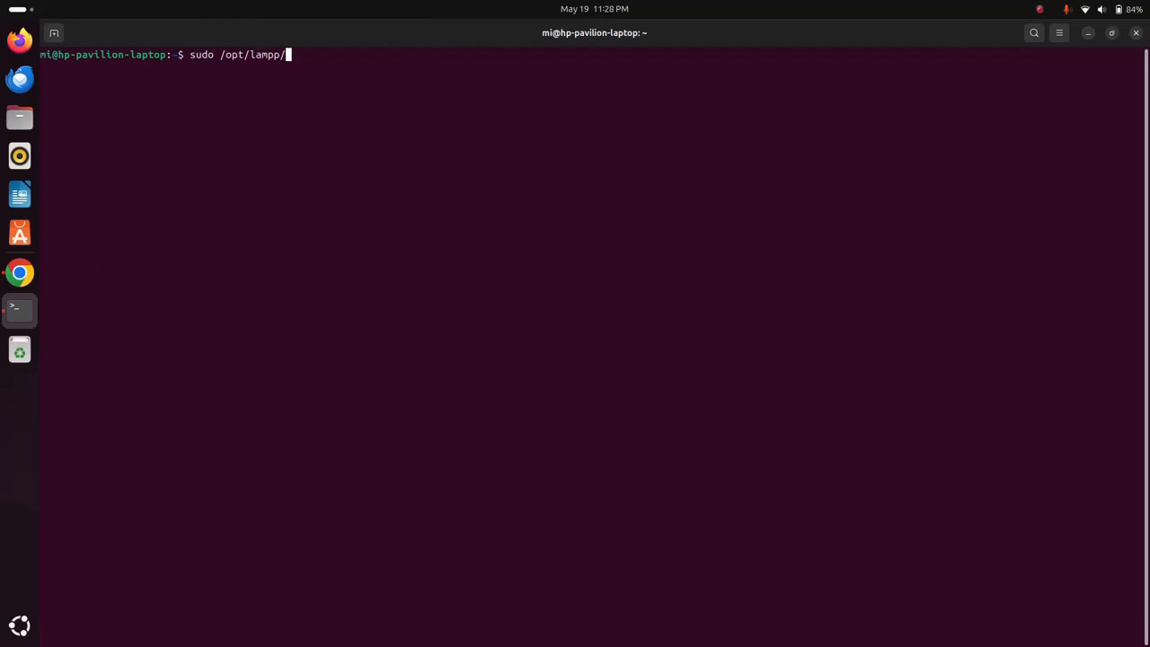
right_click(350, 224)
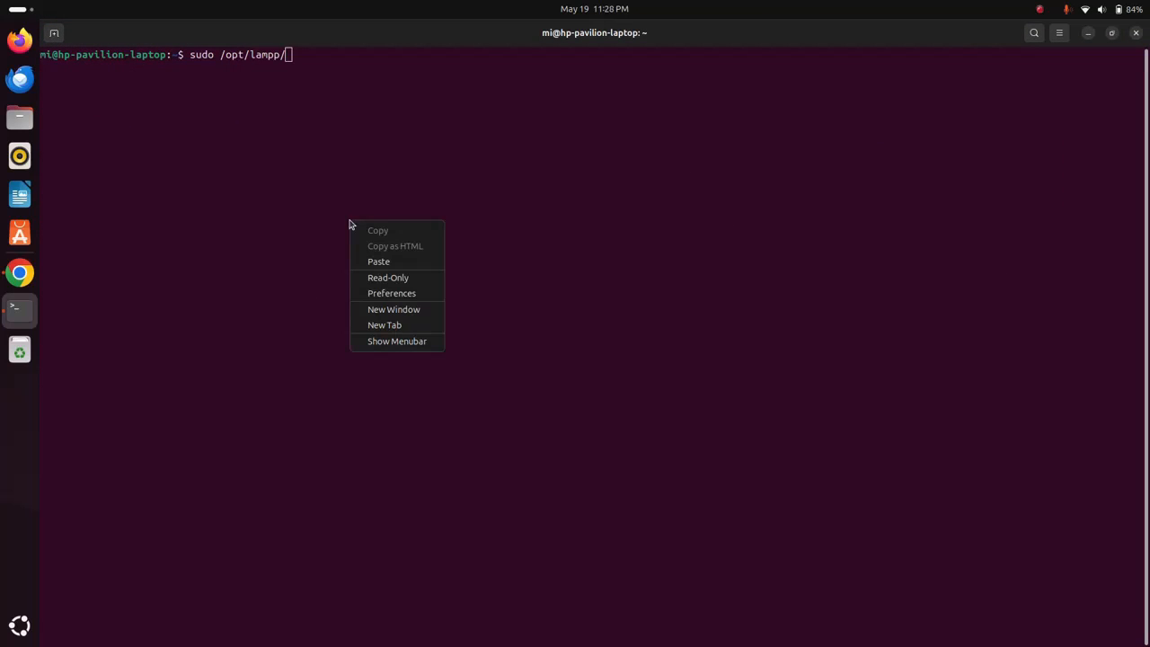
click(378, 261)
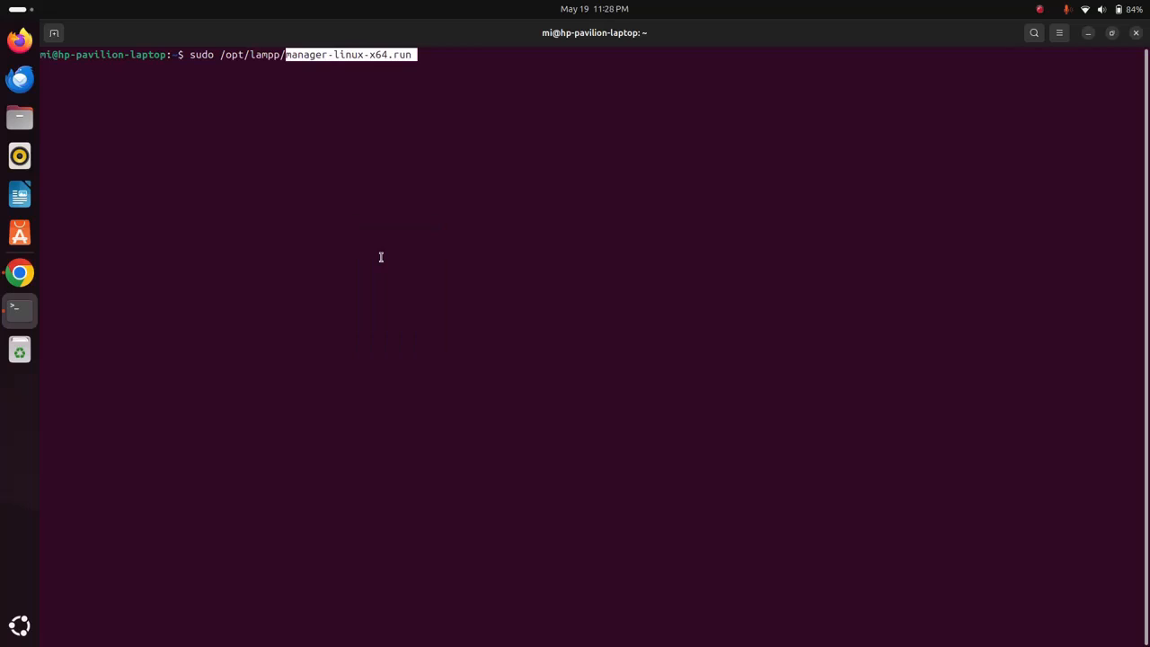